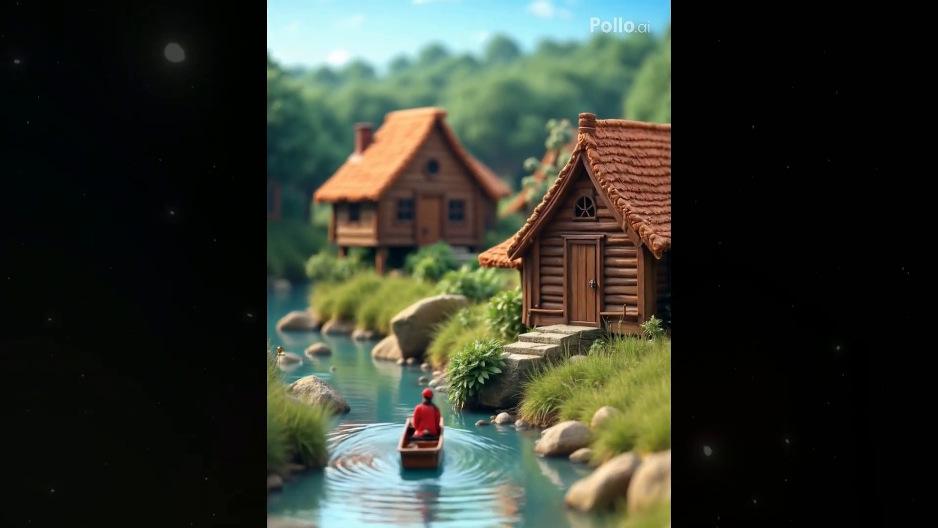
Step: Leave the sample video and go to the Pollo AI home page at pollo.ai/home
{"action": "left_click", "coordinate": [424, 11]}
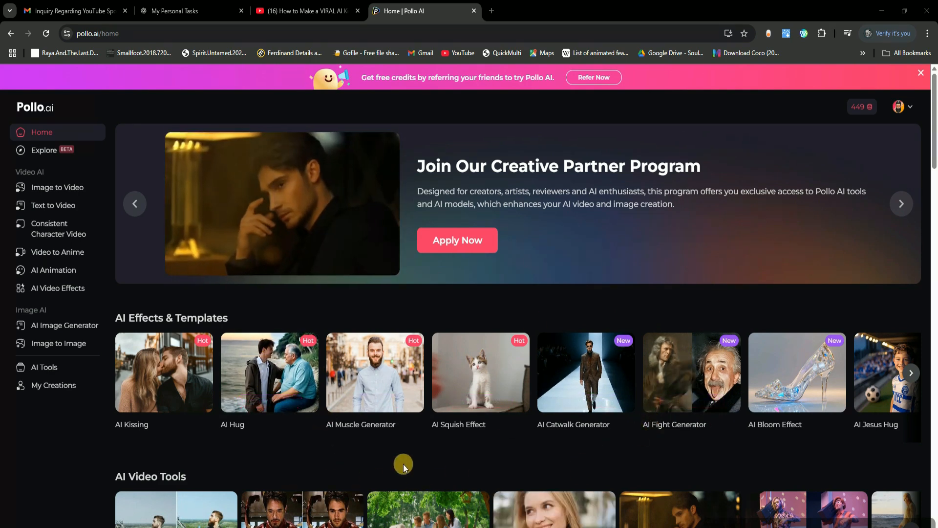
{"action": "scroll", "scroll_direction": "down", "scroll_amount": 3}
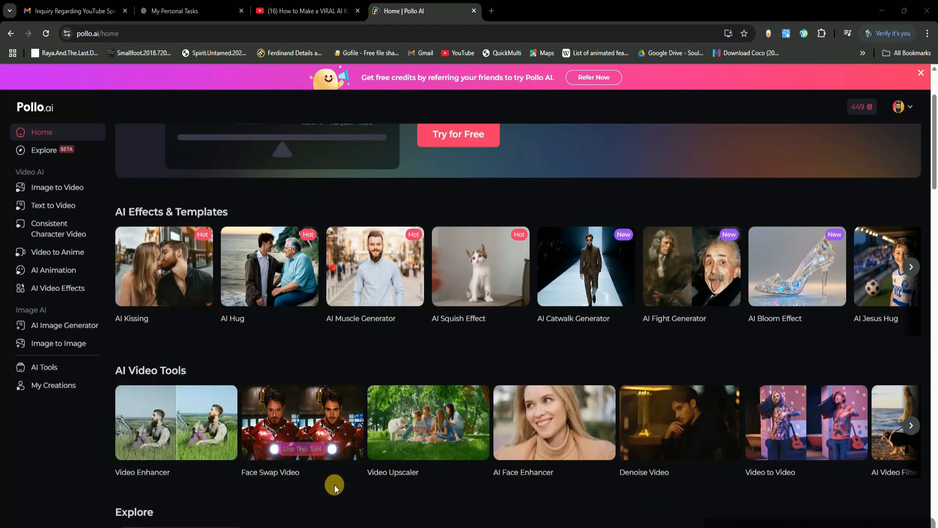
{"action": "scroll", "scroll_direction": "up", "scroll_amount": 3}
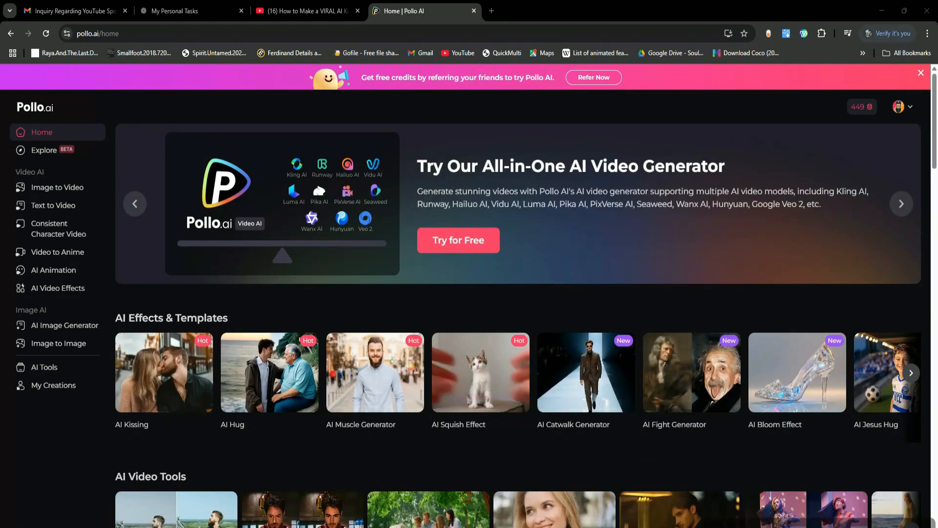
{"action": "mouse_move", "coordinate": [907, 133]}
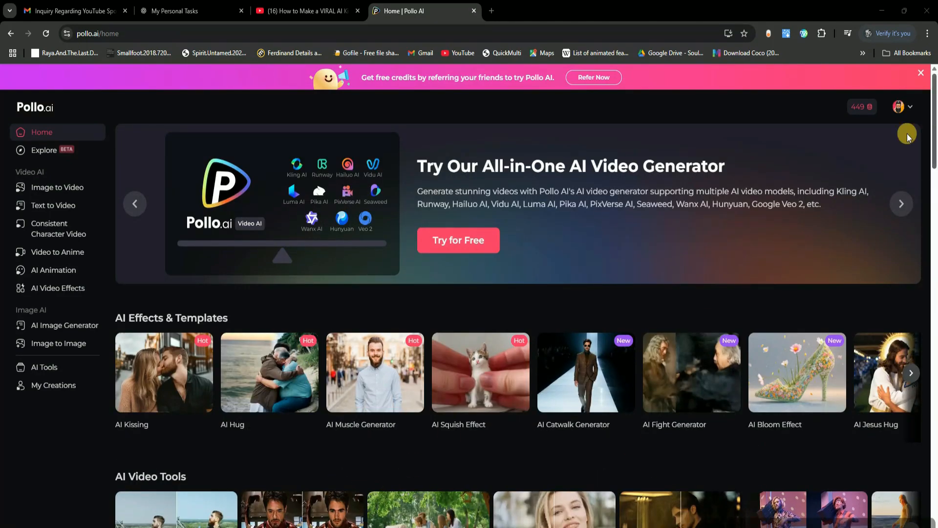
{"action": "scroll", "scroll_direction": "down", "scroll_amount": 3}
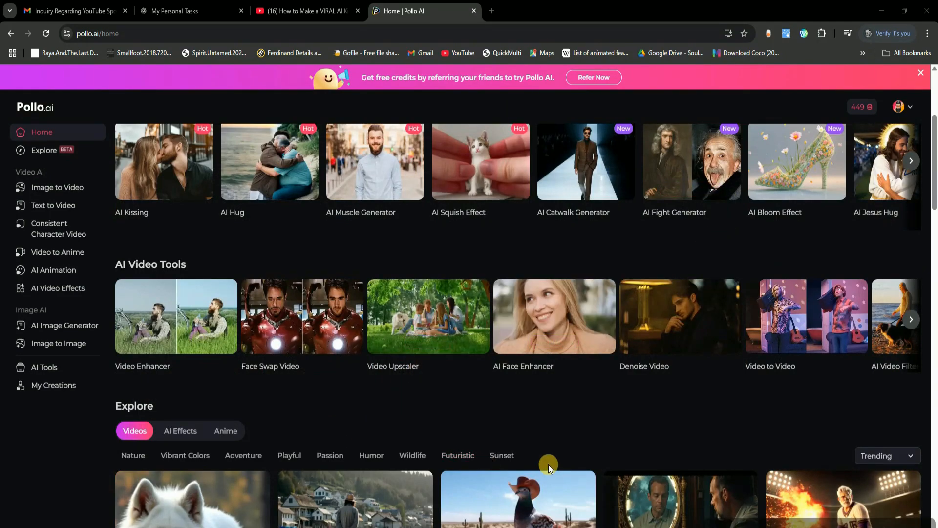
{"action": "scroll", "scroll_direction": "down", "scroll_amount": 3}
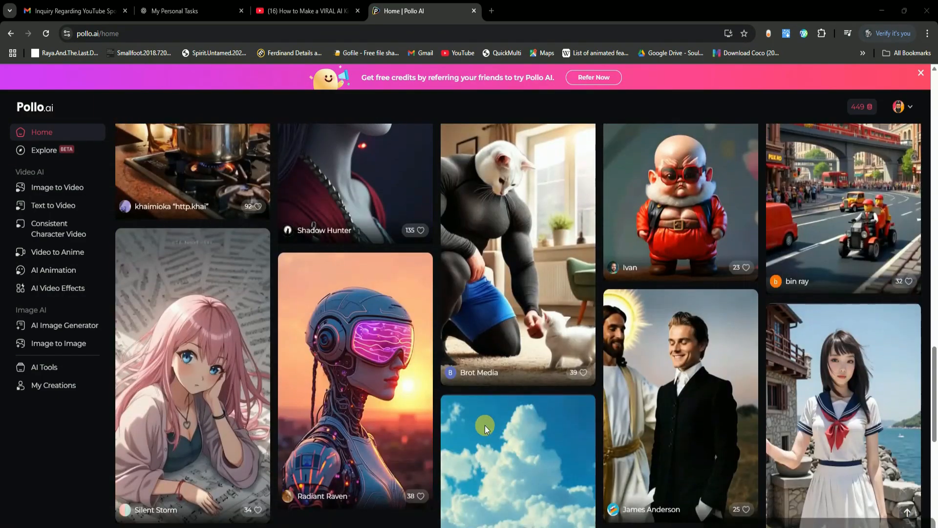
{"action": "left_click", "coordinate": [57, 187]}
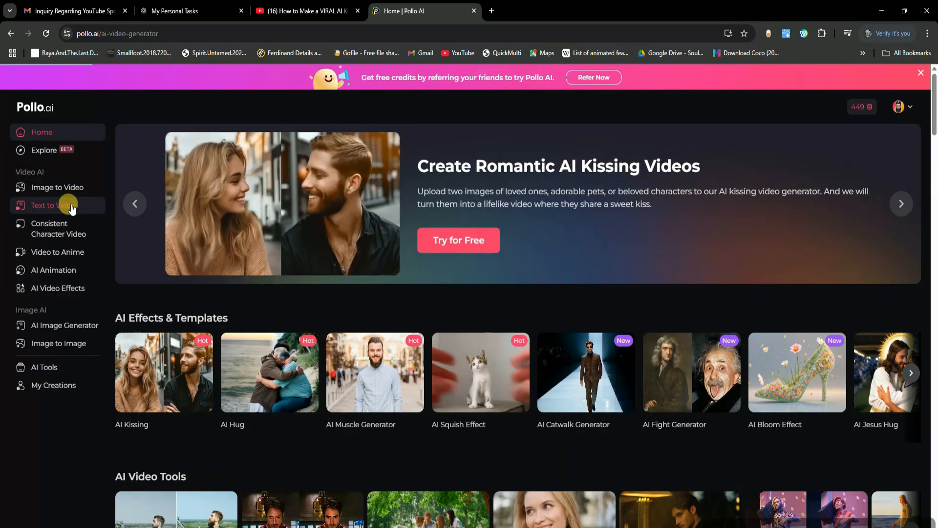
Step: Enter 'A Lion In The Jungle' in Text to Video and accept an AI-suggested lion prowling prompt
{"action": "left_click", "coordinate": [43, 205]}
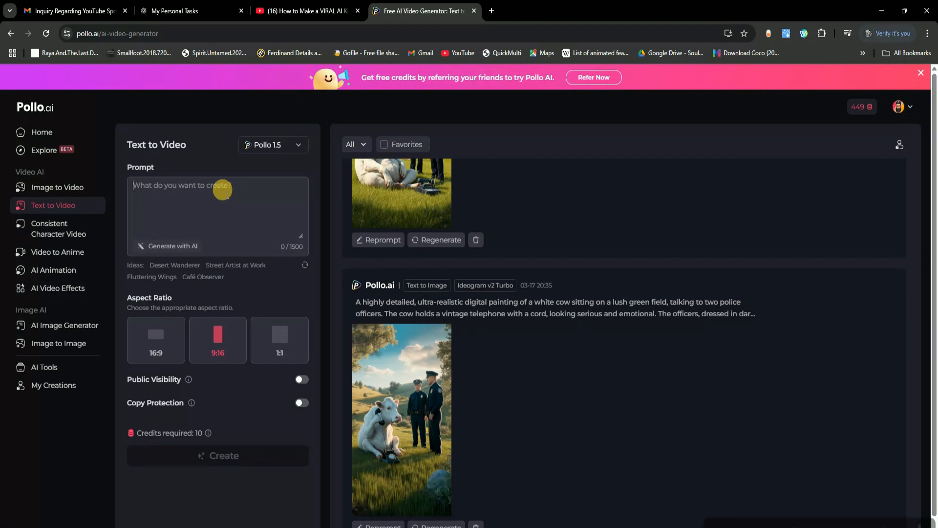
{"action": "type", "text": "Lion In The Jungle"}
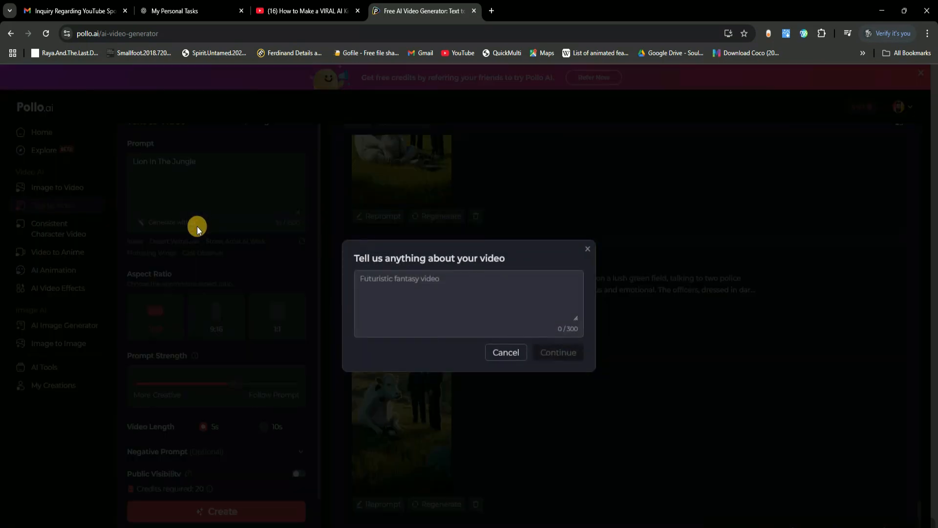
{"action": "mouse_move", "coordinate": [579, 254]}
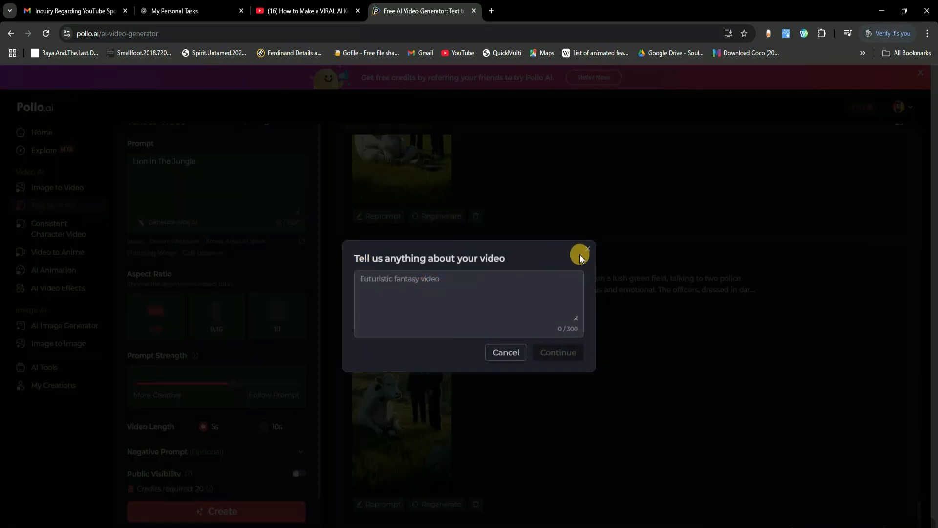
{"action": "type", "text": "A Lion In The Jungle"}
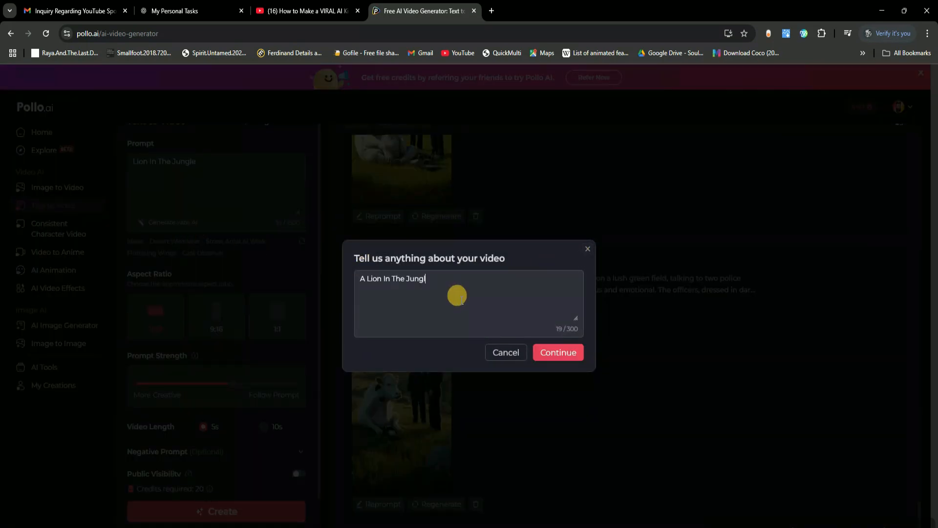
{"action": "type", "text": "e"}
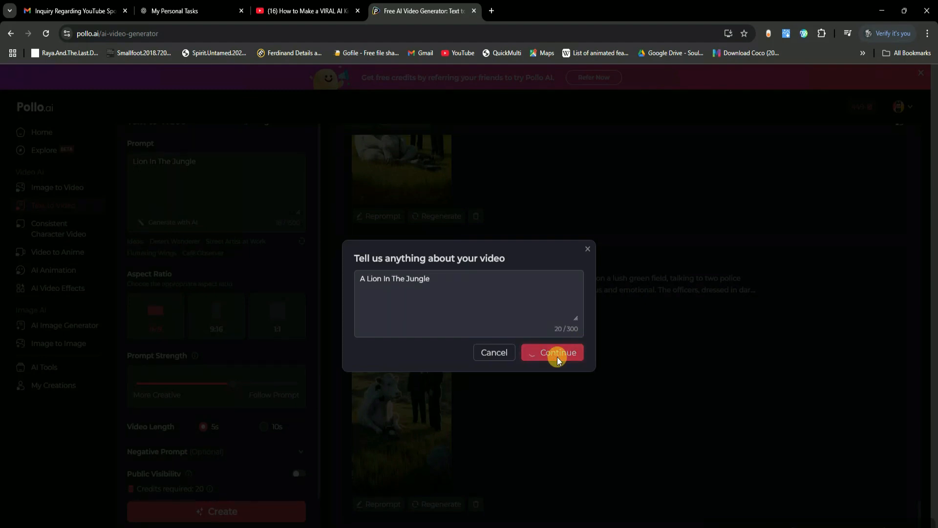
{"action": "left_click", "coordinate": [558, 352]}
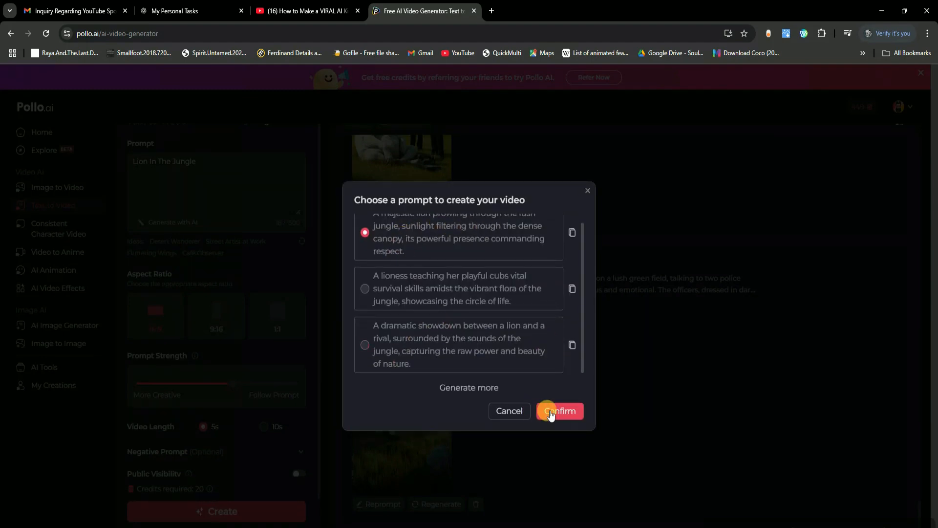
{"action": "left_click", "coordinate": [559, 411]}
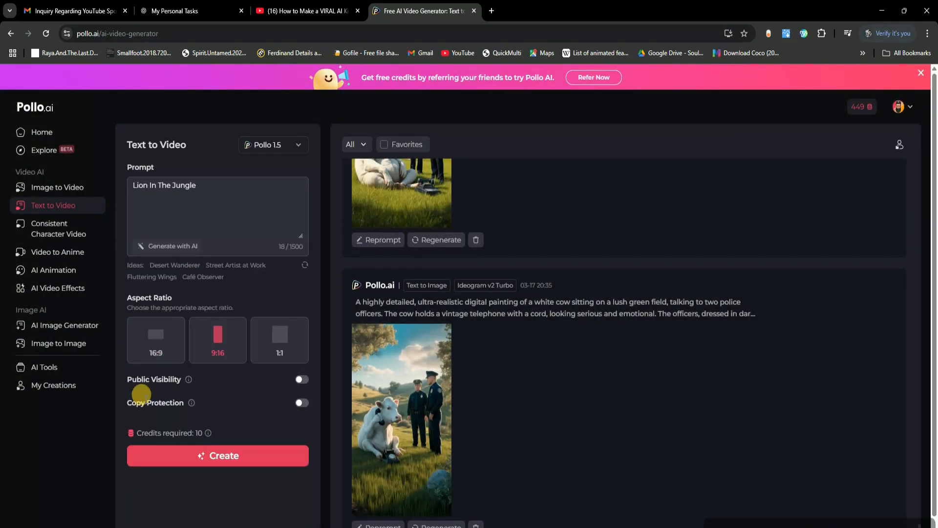
Step: Set the lion video to 16:9, browse the model list, and review the negative prompt
{"action": "left_click", "coordinate": [156, 340]}
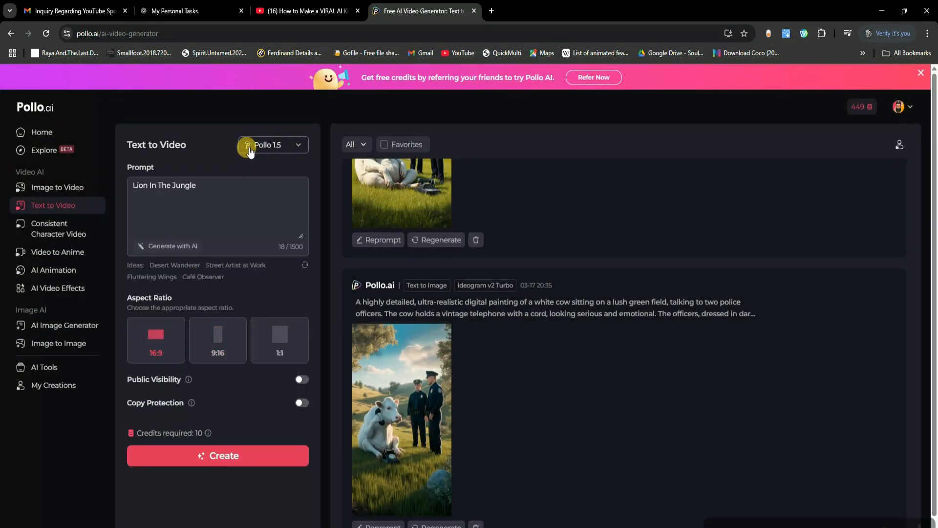
{"action": "left_click", "coordinate": [272, 145]}
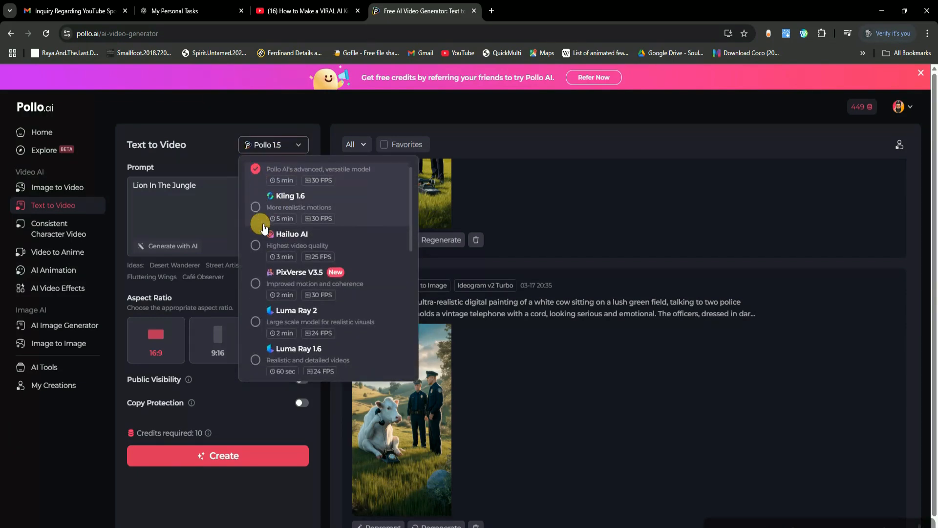
{"action": "scroll", "scroll_direction": "down", "scroll_amount": 3}
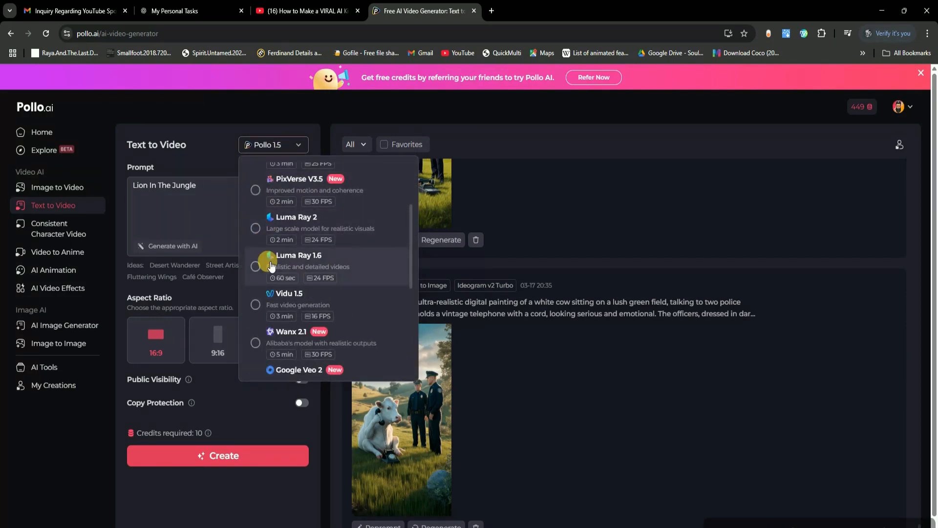
{"action": "scroll", "scroll_direction": "down", "scroll_amount": 3}
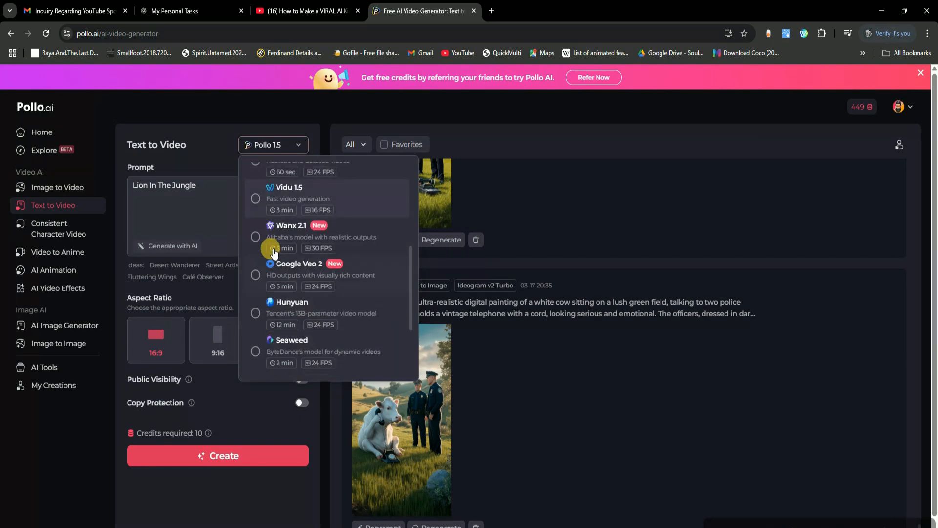
{"action": "scroll", "scroll_direction": "down", "scroll_amount": 3}
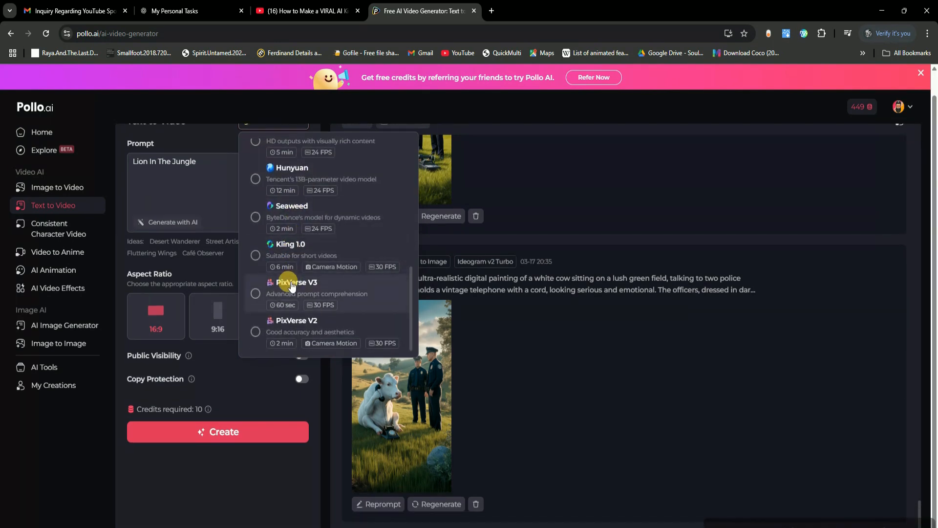
{"action": "scroll", "scroll_direction": "up", "scroll_amount": 3}
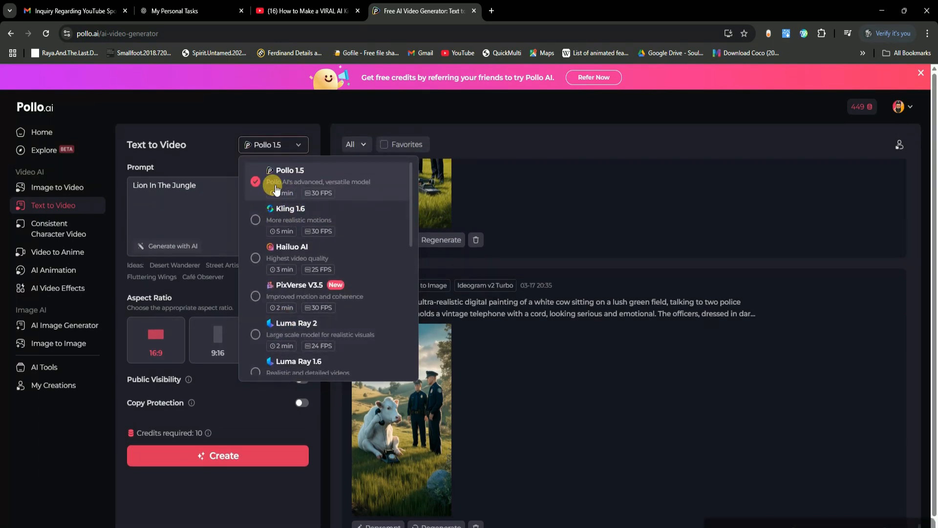
{"action": "mouse_move", "coordinate": [339, 224]}
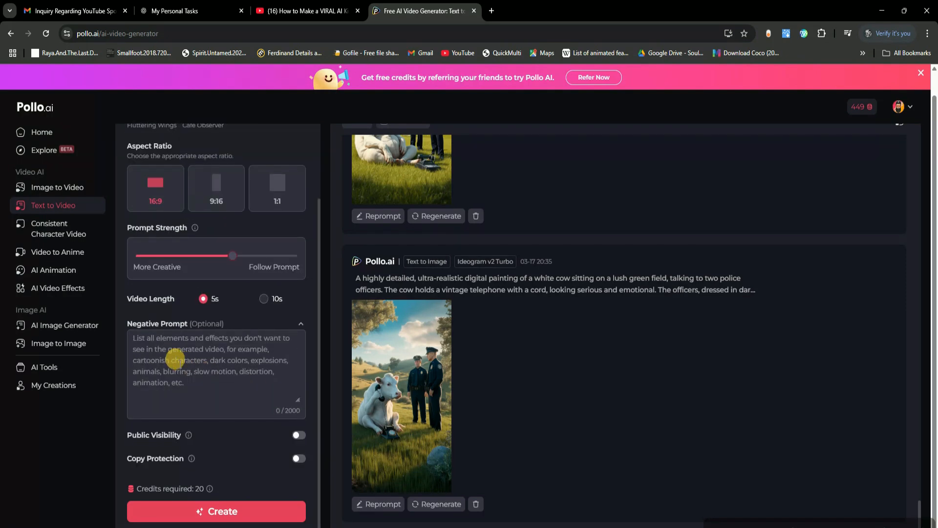
{"action": "left_click", "coordinate": [191, 359]}
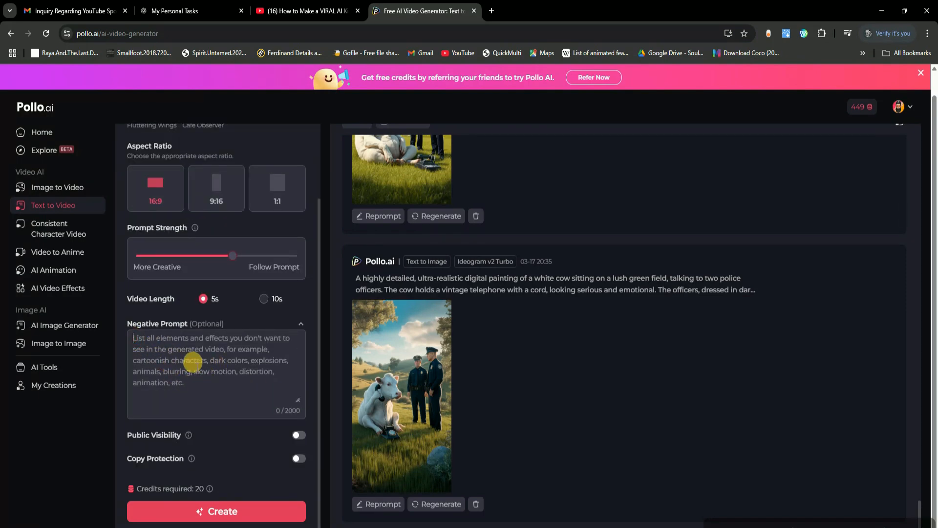
{"action": "mouse_move", "coordinate": [210, 371]}
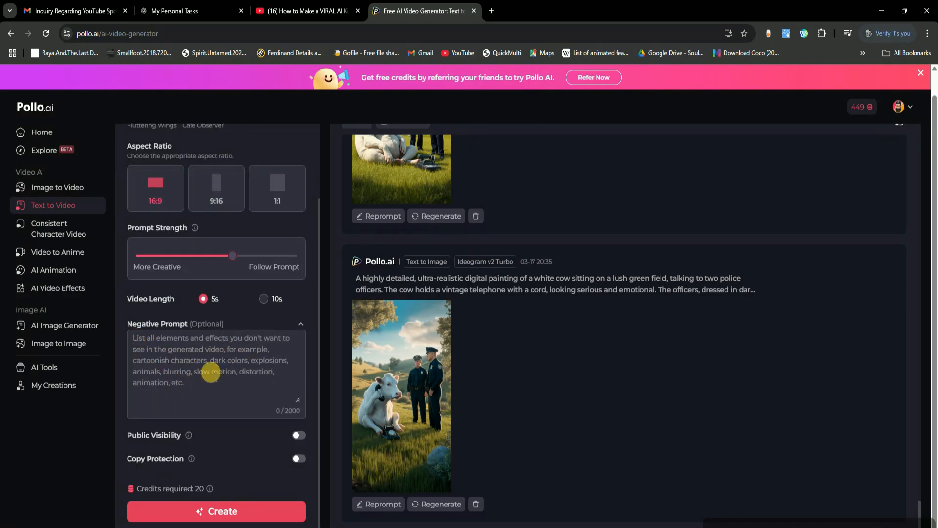
{"action": "mouse_move", "coordinate": [195, 438]}
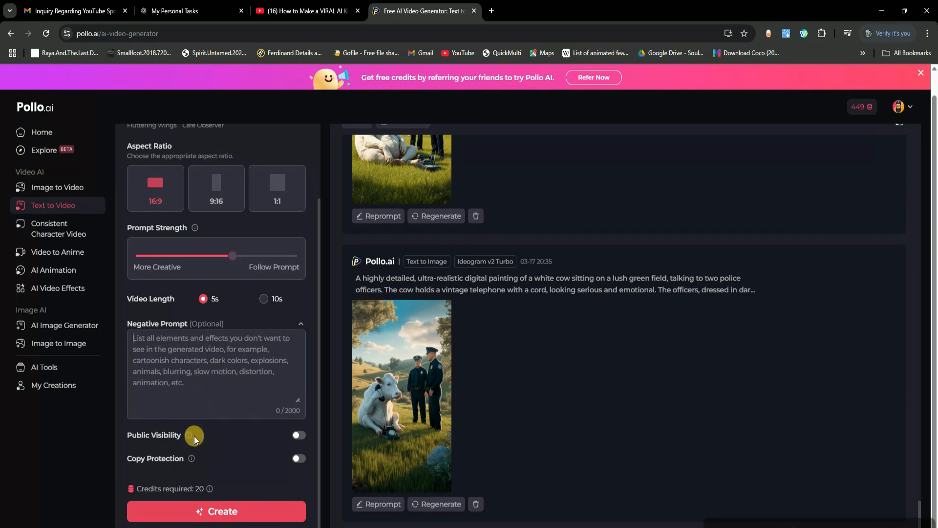
{"action": "mouse_move", "coordinate": [247, 453]}
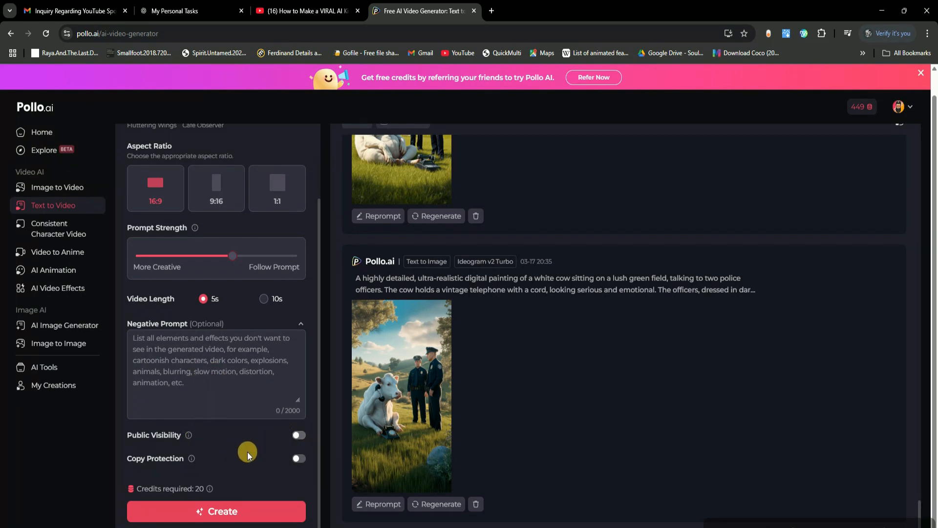
{"action": "scroll", "scroll_direction": "up", "scroll_amount": 3}
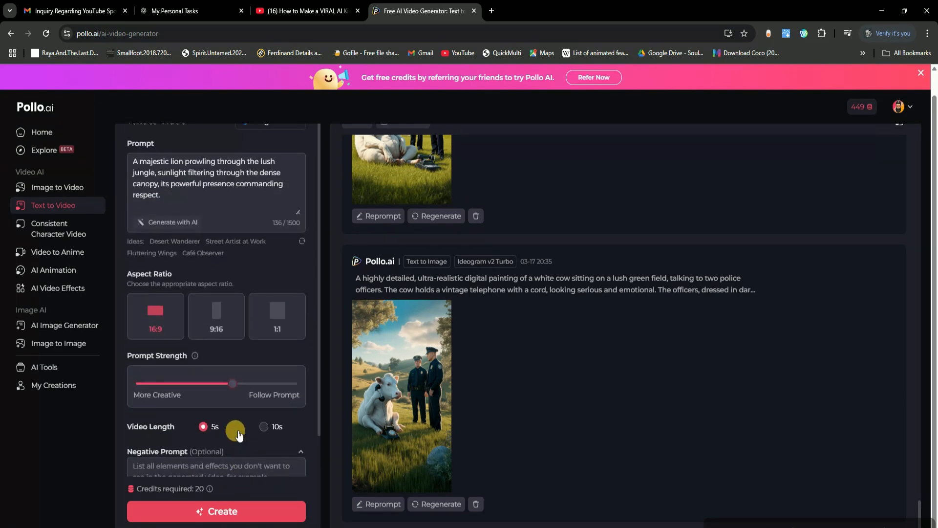
Step: Start generating the lion video and AI-expand the 'A Dolphin in Sea' prompt
{"action": "left_click", "coordinate": [216, 512]}
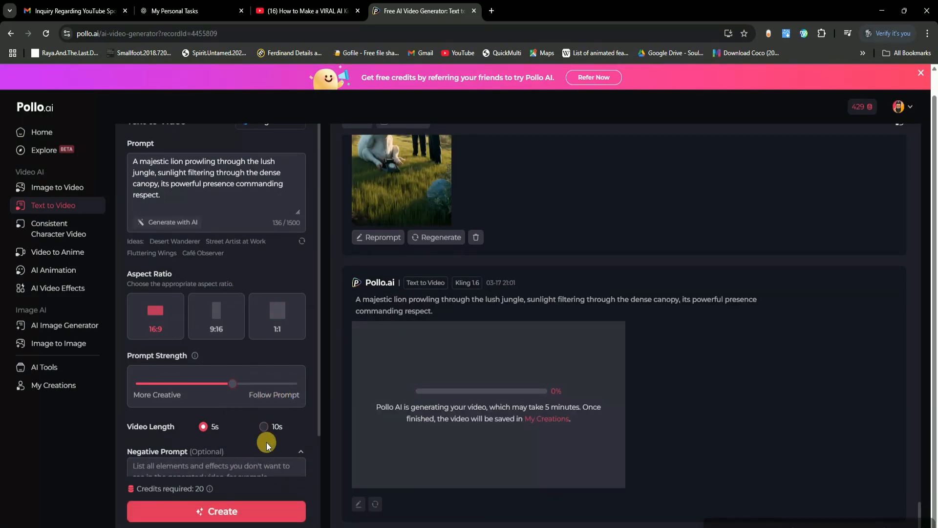
{"action": "mouse_move", "coordinate": [268, 416]}
{"action": "type", "text": "A Dolphin in Sea"}
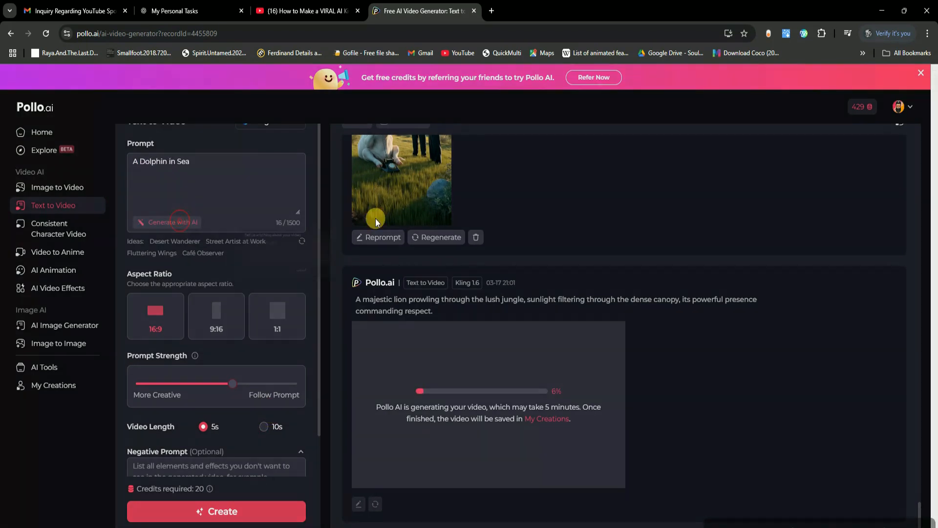
{"action": "left_click", "coordinate": [173, 222]}
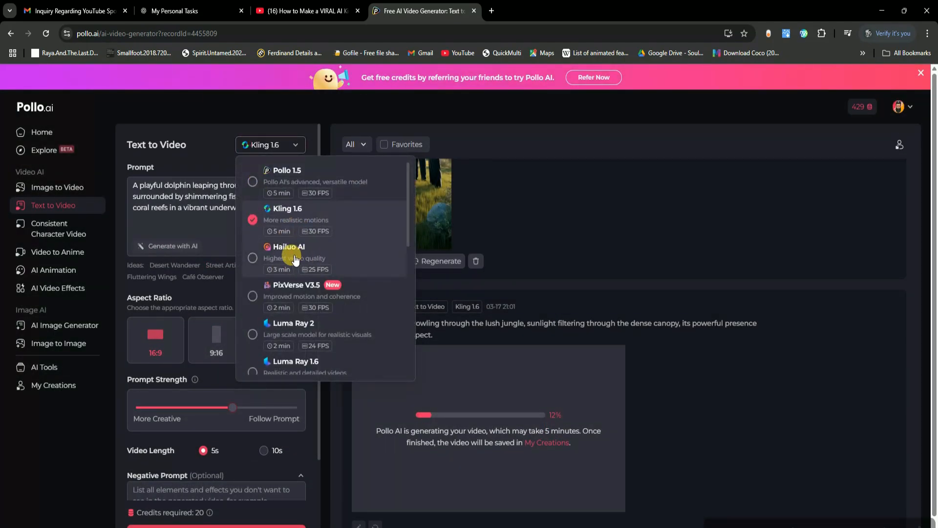
{"action": "mouse_move", "coordinate": [308, 340]}
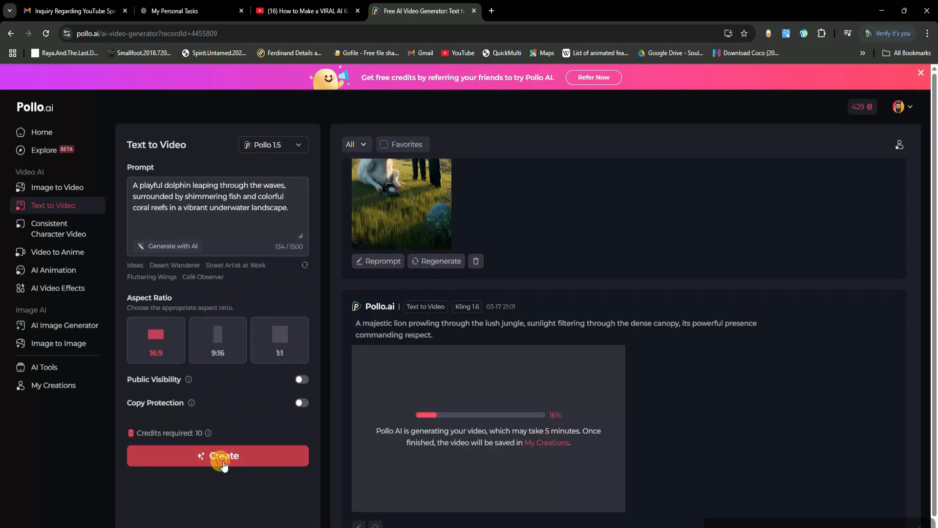
Step: Generate the dolphin video, then move from the lion video to the dolphin video in the viewer
{"action": "left_click", "coordinate": [218, 455]}
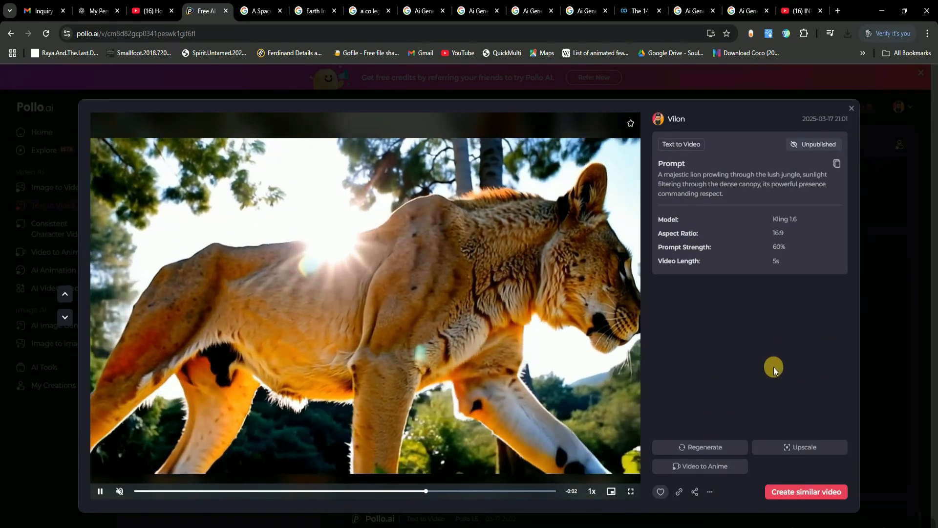
{"action": "left_click", "coordinate": [851, 108]}
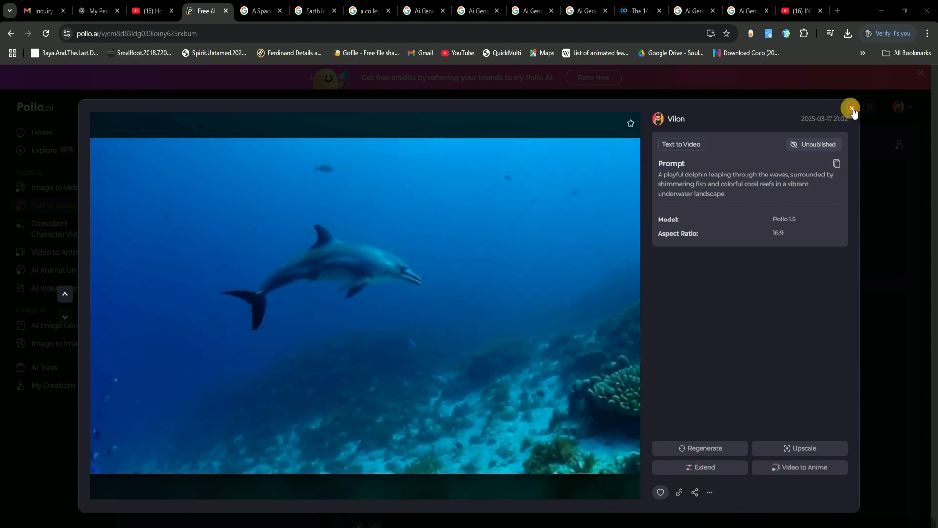
Step: Switch to Image to Video and upload the astronaut portrait as the start frame
{"action": "left_click", "coordinate": [851, 107]}
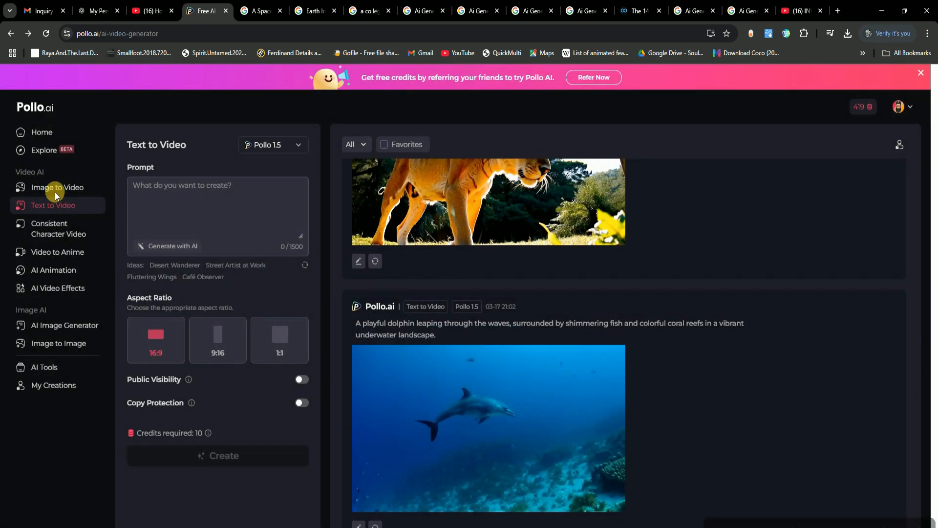
{"action": "left_click", "coordinate": [58, 187]}
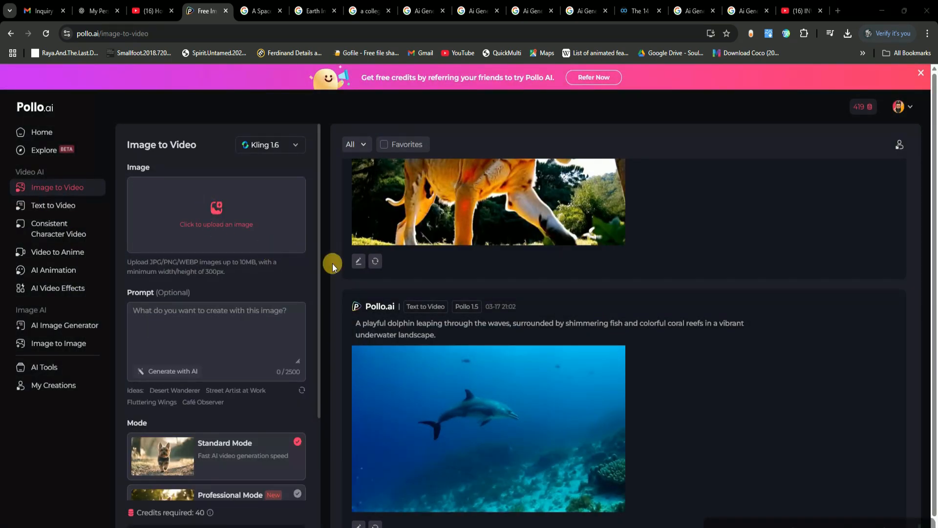
{"action": "left_click", "coordinate": [216, 214]}
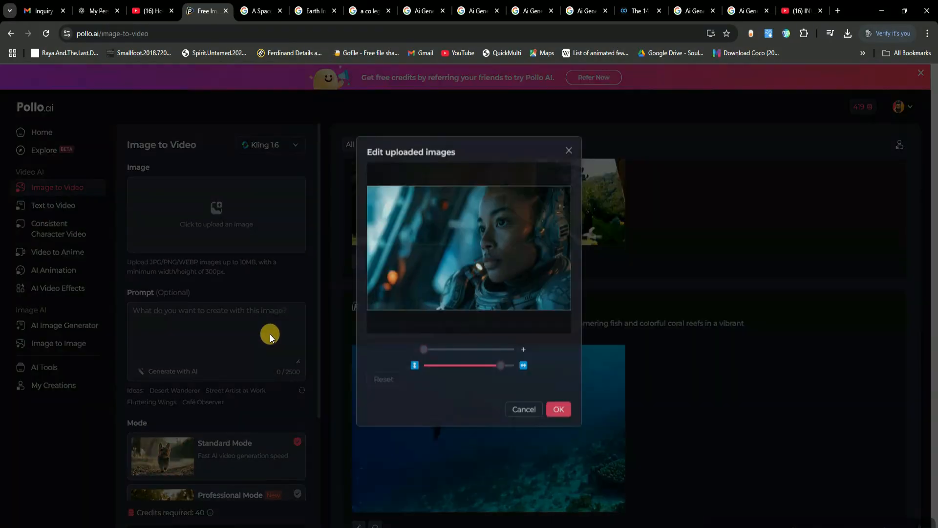
{"action": "left_click", "coordinate": [523, 409]}
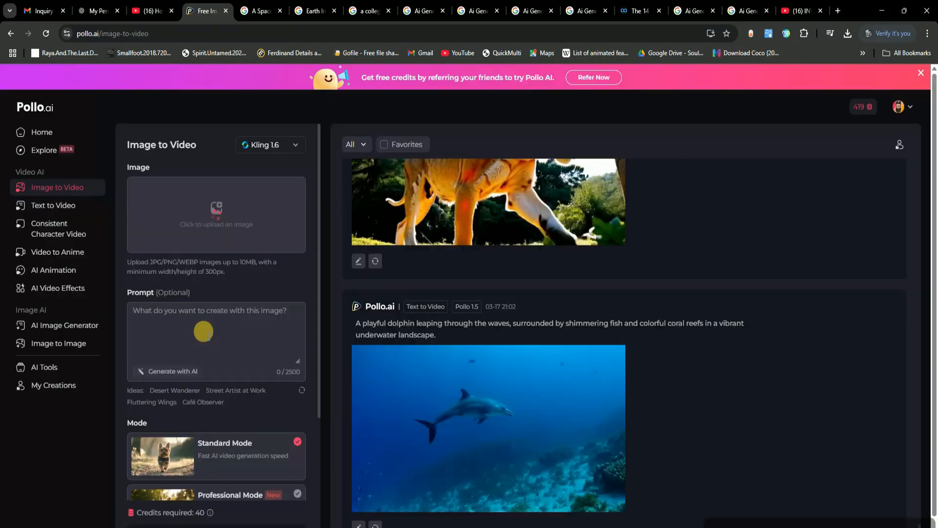
{"action": "mouse_move", "coordinate": [196, 291]}
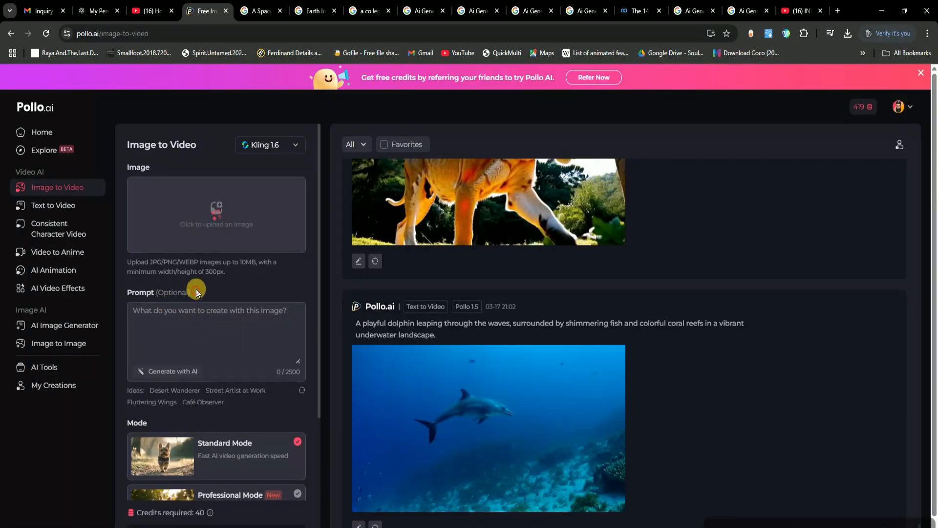
{"action": "double_click", "coordinate": [157, 293]}
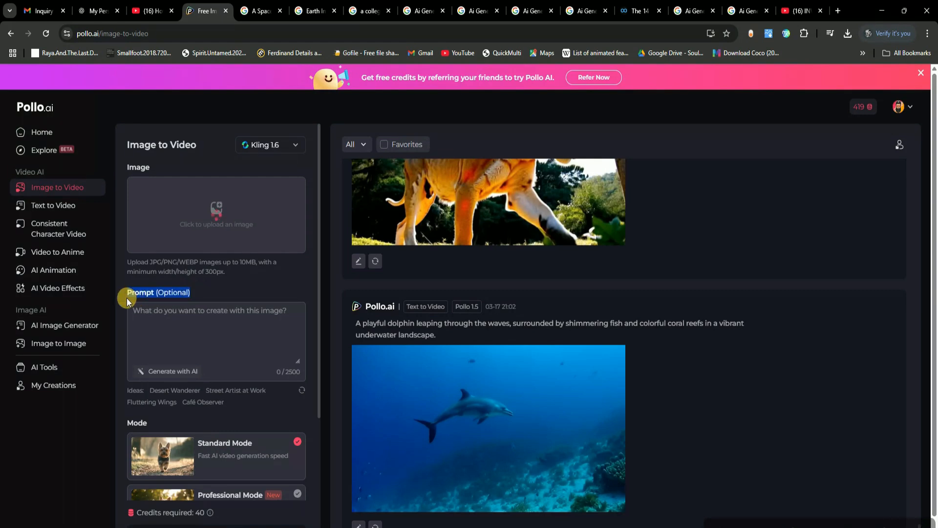
Step: Choose Runway Gen-3 as the model and start generating the astronaut video
{"action": "left_click", "coordinate": [270, 144]}
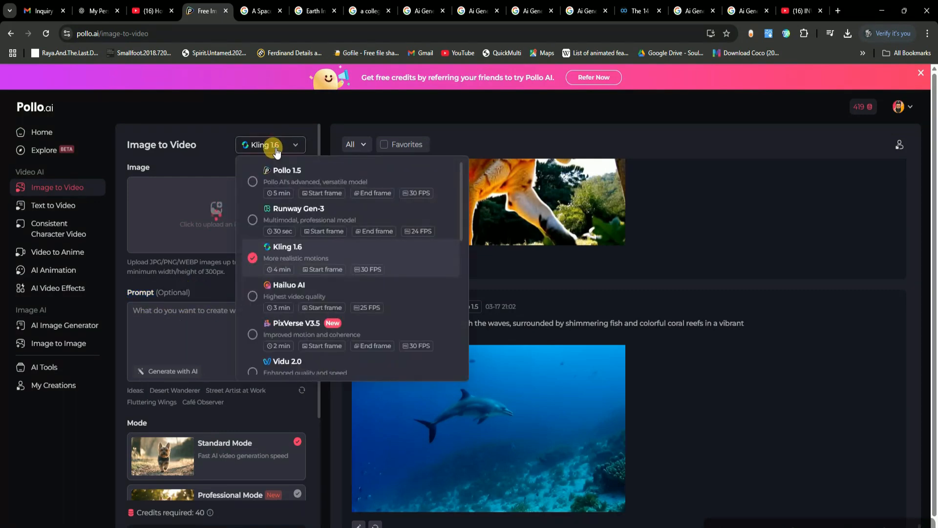
{"action": "mouse_move", "coordinate": [302, 214]}
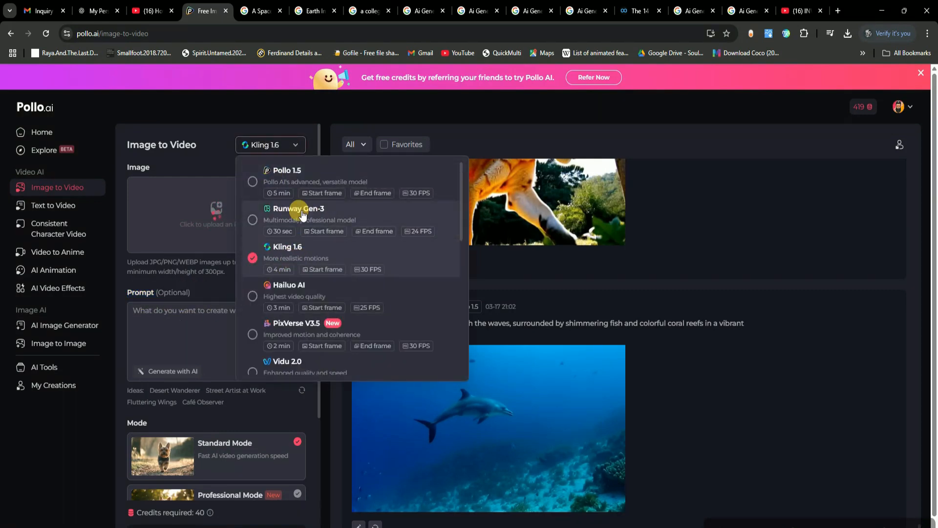
{"action": "left_click", "coordinate": [299, 209]}
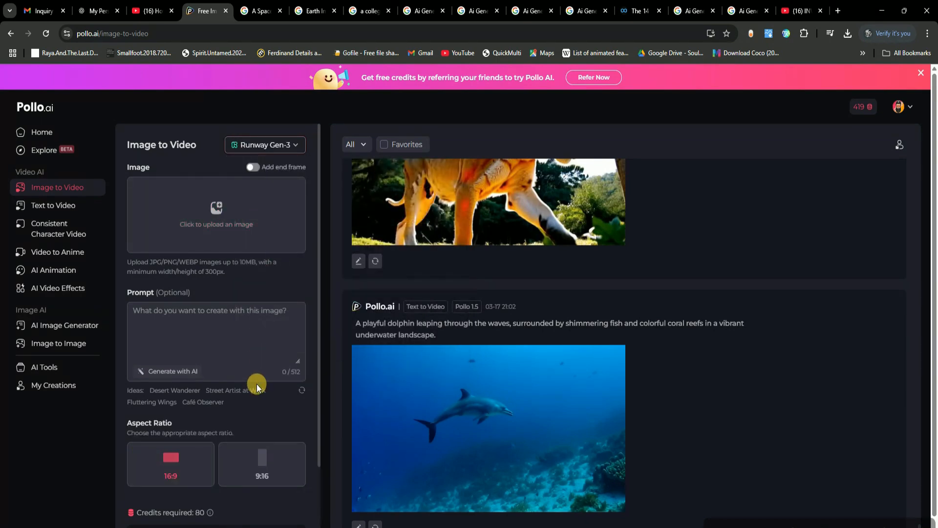
{"action": "scroll", "scroll_direction": "down", "scroll_amount": 3}
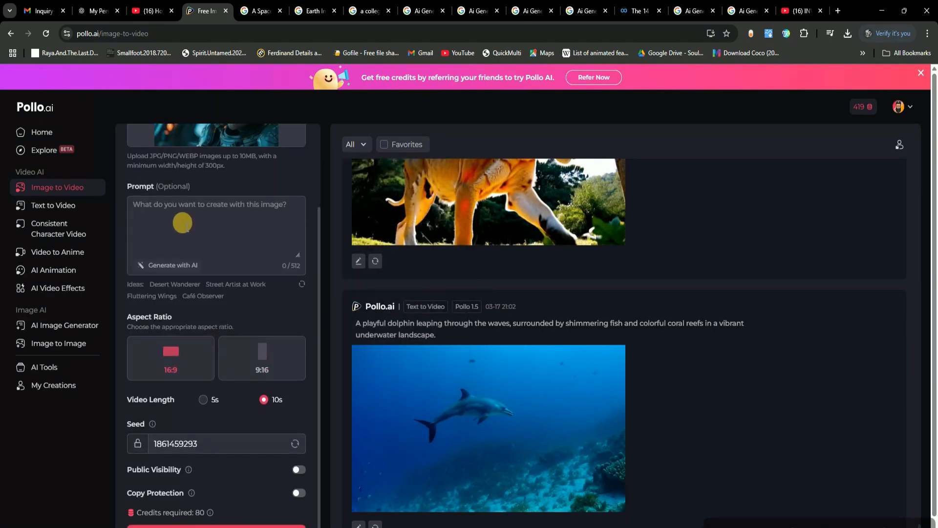
{"action": "mouse_move", "coordinate": [182, 396]}
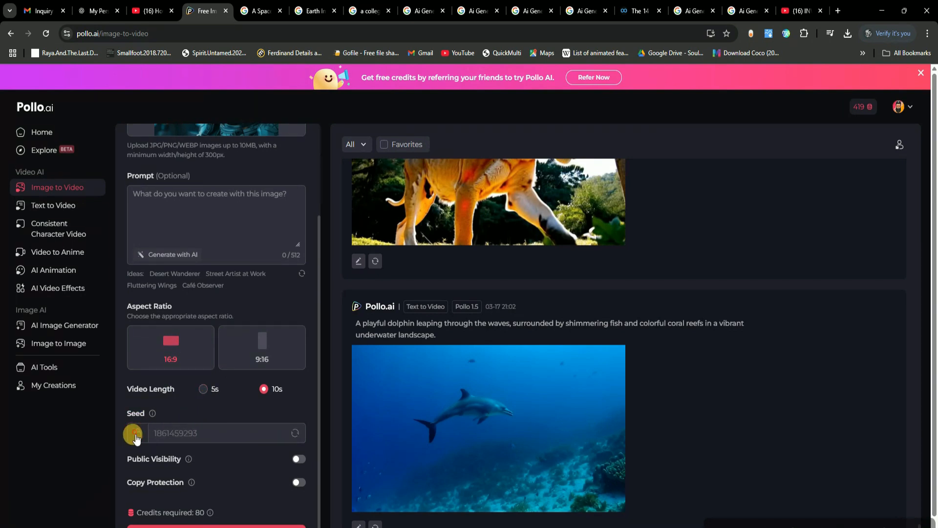
{"action": "scroll", "scroll_direction": "down", "scroll_amount": 3}
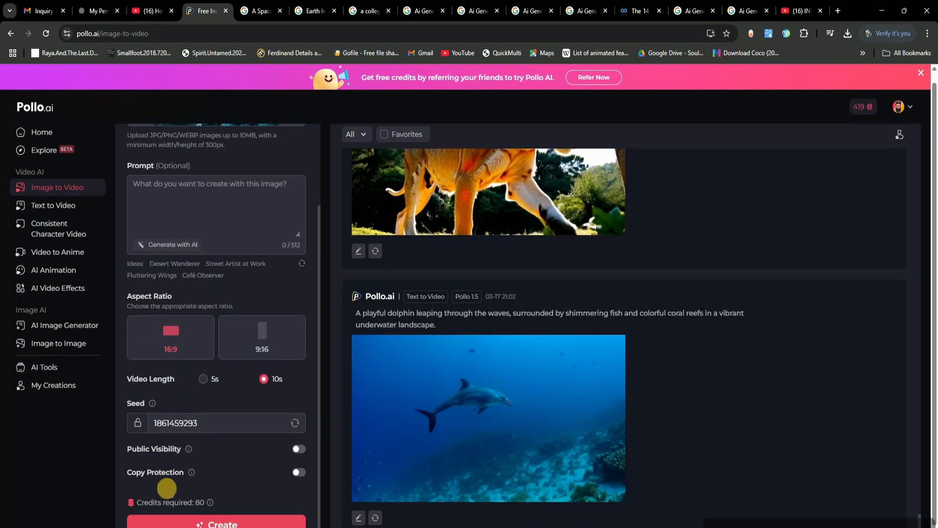
{"action": "left_click", "coordinate": [216, 522]}
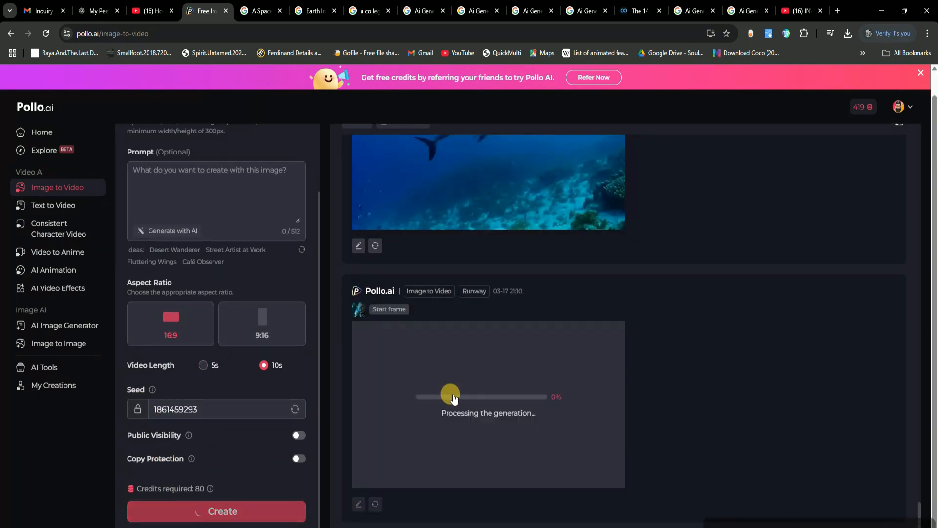
Step: Upload the bald boy among aliens image and start its image-to-video generation
{"action": "scroll", "scroll_direction": "up", "scroll_amount": 3}
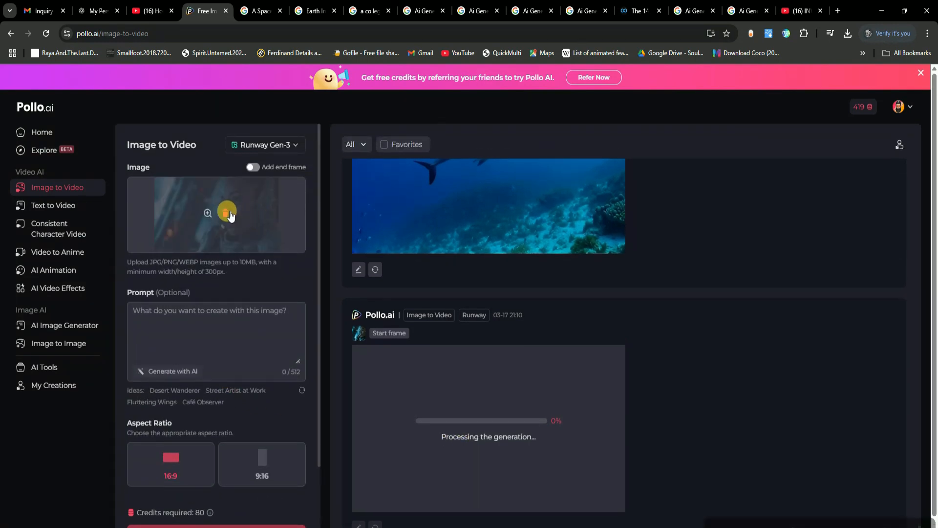
{"action": "left_click", "coordinate": [216, 214]}
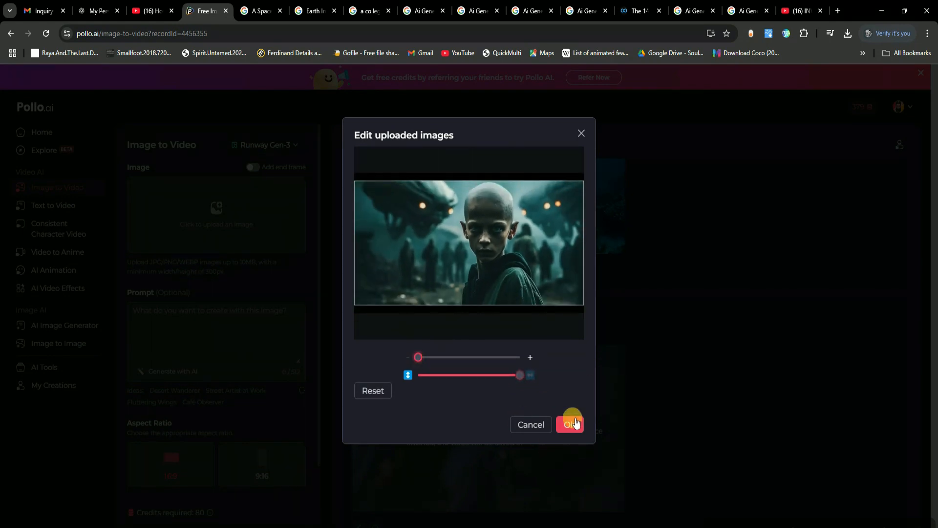
{"action": "left_click", "coordinate": [569, 424]}
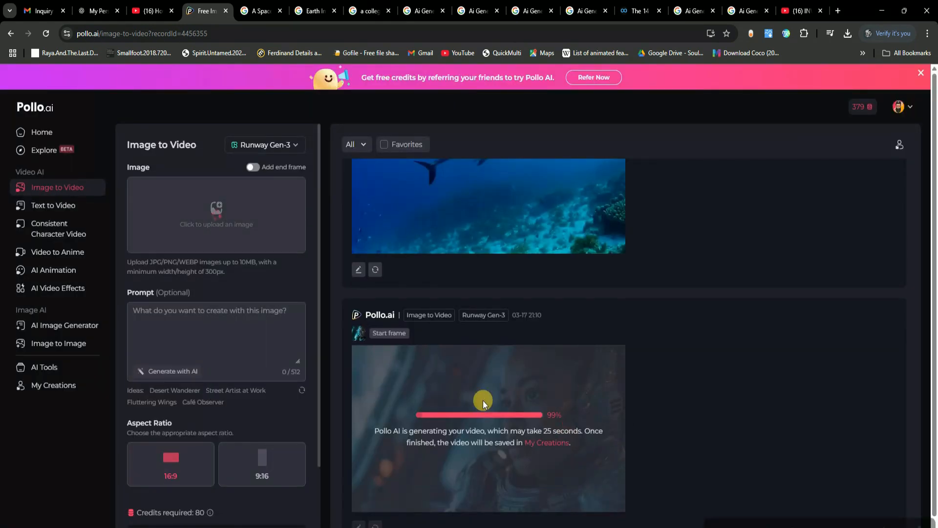
{"action": "left_click", "coordinate": [265, 144]}
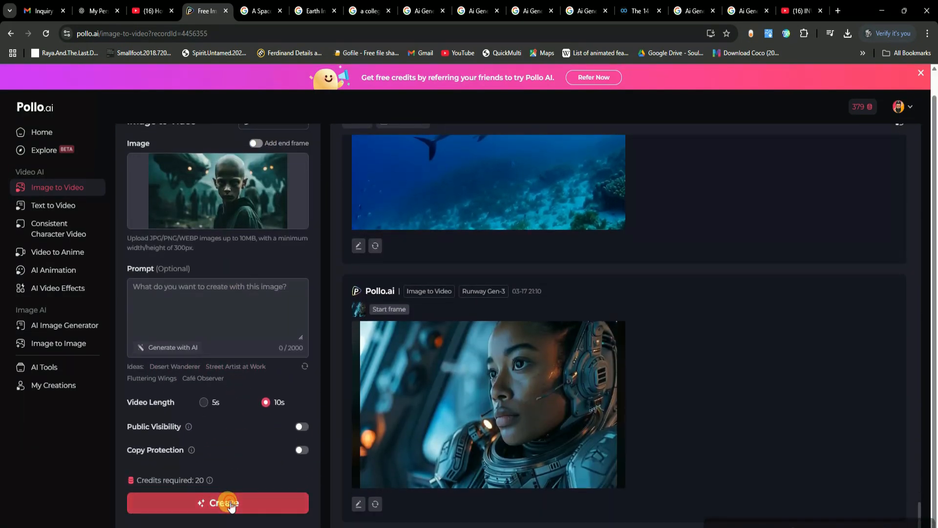
{"action": "left_click", "coordinate": [218, 503]}
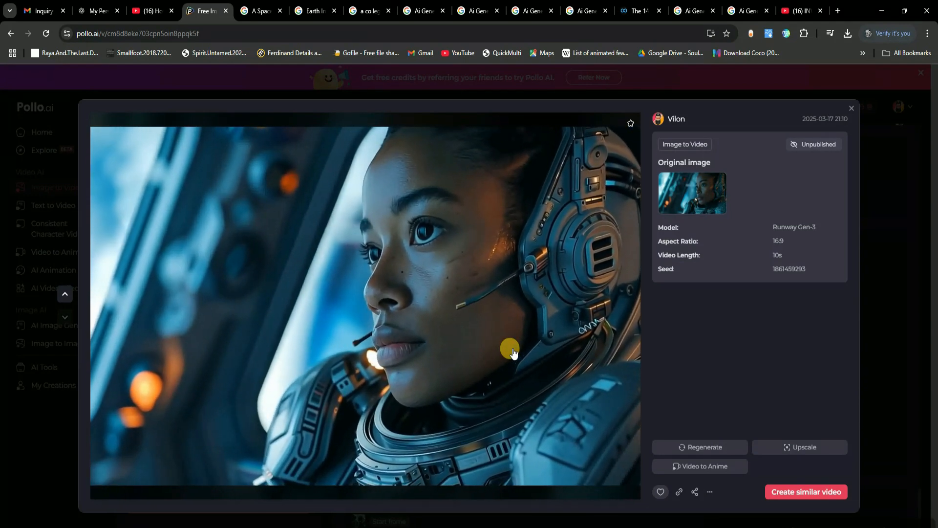
Step: View the astronaut and alien-boy videos full size, then close the viewer and scroll the list
{"action": "left_click", "coordinate": [514, 351]}
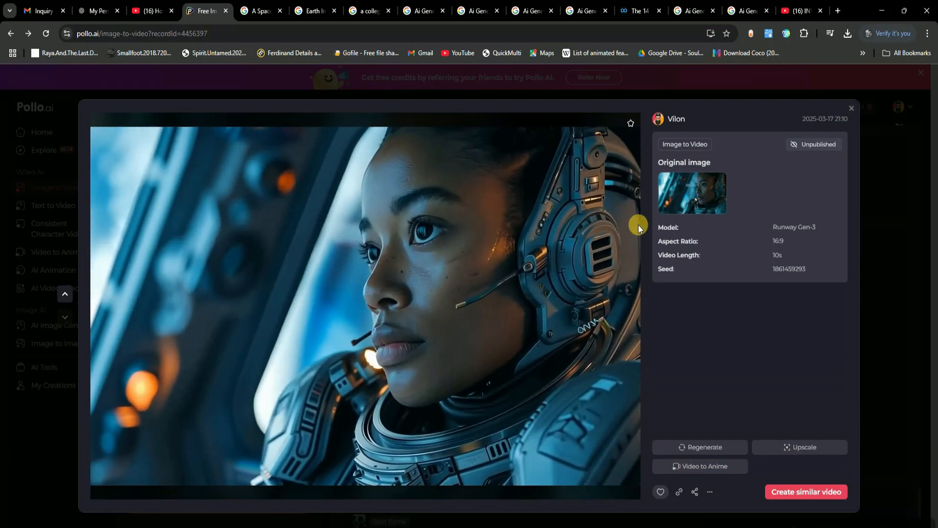
{"action": "left_click", "coordinate": [851, 108]}
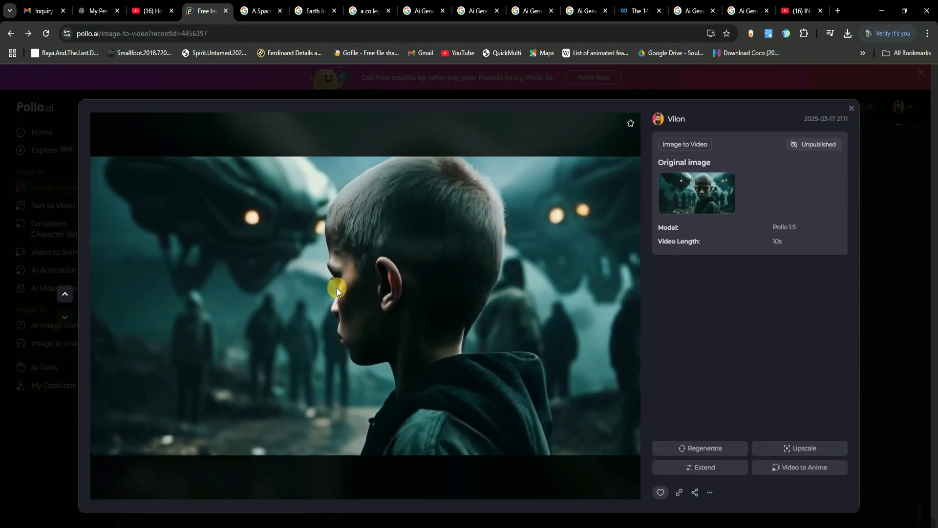
{"action": "left_click", "coordinate": [851, 107]}
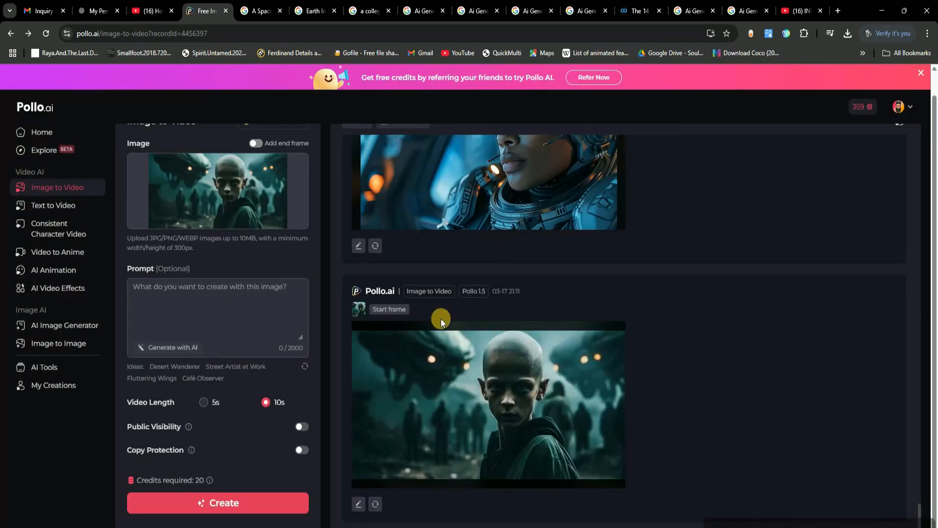
{"action": "scroll", "scroll_direction": "down", "scroll_amount": 3}
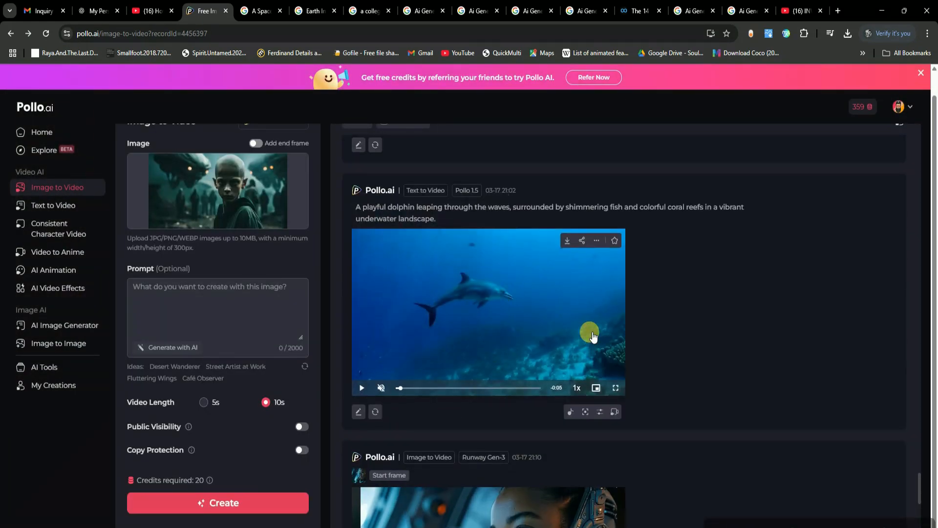
{"action": "scroll", "scroll_direction": "down", "scroll_amount": 3}
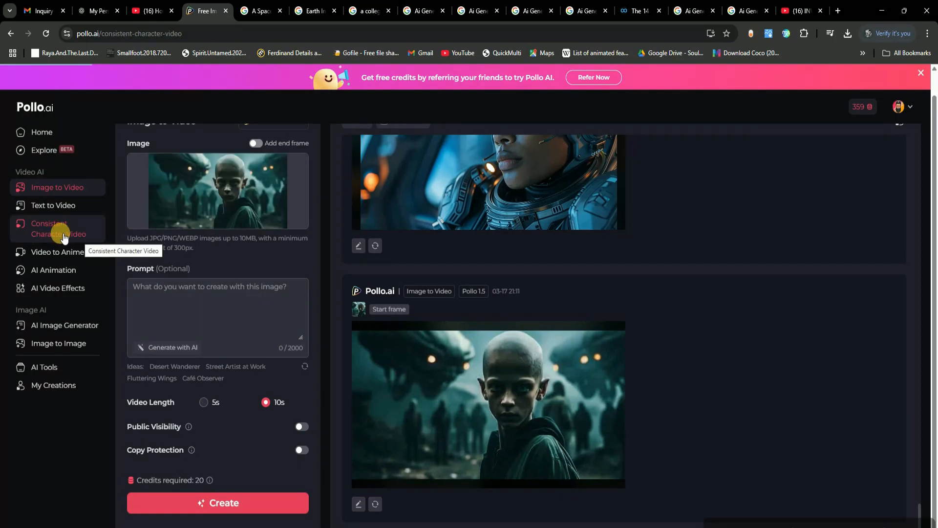
Step: Cycle through Consistent Character Video samples until the bride in the rose garden loads
{"action": "left_click", "coordinate": [59, 228]}
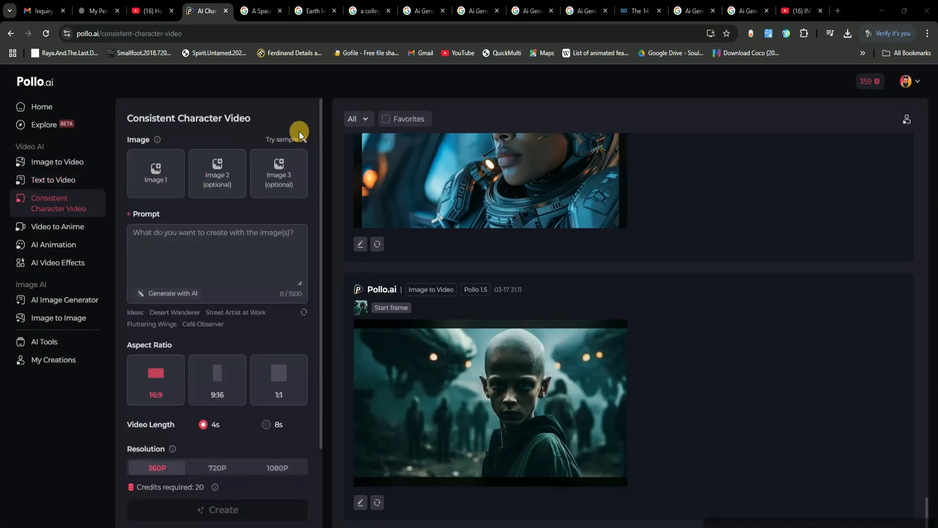
{"action": "left_click", "coordinate": [280, 140]}
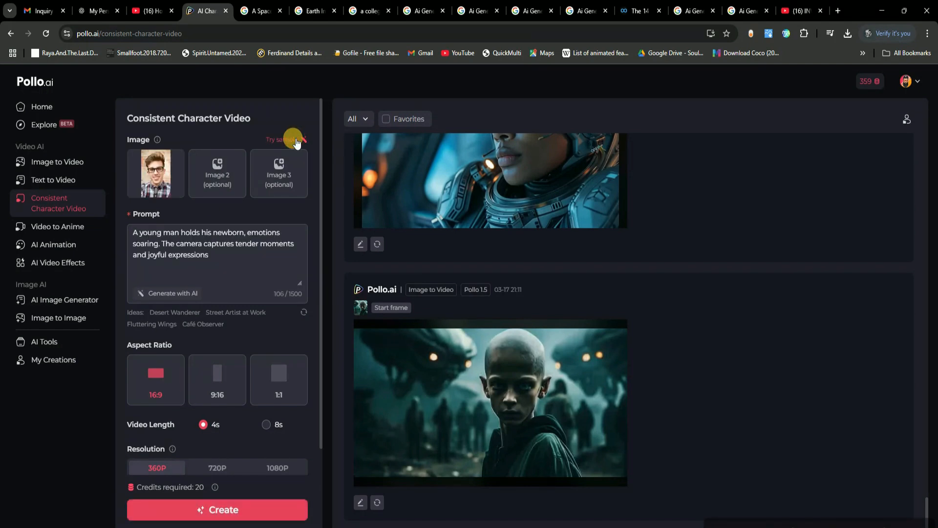
{"action": "left_click", "coordinate": [286, 139]}
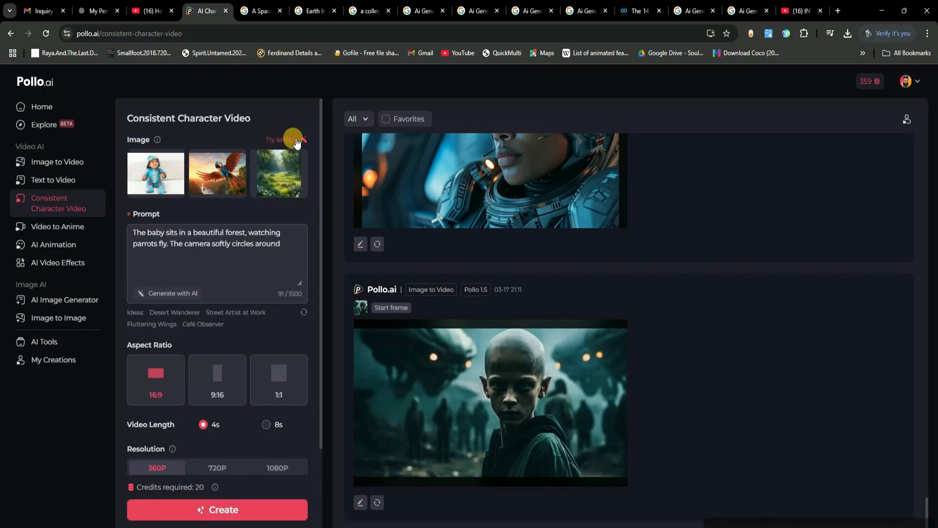
{"action": "left_click", "coordinate": [282, 139]}
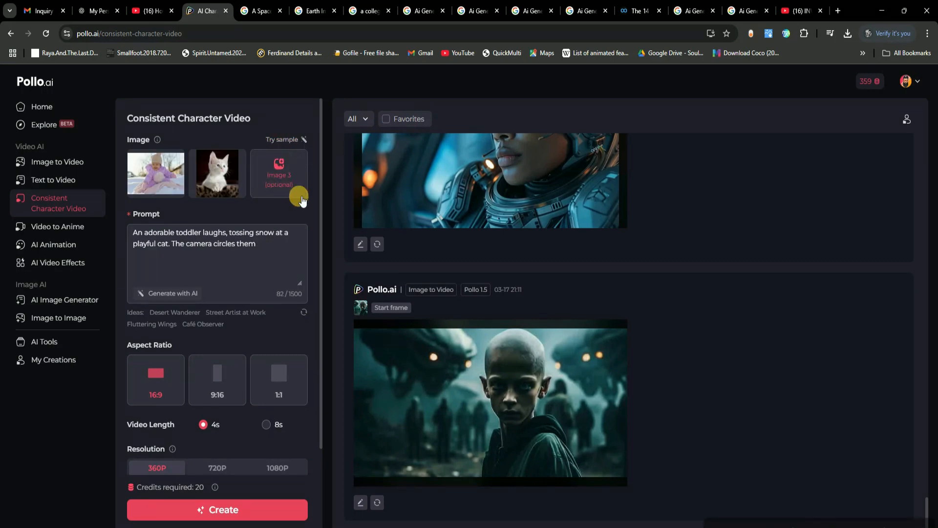
{"action": "left_click", "coordinate": [282, 141]}
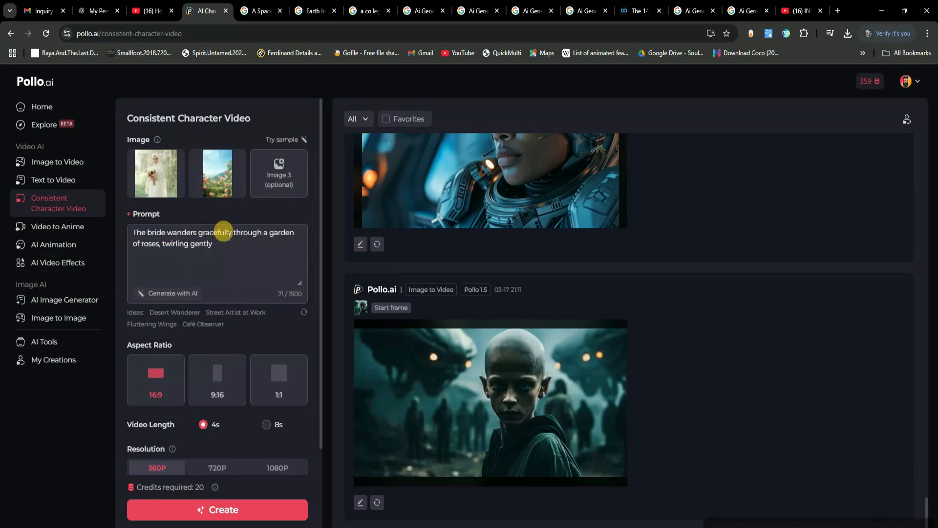
{"action": "mouse_move", "coordinate": [136, 246]}
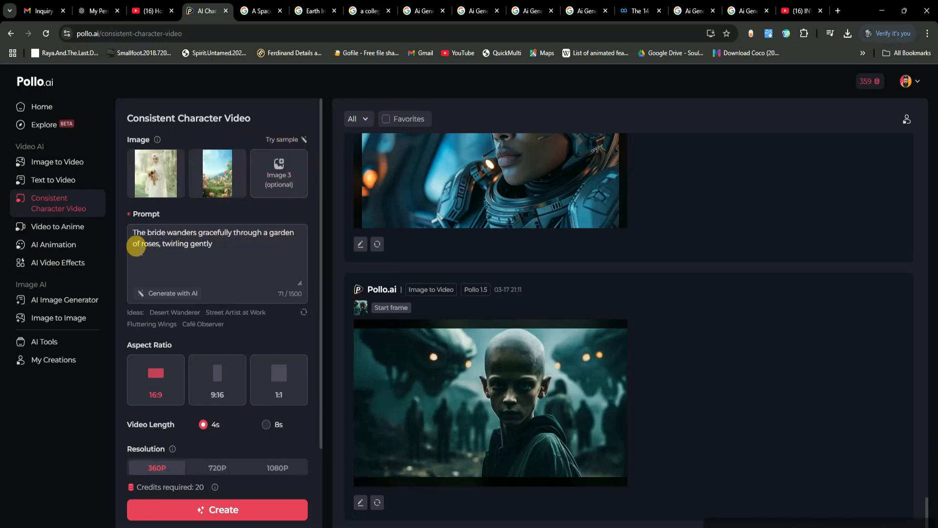
{"action": "mouse_move", "coordinate": [192, 389]}
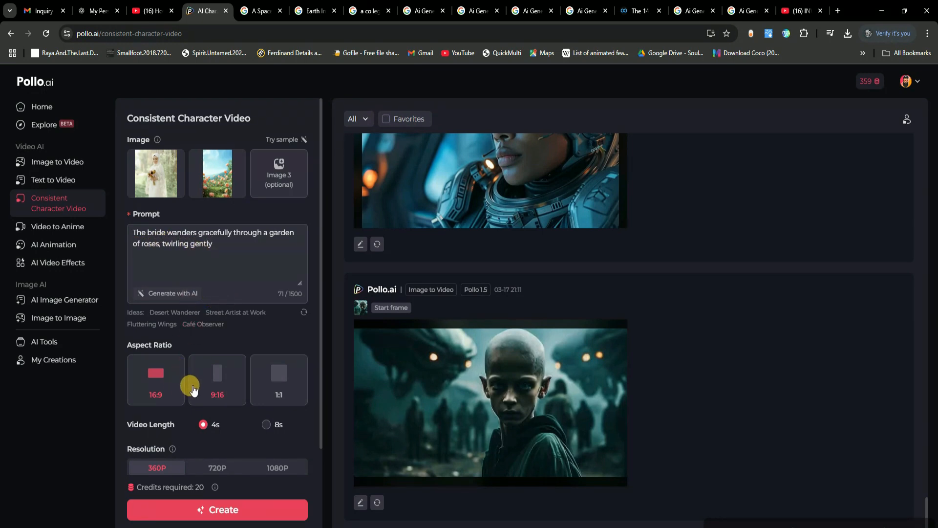
Step: Review the bride sample's settings and start generating the video
{"action": "scroll", "scroll_direction": "down", "scroll_amount": 3}
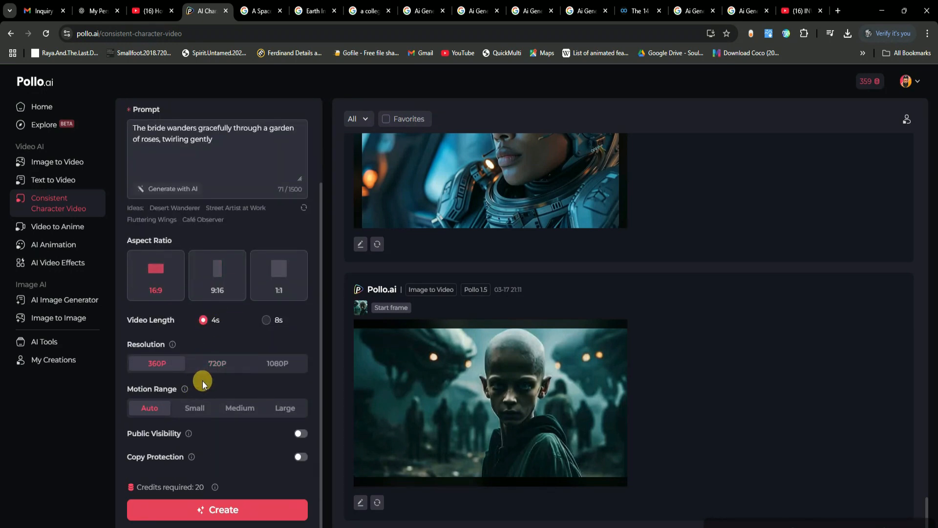
{"action": "mouse_move", "coordinate": [277, 363]}
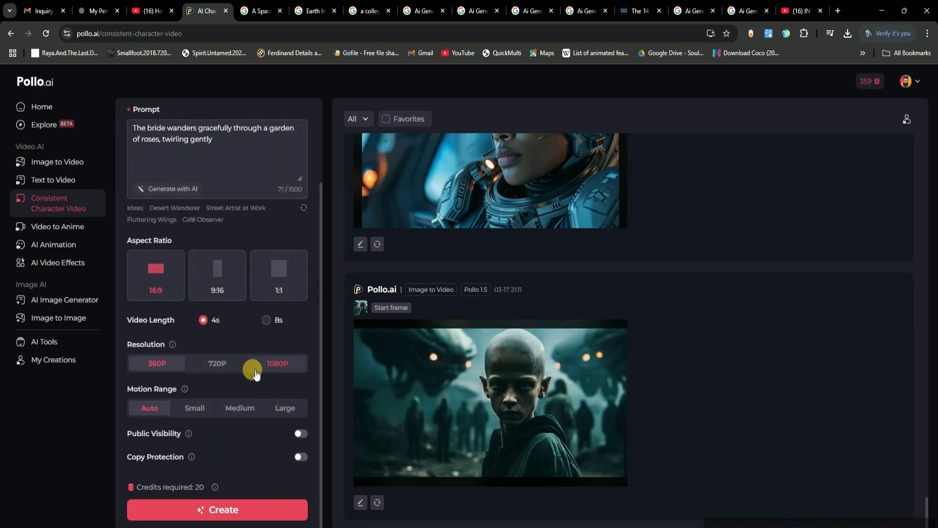
{"action": "mouse_move", "coordinate": [197, 402]}
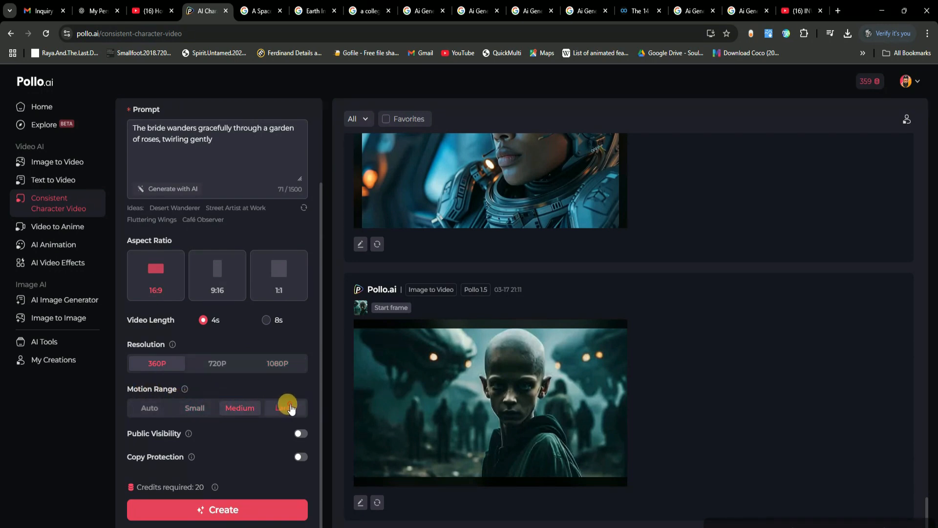
{"action": "left_click", "coordinate": [149, 408]}
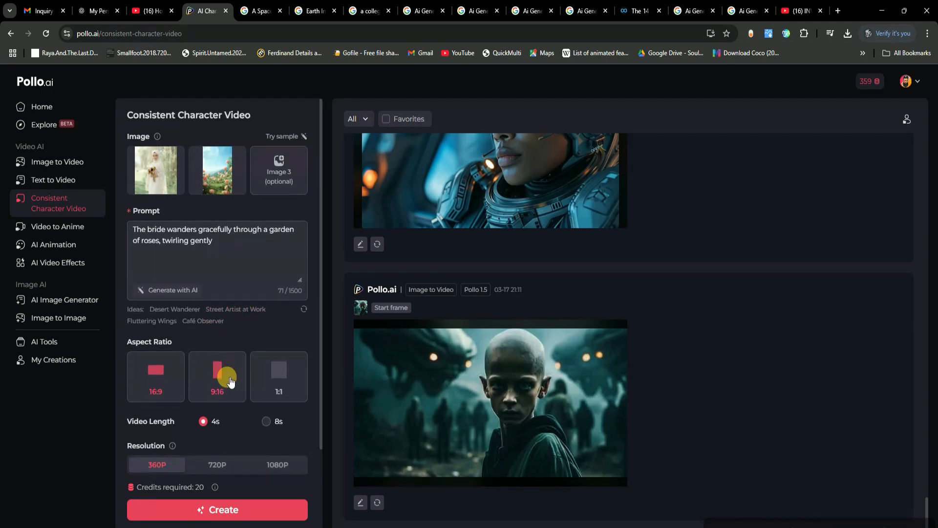
{"action": "scroll", "scroll_direction": "down", "scroll_amount": 3}
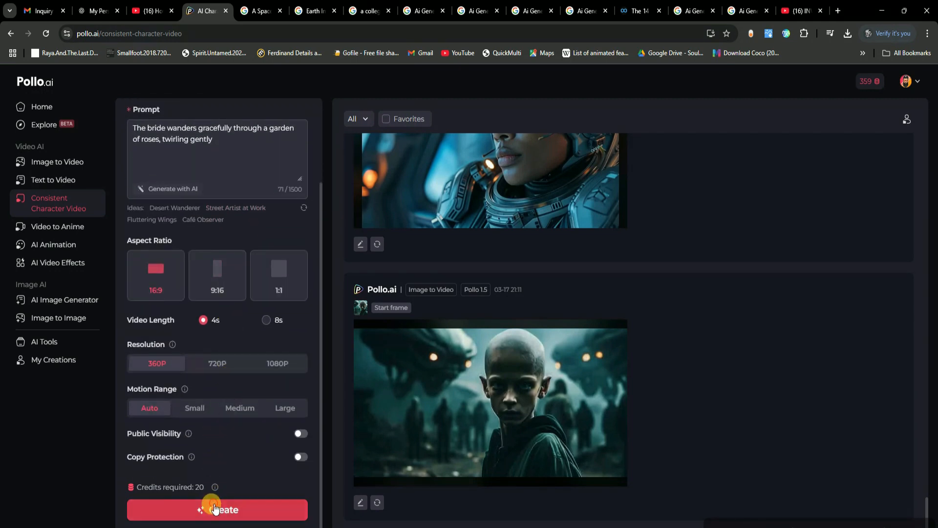
{"action": "left_click", "coordinate": [216, 509]}
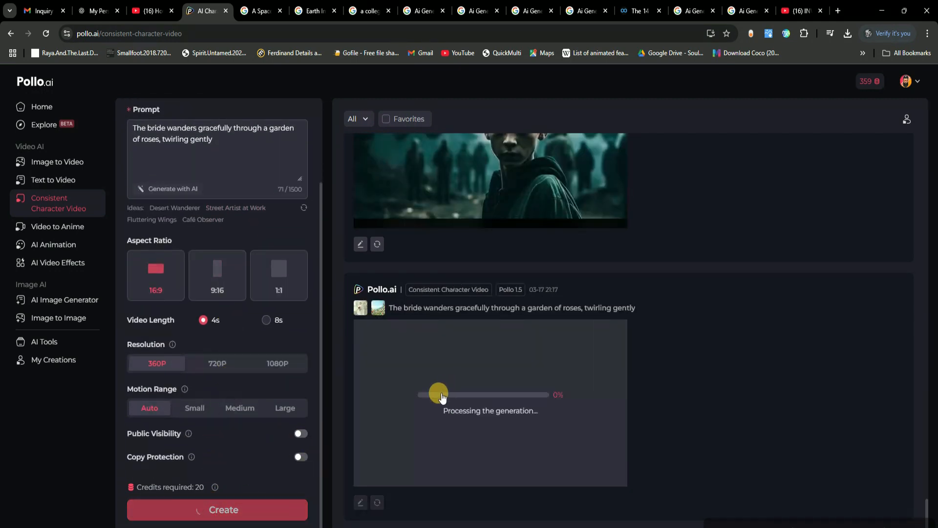
Step: Load the sample of a baby watching parrots in a forest and submit it
{"action": "left_click", "coordinate": [217, 510]}
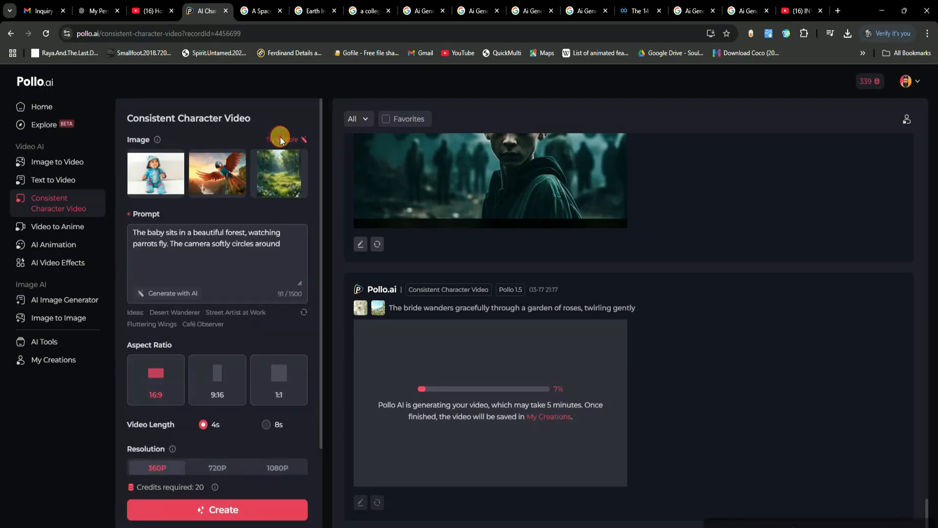
{"action": "left_click", "coordinate": [299, 159]}
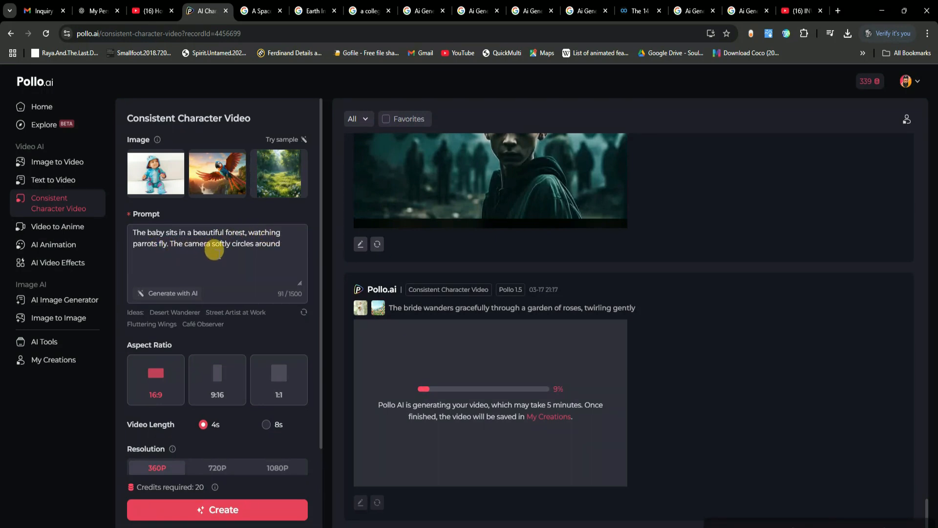
{"action": "scroll", "scroll_direction": "down", "scroll_amount": 3}
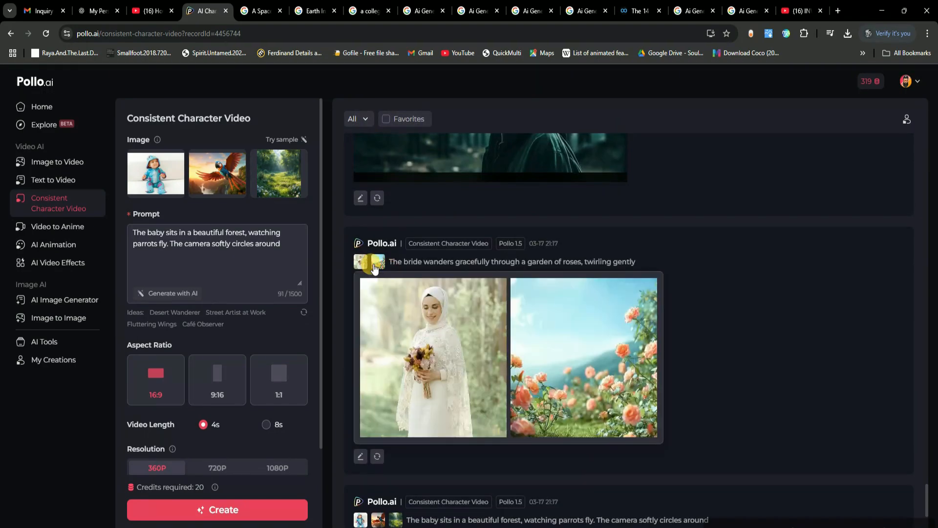
Step: Watch the bride-in-roses and baby-with-parrots videos full size, closing the viewer after each
{"action": "left_click", "coordinate": [433, 357]}
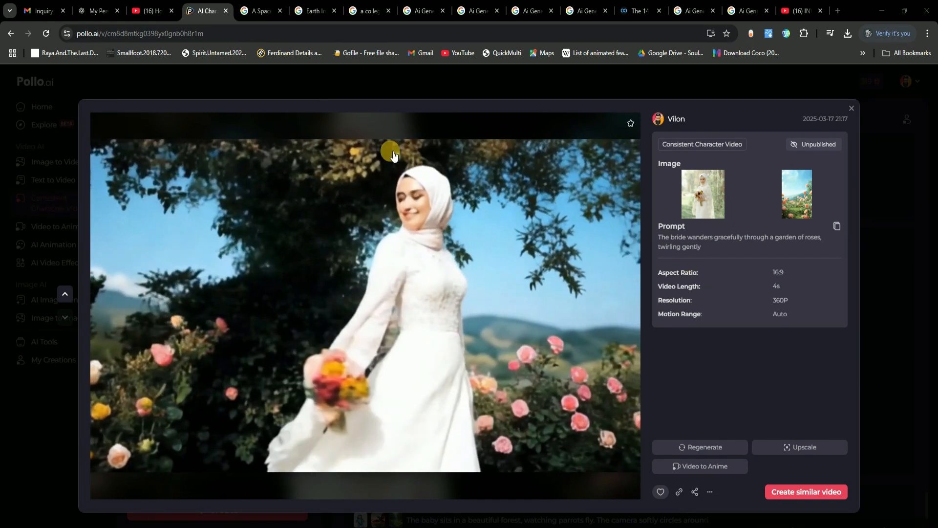
{"action": "left_click", "coordinate": [851, 108]}
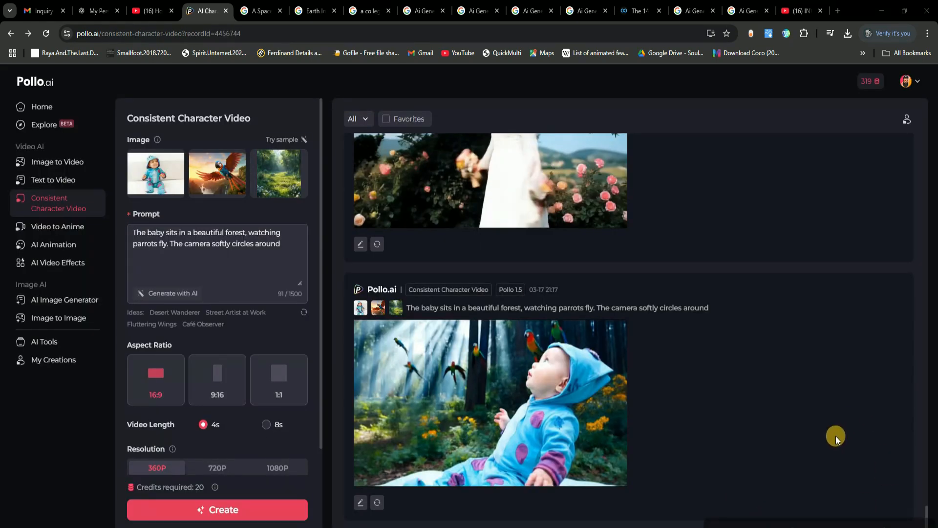
{"action": "left_click", "coordinate": [490, 402]}
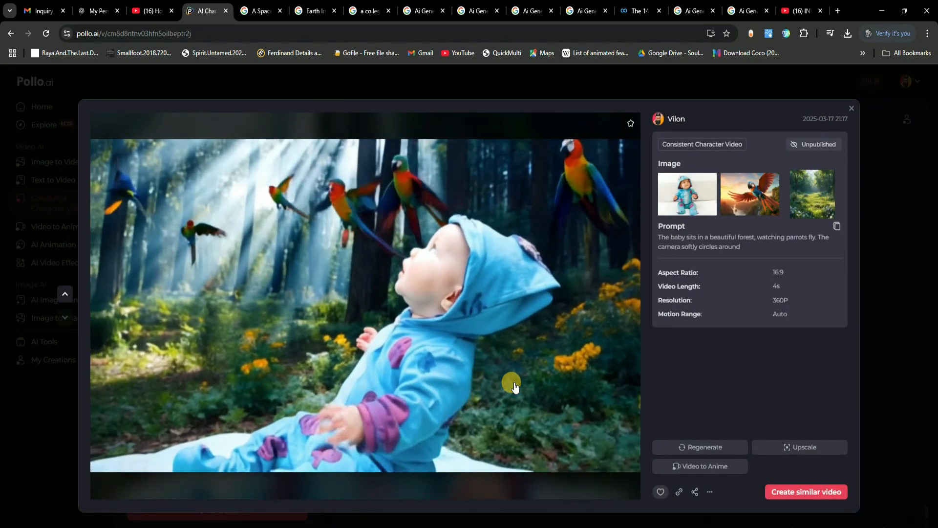
{"action": "left_click", "coordinate": [365, 299]}
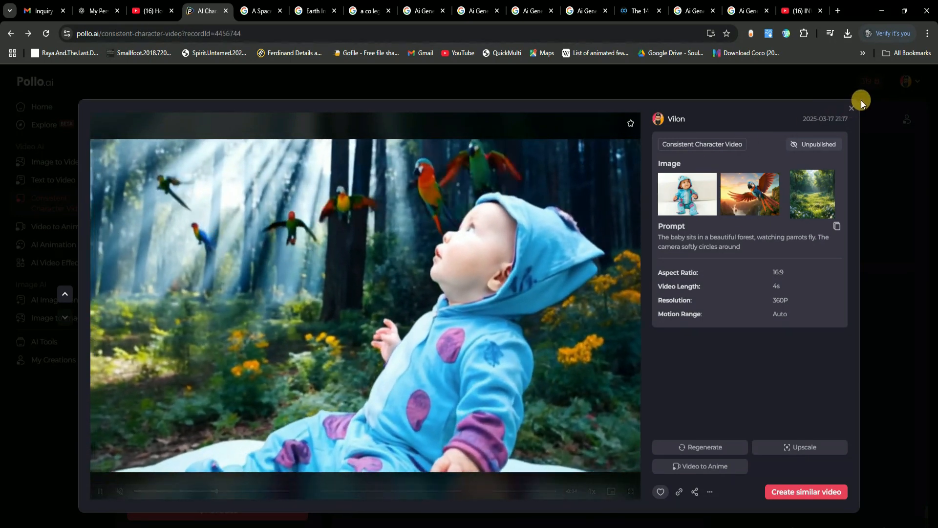
{"action": "left_click", "coordinate": [851, 108]}
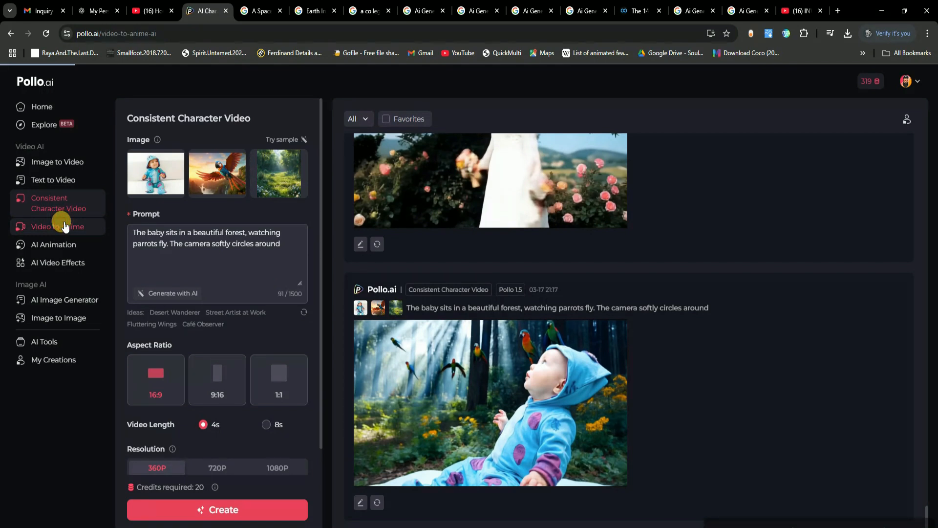
Step: Start a Video to Anime conversion of the lantern-girl clip in Cute Anime v3 style
{"action": "left_click", "coordinate": [58, 226]}
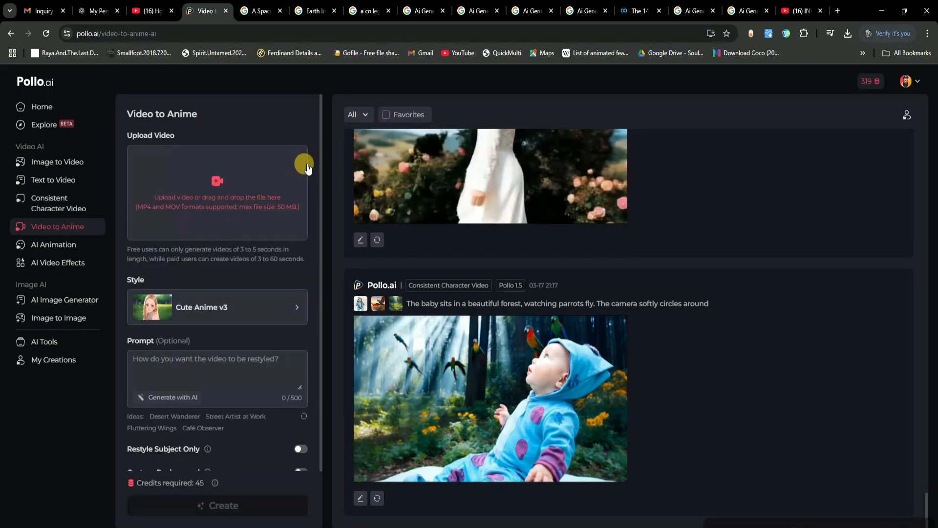
{"action": "mouse_move", "coordinate": [250, 232]}
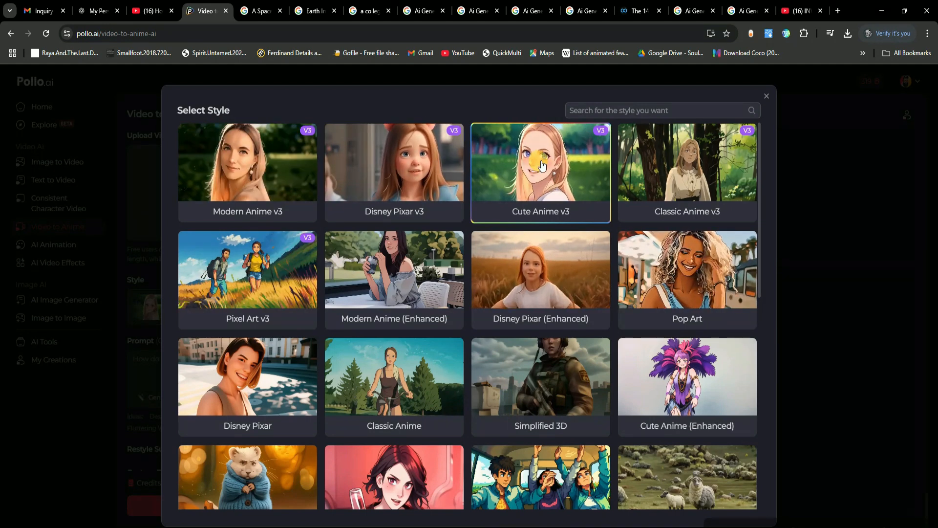
{"action": "left_click", "coordinate": [539, 168]}
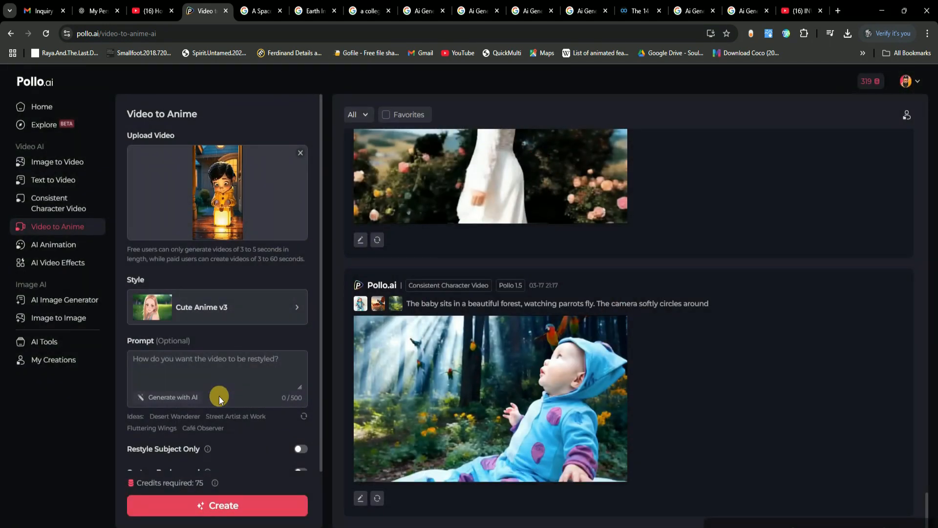
{"action": "left_click", "coordinate": [217, 358]}
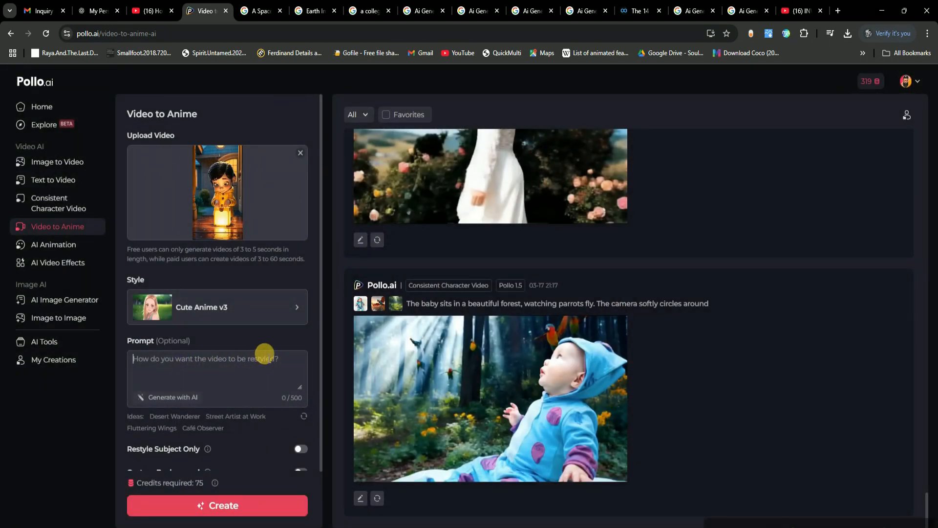
{"action": "left_click", "coordinate": [216, 505]}
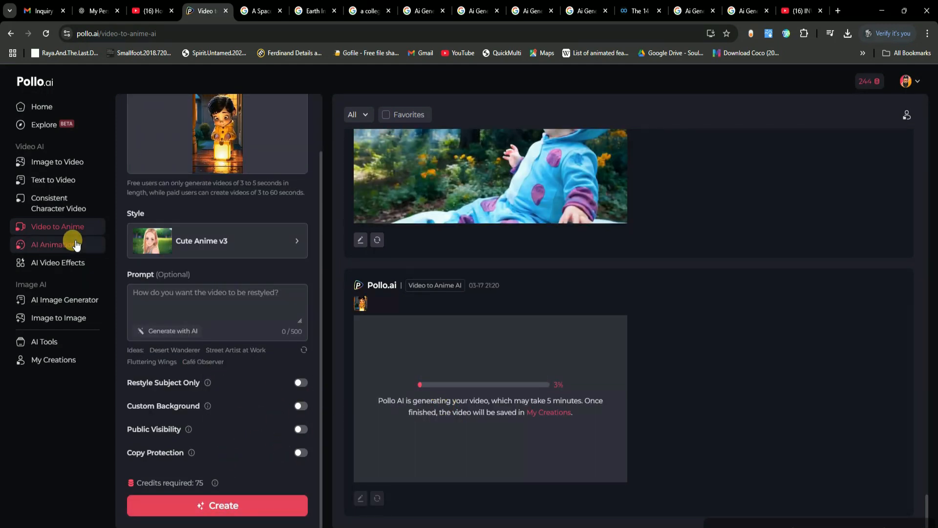
Step: Get AI prompts from 'A Girl And A Boy, Loves Each Other In A Beautifull valley' and accept the first
{"action": "left_click", "coordinate": [53, 244]}
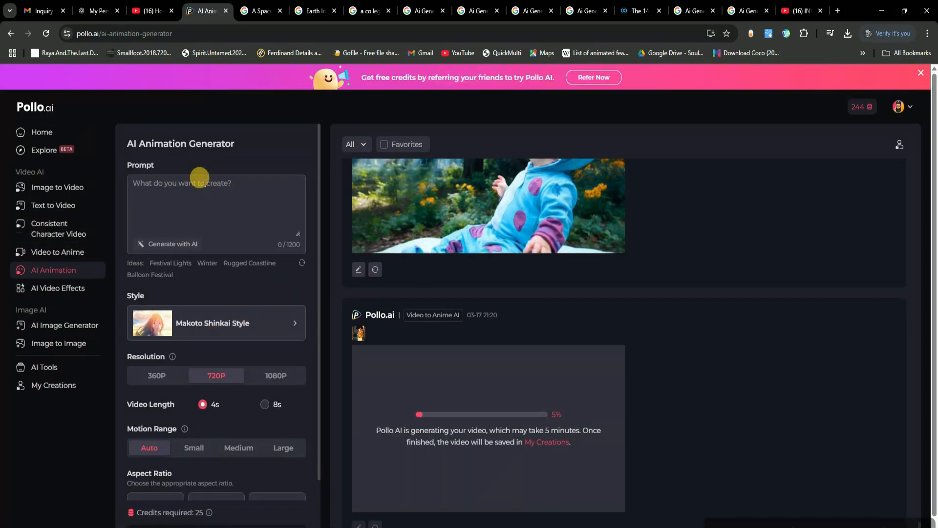
{"action": "type", "text": "A"}
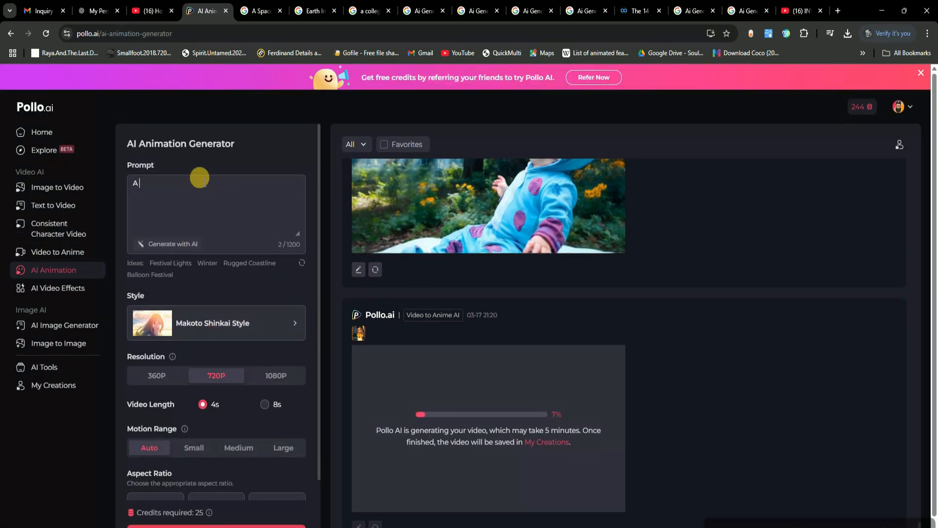
{"action": "left_click", "coordinate": [172, 243]}
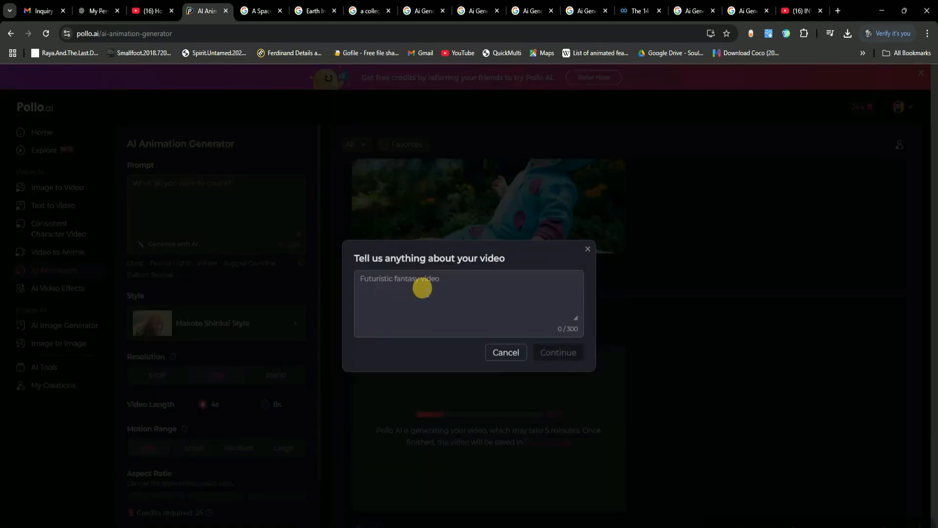
{"action": "type", "text": "A Girl And A Boy, Loves Each Other In A Beautifull valley"}
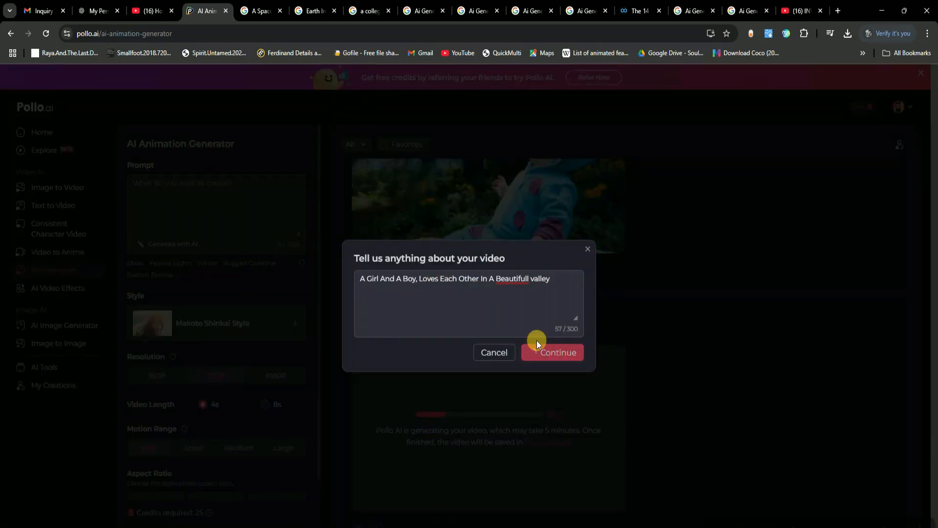
{"action": "left_click", "coordinate": [551, 352]}
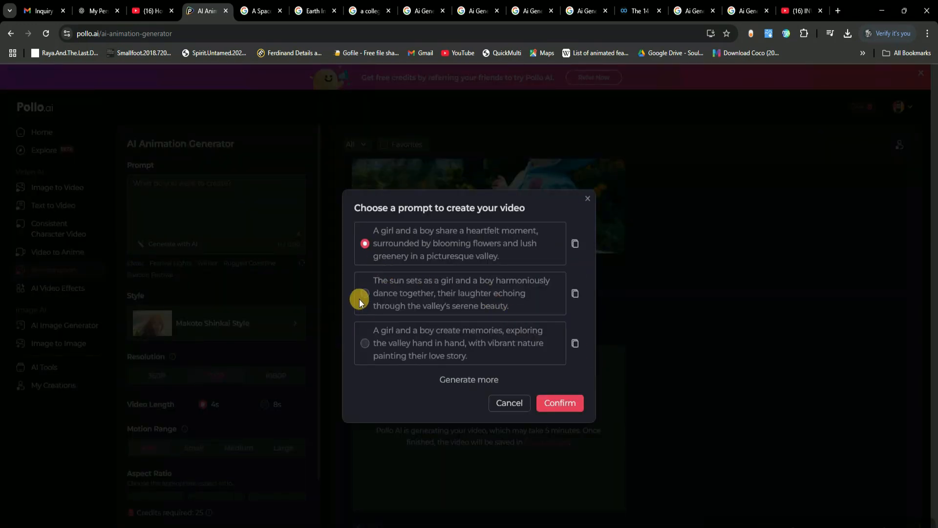
{"action": "left_click", "coordinate": [559, 403]}
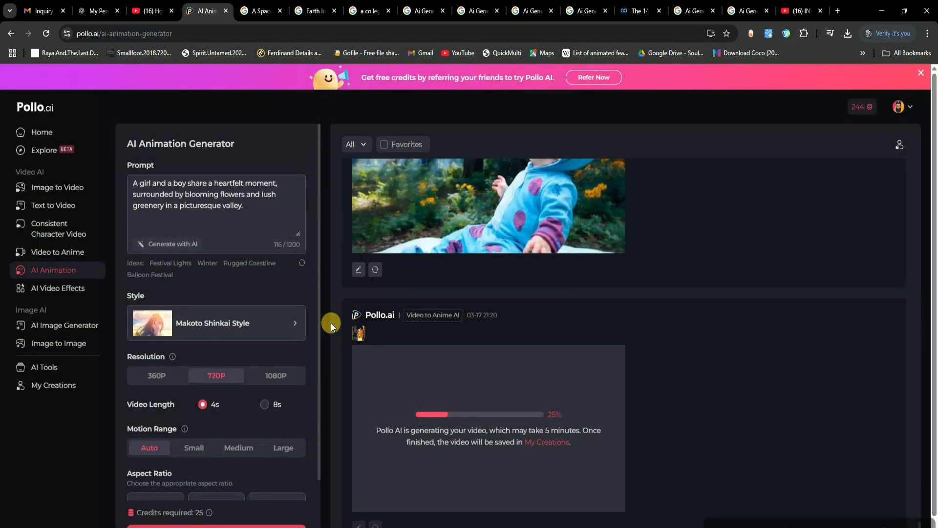
Step: Keep Makoto Shinkai Style at 16:9 and start generating the animation
{"action": "left_click", "coordinate": [216, 323]}
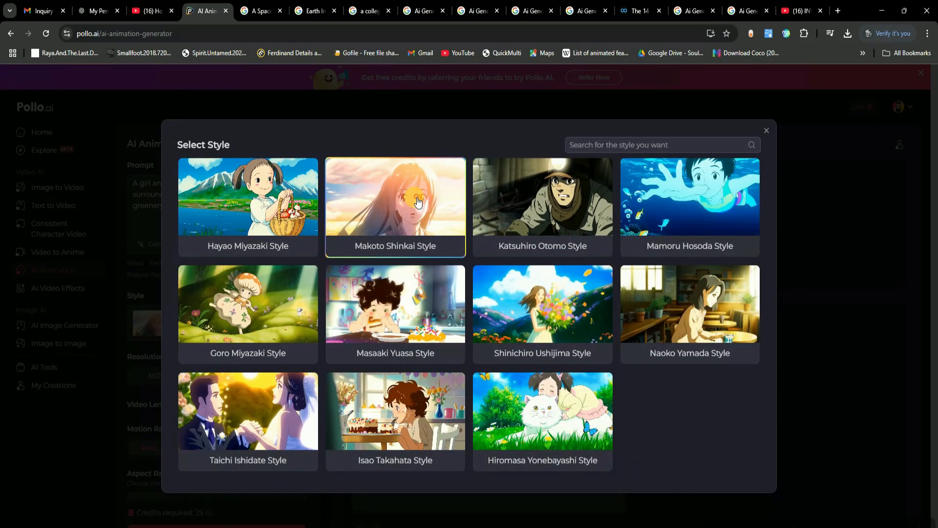
{"action": "left_click", "coordinate": [395, 206]}
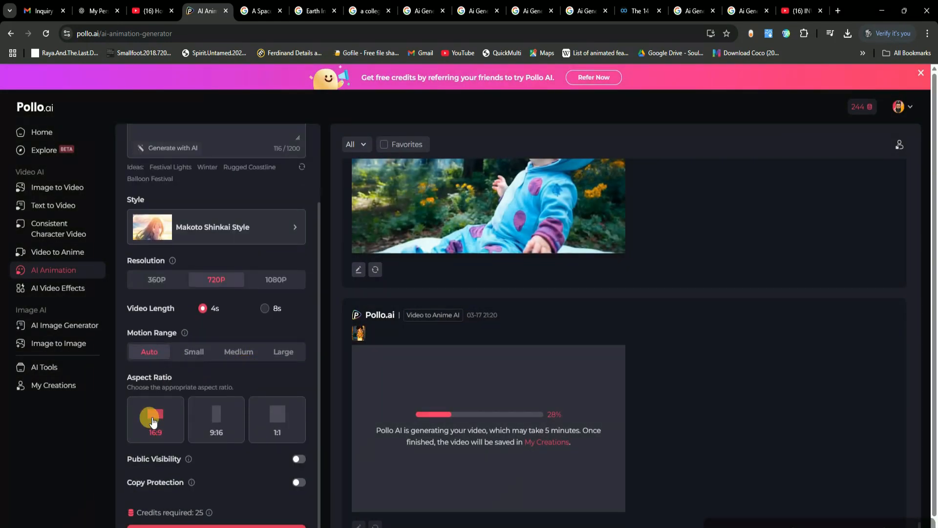
{"action": "scroll", "scroll_direction": "down", "scroll_amount": 3}
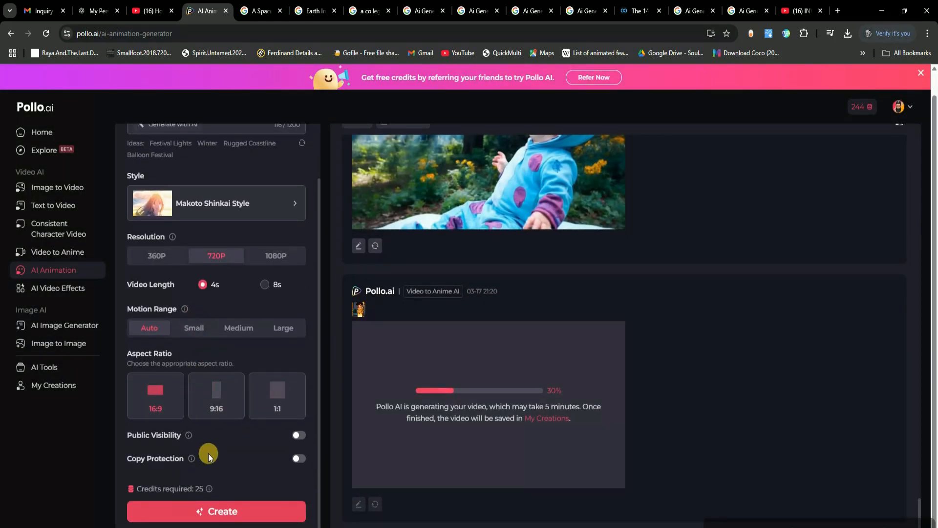
{"action": "left_click", "coordinate": [215, 511]}
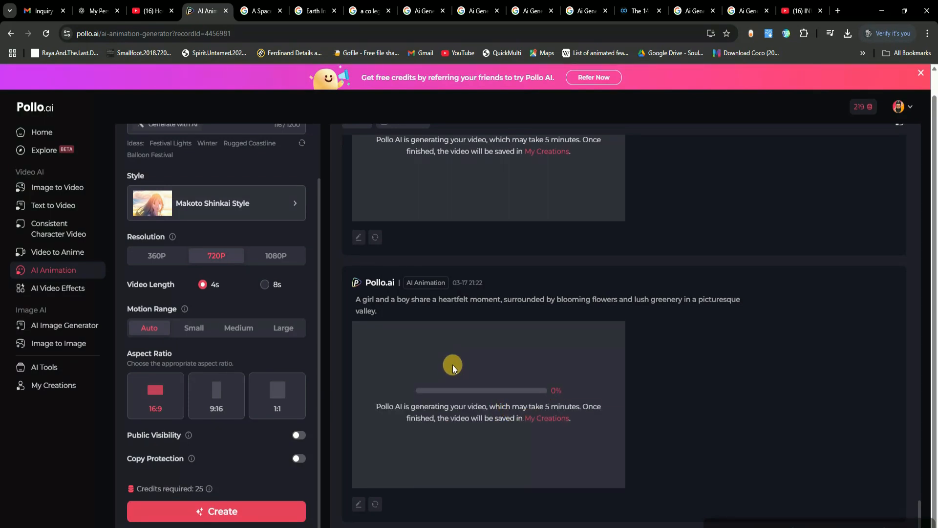
{"action": "mouse_move", "coordinate": [65, 325]}
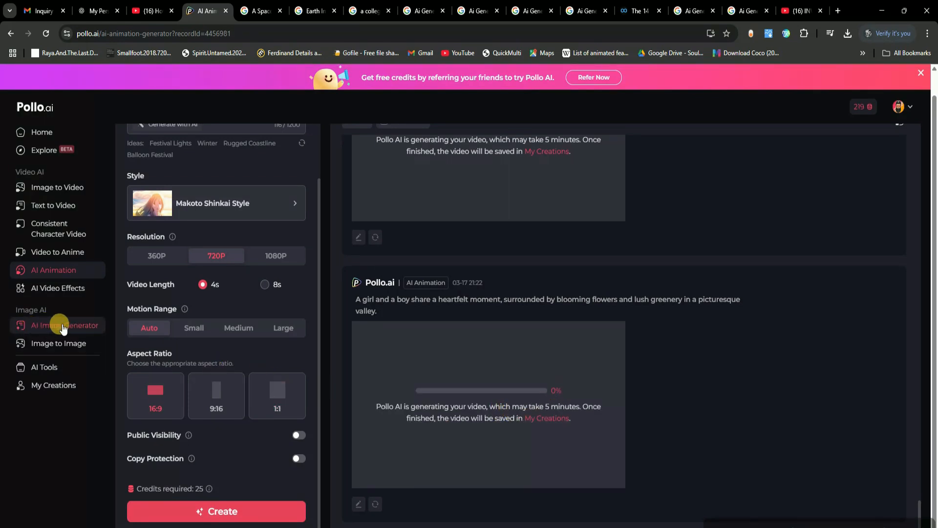
{"action": "mouse_move", "coordinate": [66, 348]}
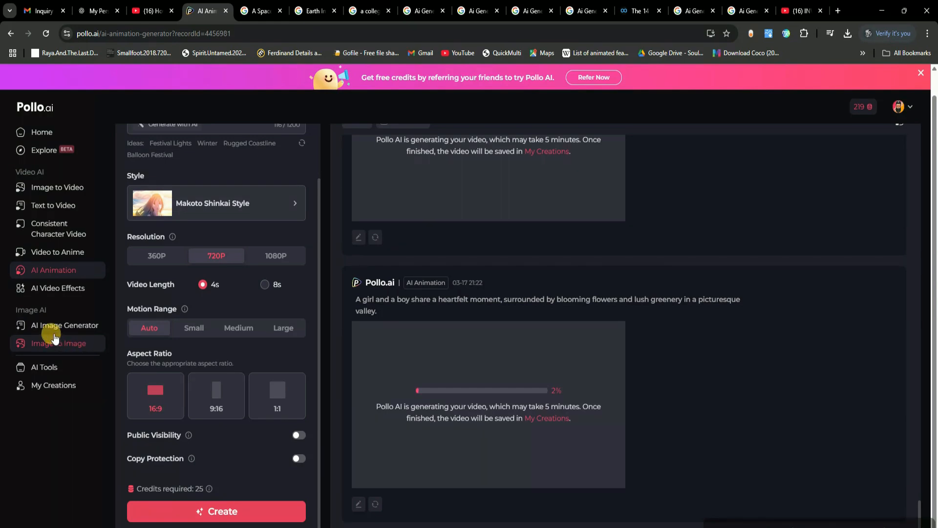
Step: Set up a Stable Diffusion 3 wildflower-valley image with an AI-written prompt, Auto style, 16:9
{"action": "left_click", "coordinate": [65, 325]}
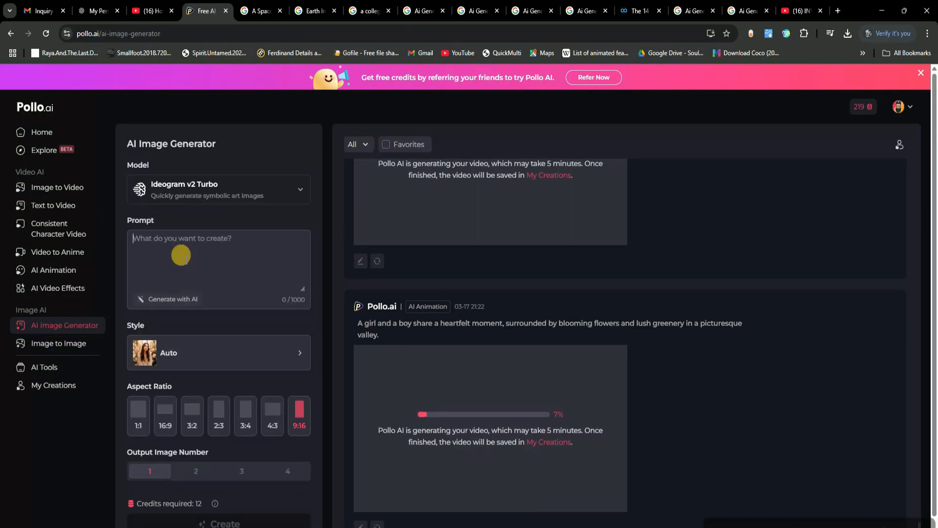
{"action": "left_click", "coordinate": [173, 298]}
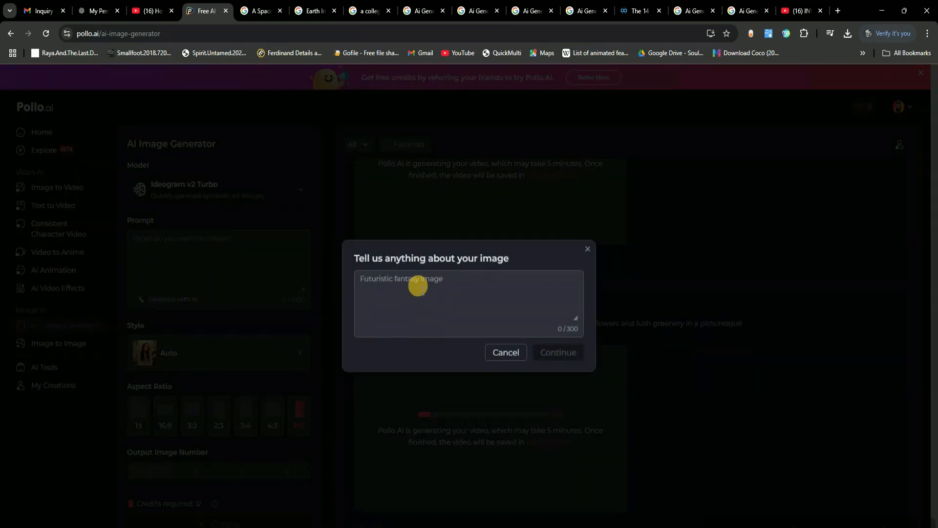
{"action": "left_click", "coordinate": [557, 352]}
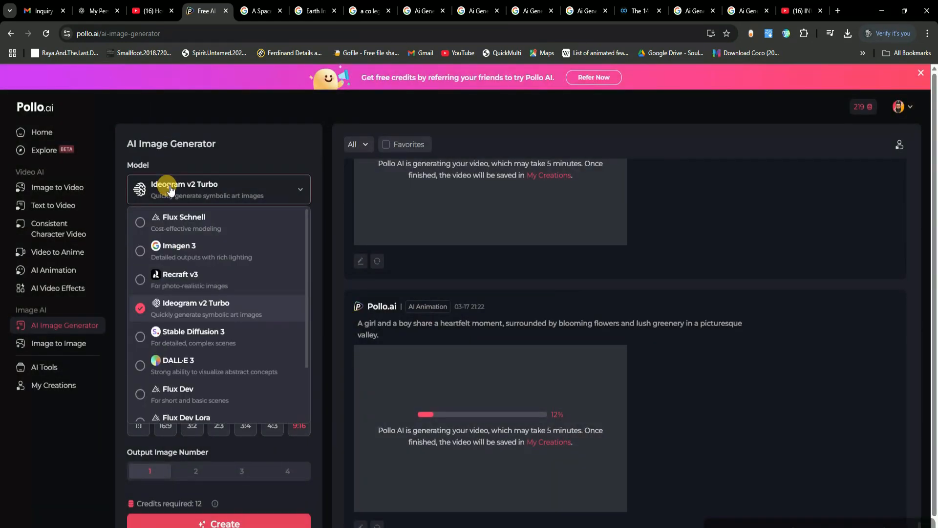
{"action": "mouse_move", "coordinate": [168, 344]}
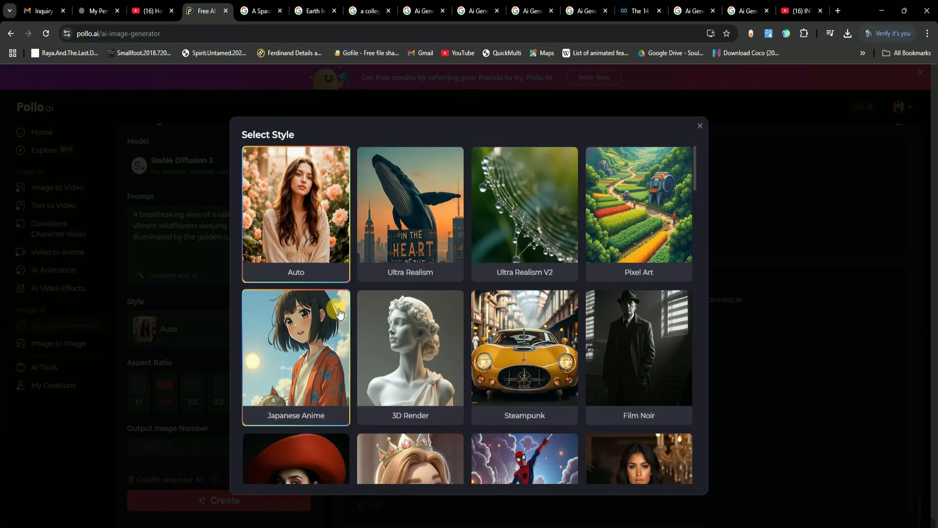
{"action": "scroll", "scroll_direction": "down", "scroll_amount": 3}
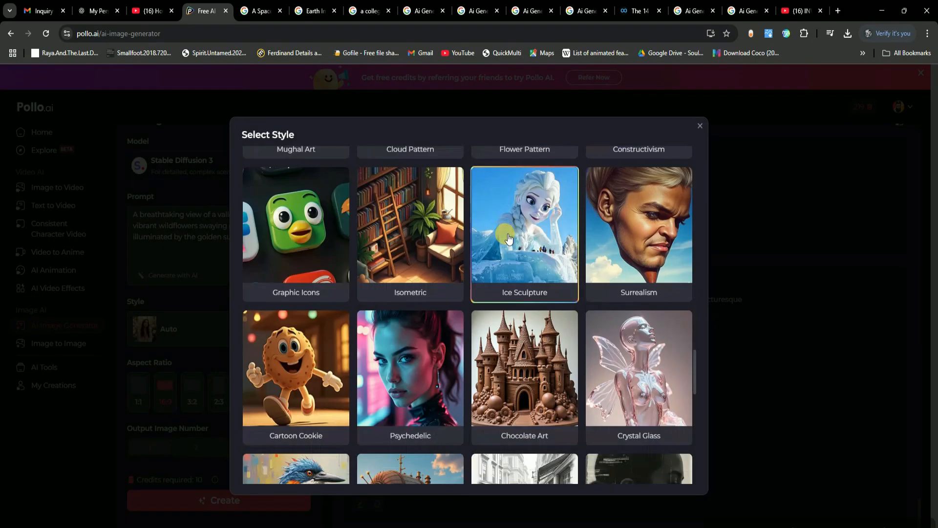
{"action": "left_click", "coordinate": [699, 125]}
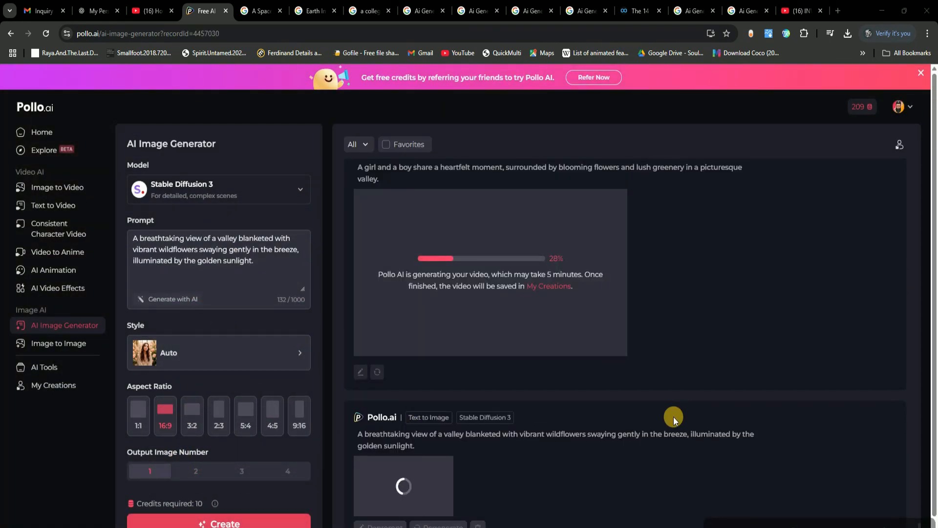
Step: View the yellow-coat anime clip and the girl-and-boy Shinkai animation full size, then close each
{"action": "scroll", "scroll_direction": "down", "scroll_amount": 3}
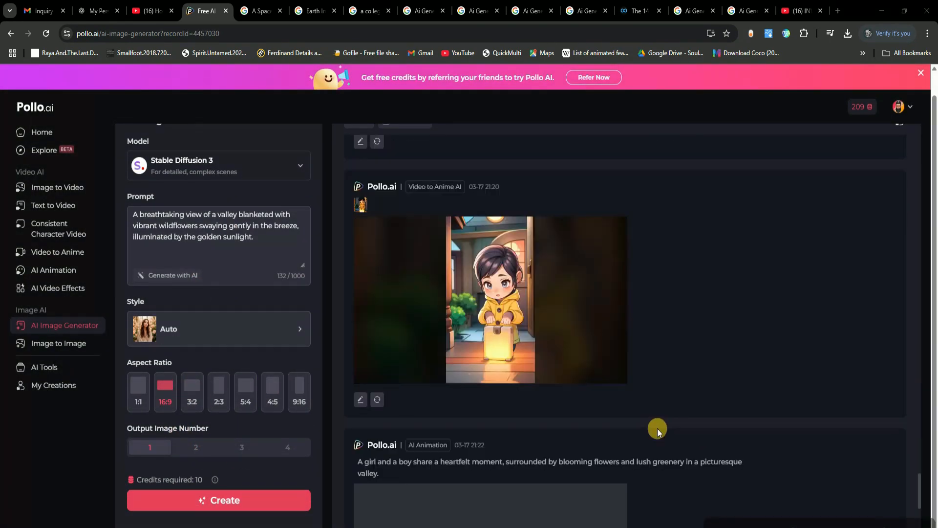
{"action": "mouse_move", "coordinate": [573, 238]}
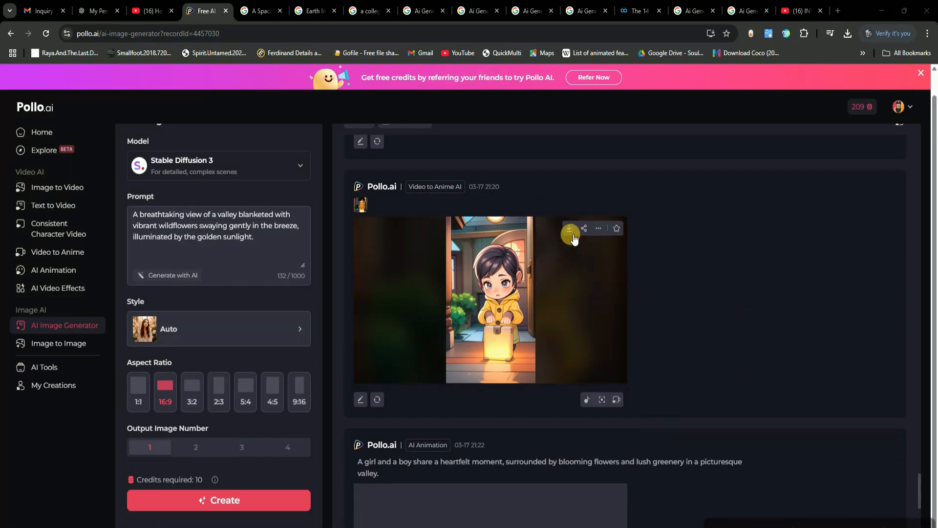
{"action": "left_click", "coordinate": [491, 299]}
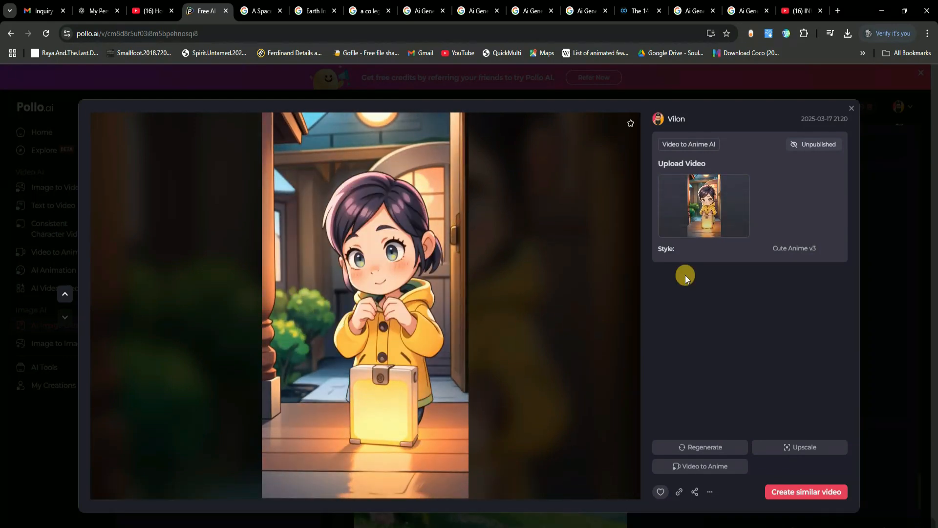
{"action": "left_click", "coordinate": [851, 107]}
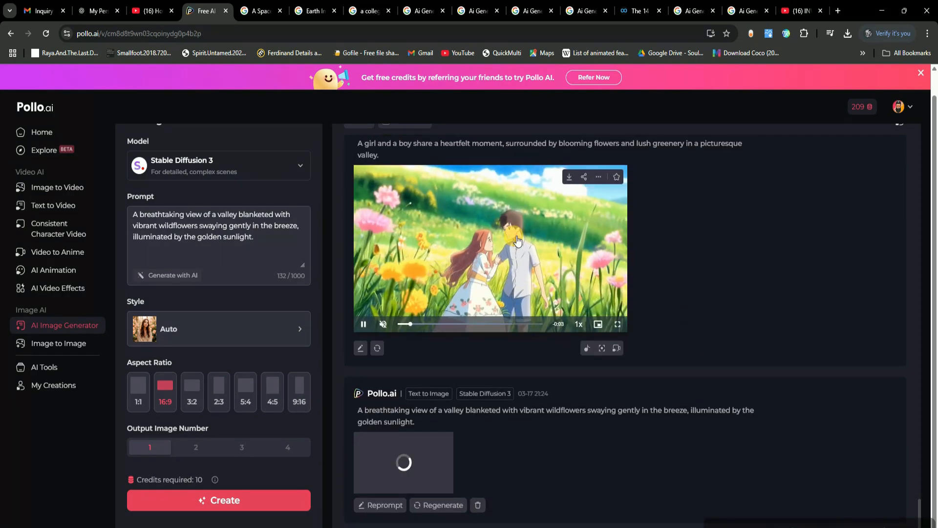
{"action": "left_click", "coordinate": [489, 248]}
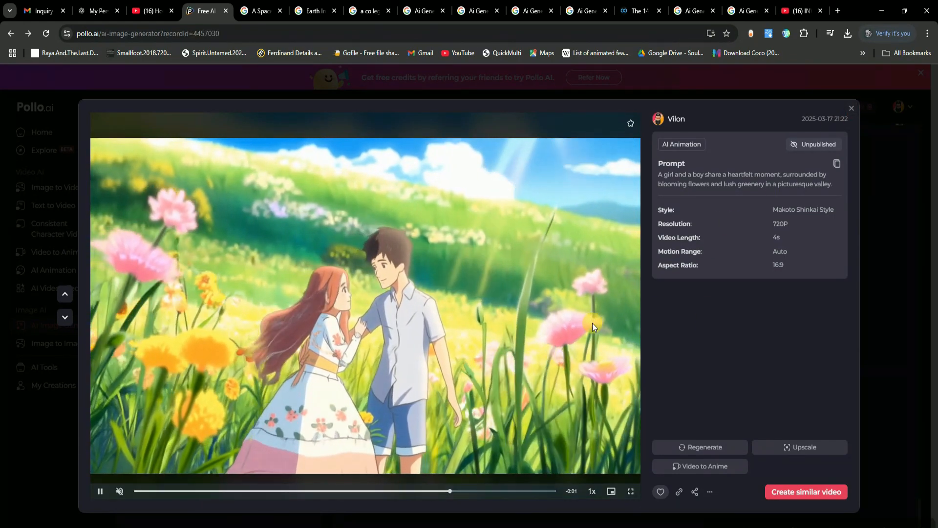
{"action": "left_click", "coordinate": [851, 108]}
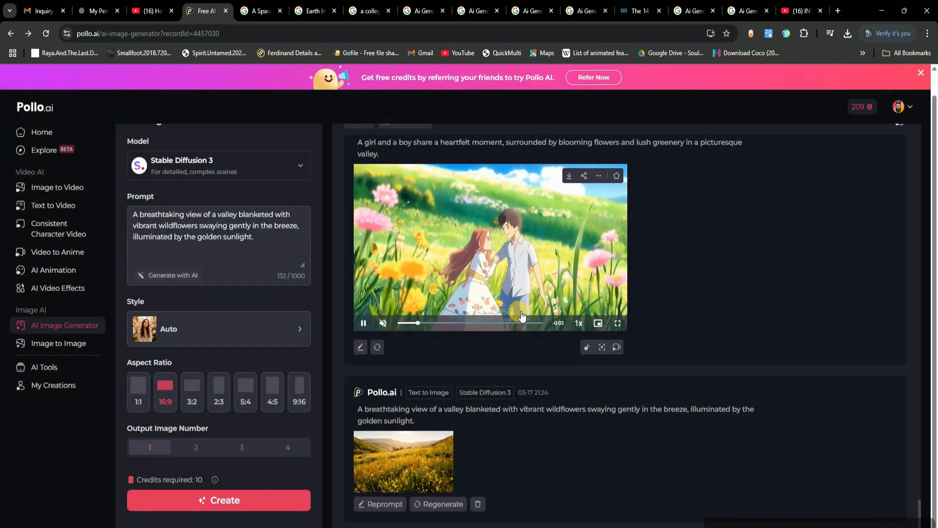
Step: Open the generated wildflower valley image full size, then close the viewer
{"action": "left_click", "coordinate": [403, 461]}
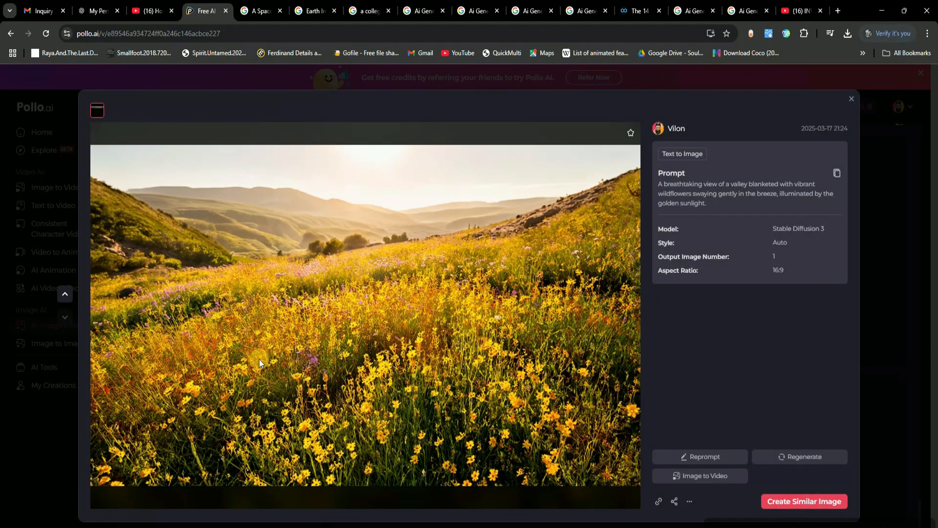
{"action": "mouse_move", "coordinate": [527, 351]}
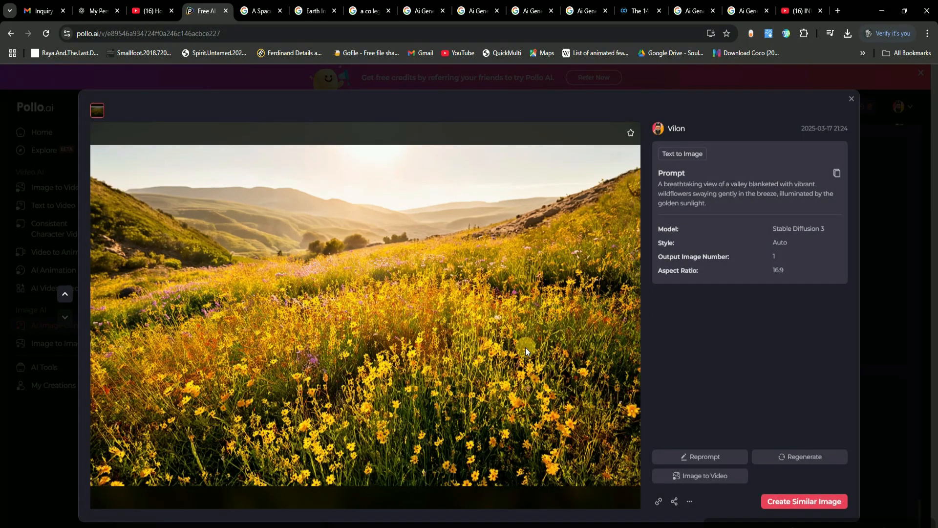
{"action": "mouse_move", "coordinate": [619, 365]}
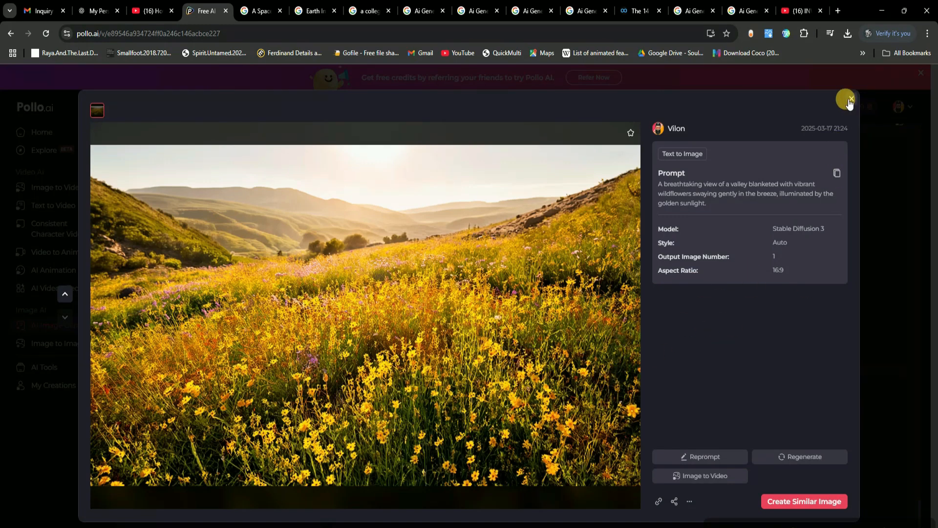
{"action": "mouse_move", "coordinate": [700, 475]}
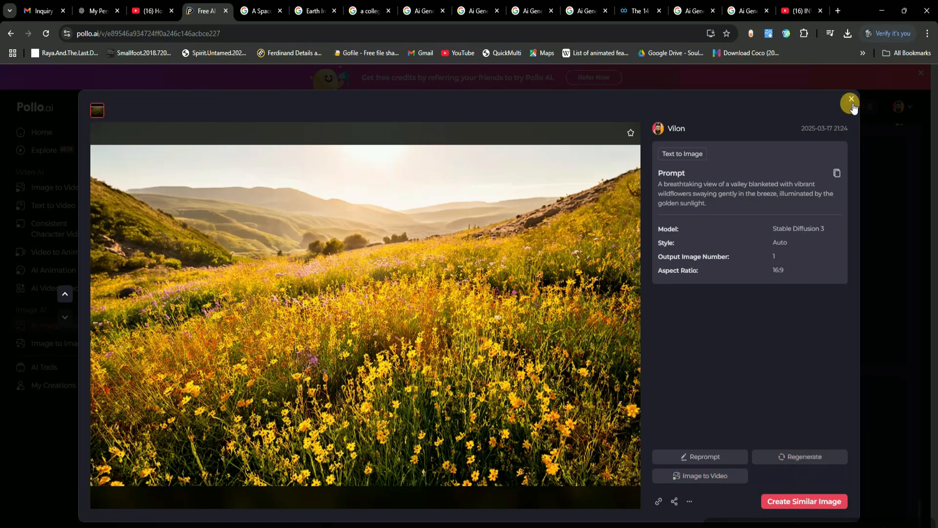
{"action": "left_click", "coordinate": [850, 99]}
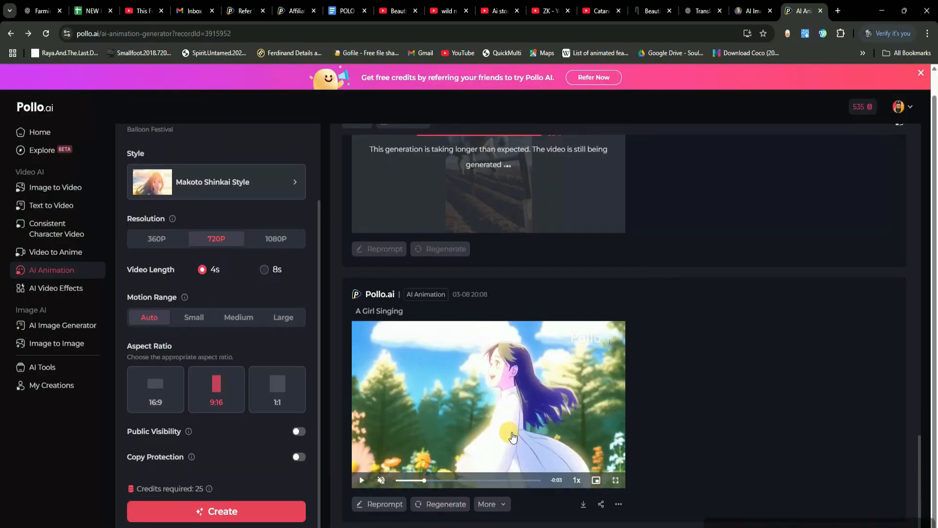
Step: Browse the AI Video Effects templates and pick the AI Hug effect
{"action": "left_click", "coordinate": [56, 288]}
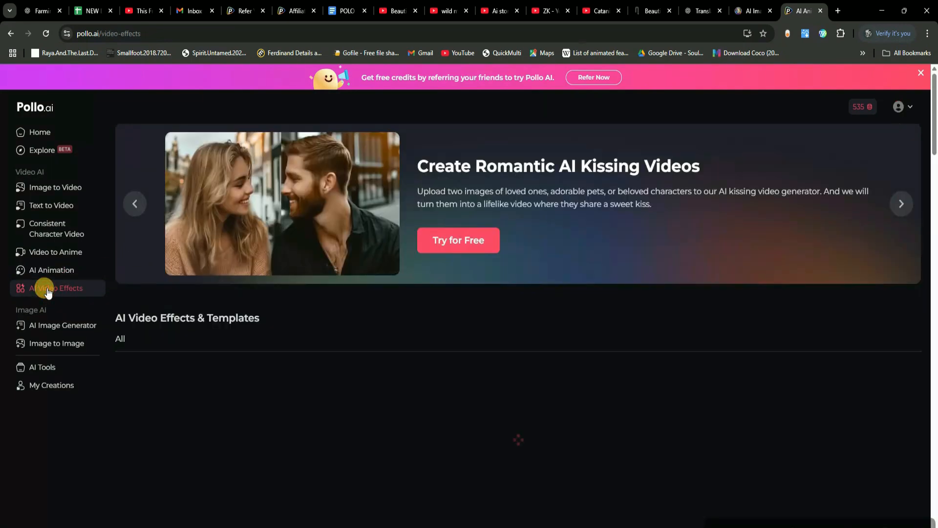
{"action": "left_click", "coordinate": [57, 288]}
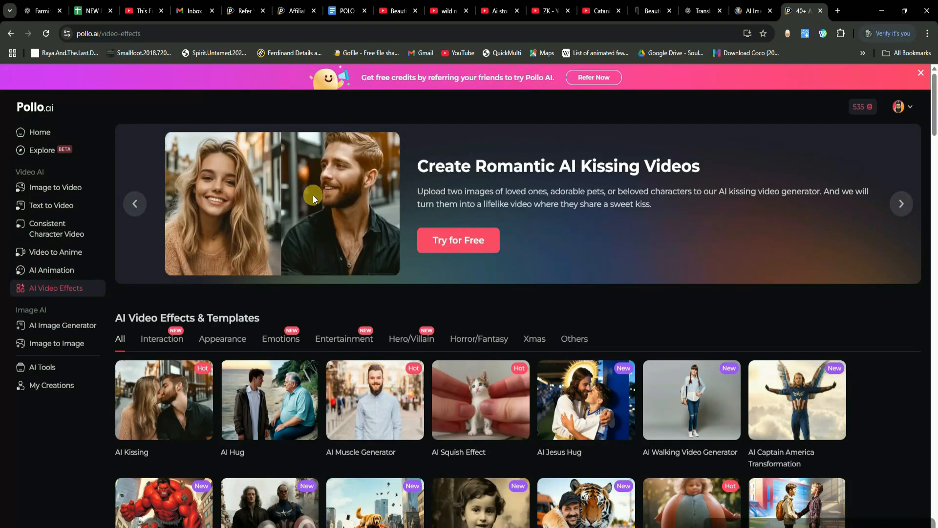
{"action": "scroll", "scroll_direction": "down", "scroll_amount": 3}
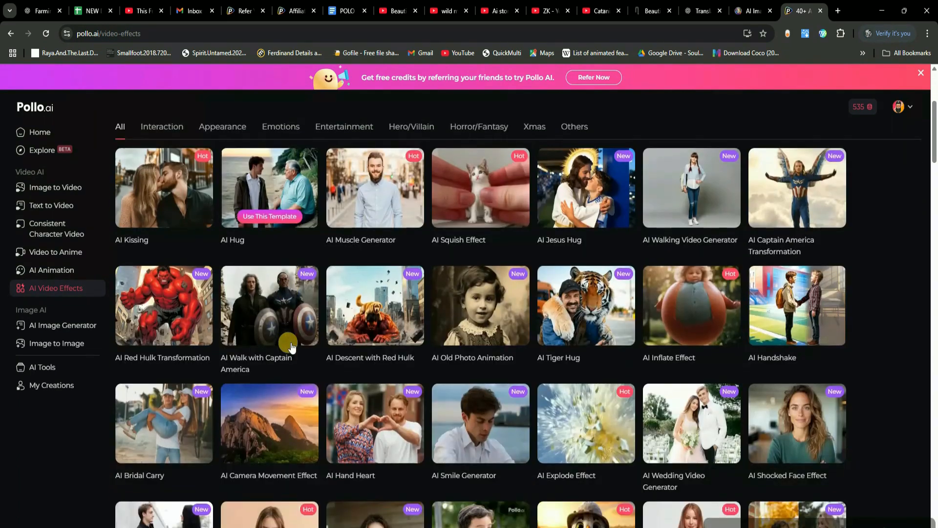
{"action": "mouse_move", "coordinate": [772, 226]}
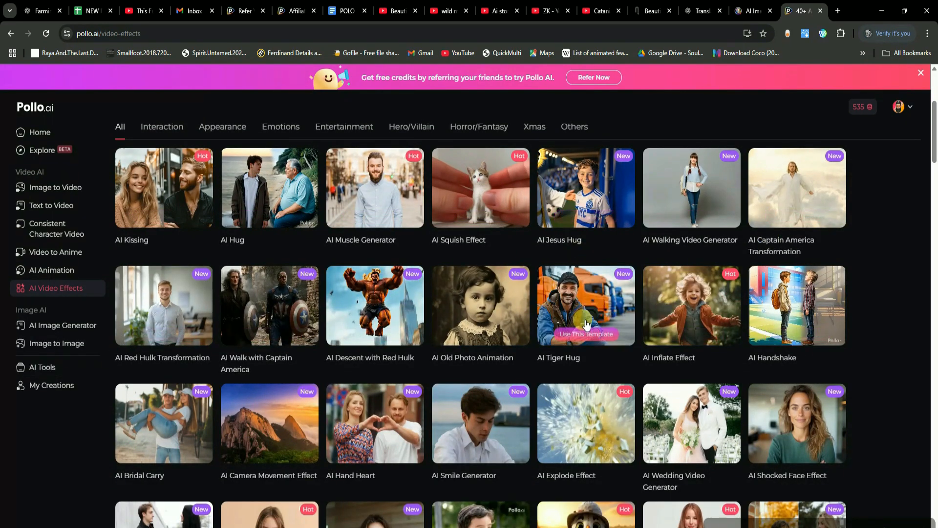
{"action": "scroll", "scroll_direction": "down", "scroll_amount": 3}
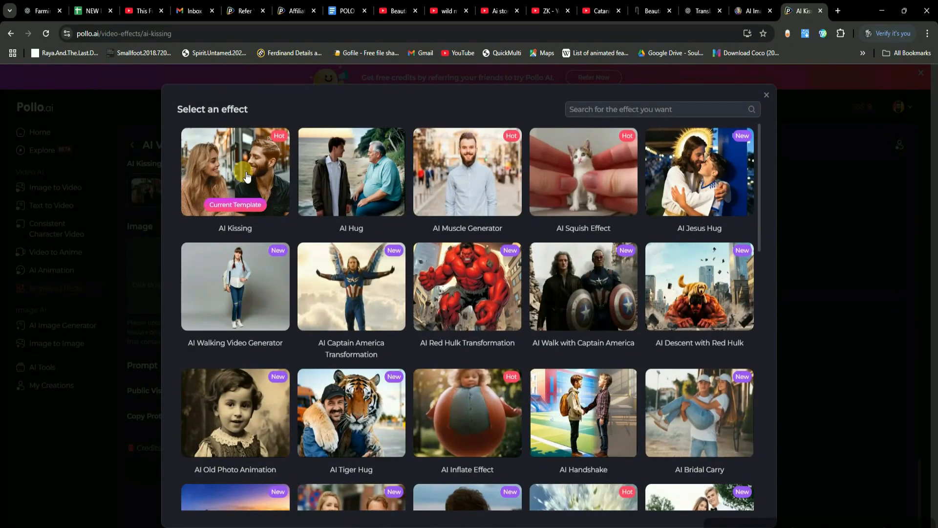
{"action": "left_click", "coordinate": [766, 94]}
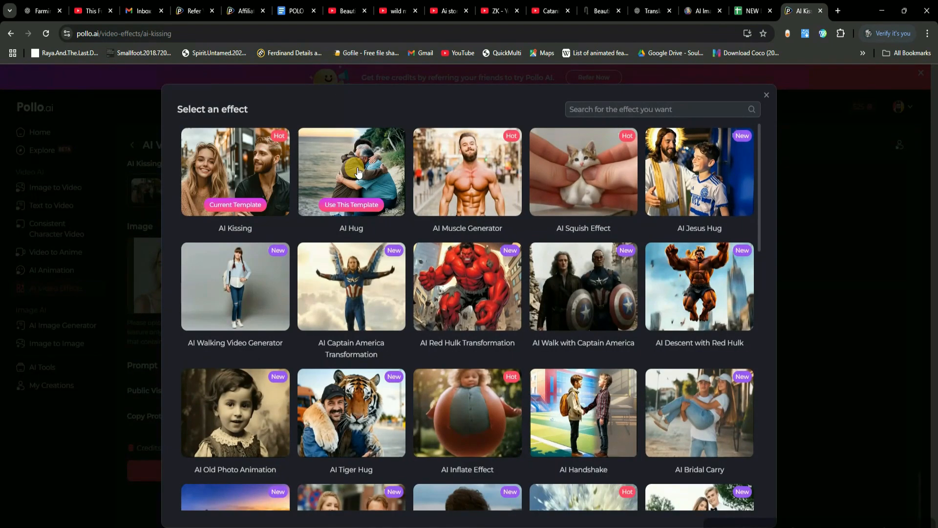
{"action": "left_click", "coordinate": [351, 205]}
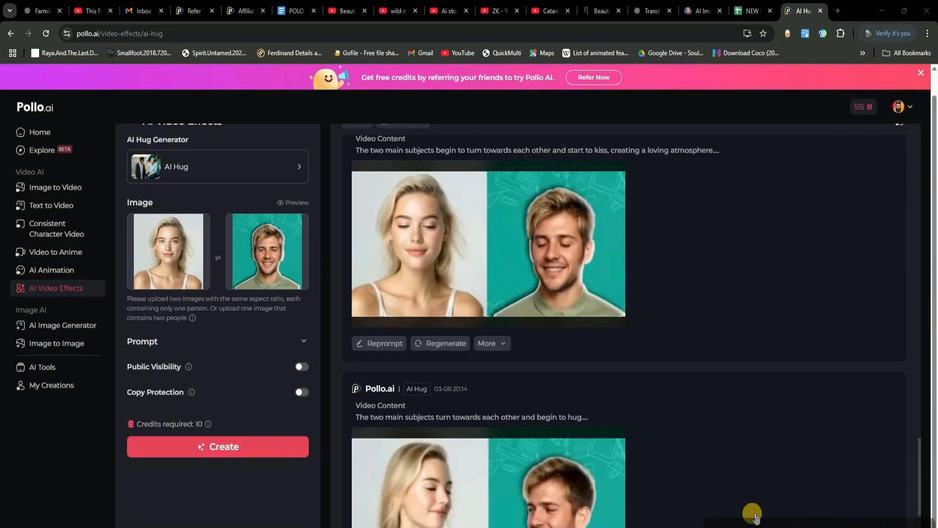
Step: Watch the woman-and-man hug clip in its detail view, then open the effect selector
{"action": "left_click", "coordinate": [488, 242]}
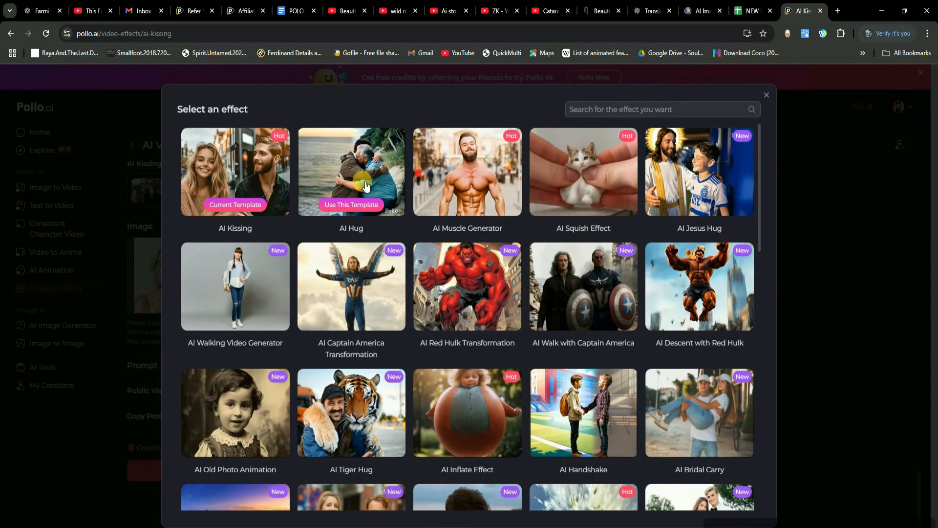
{"action": "left_click", "coordinate": [351, 205]}
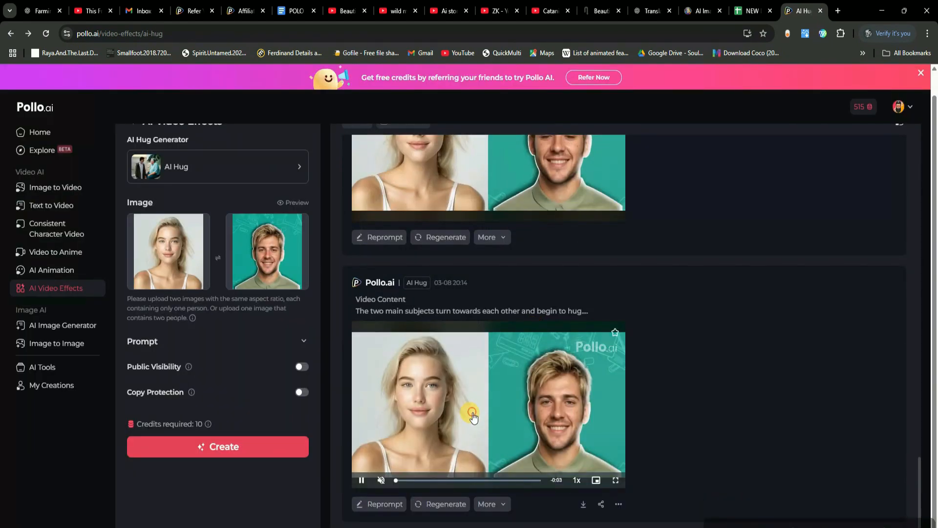
{"action": "left_click", "coordinate": [488, 404]}
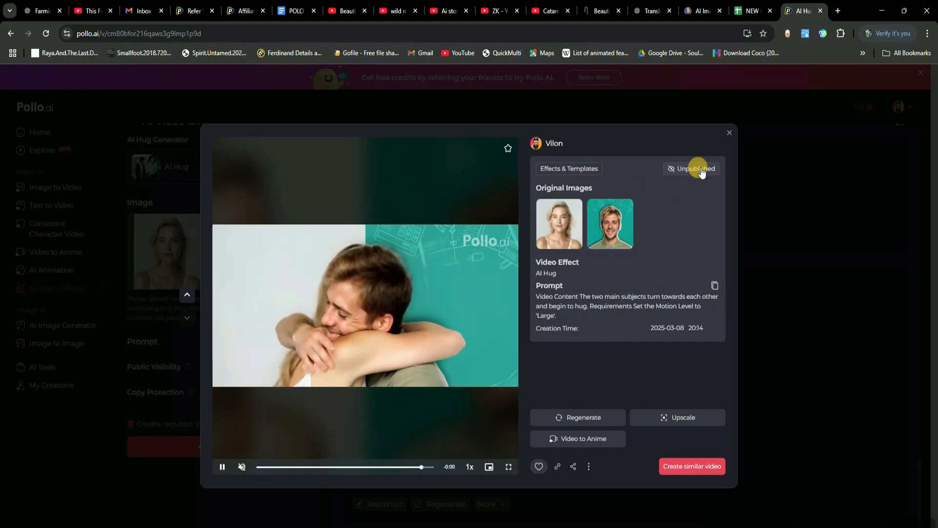
{"action": "left_click", "coordinate": [728, 132]}
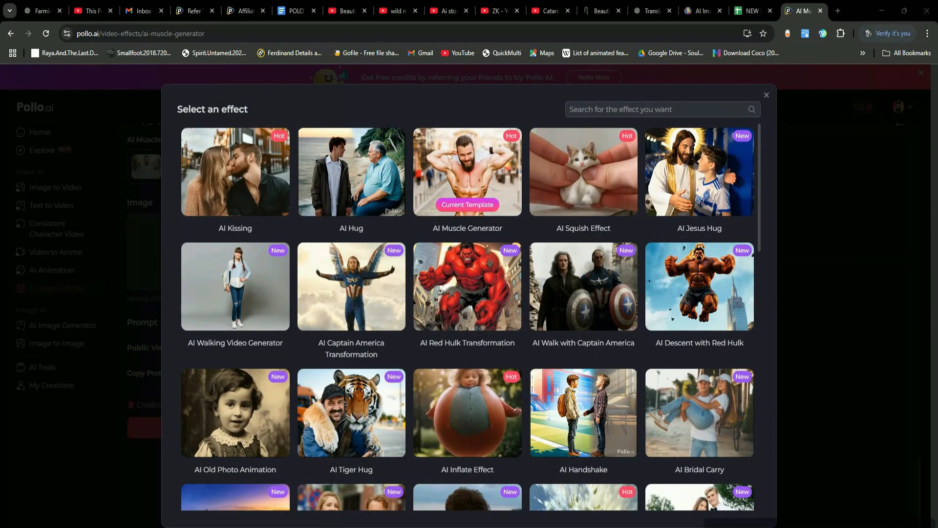
Step: Open and close the AI Squish result of the woman and the AI Inflate Spider-Man result
{"action": "left_click", "coordinate": [582, 172]}
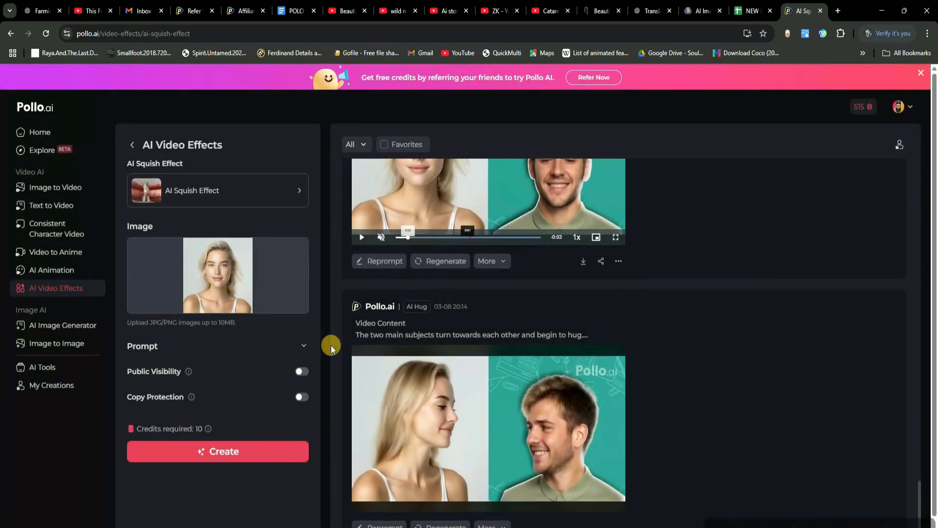
{"action": "left_click", "coordinate": [217, 451]}
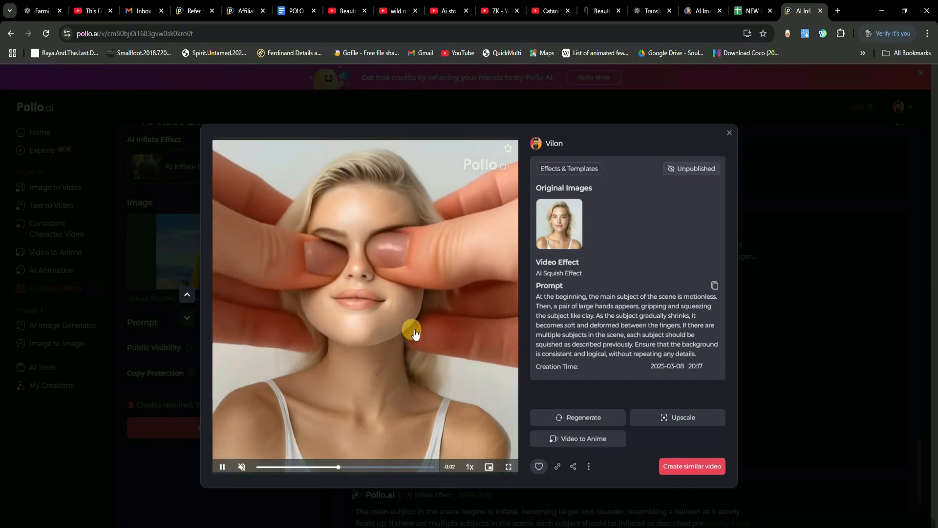
{"action": "left_click", "coordinate": [729, 132]}
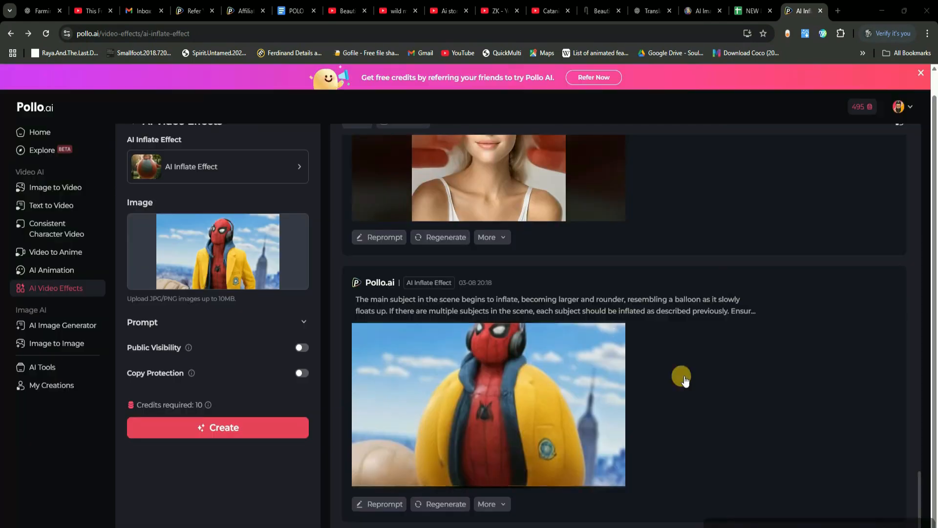
{"action": "left_click", "coordinate": [488, 404]}
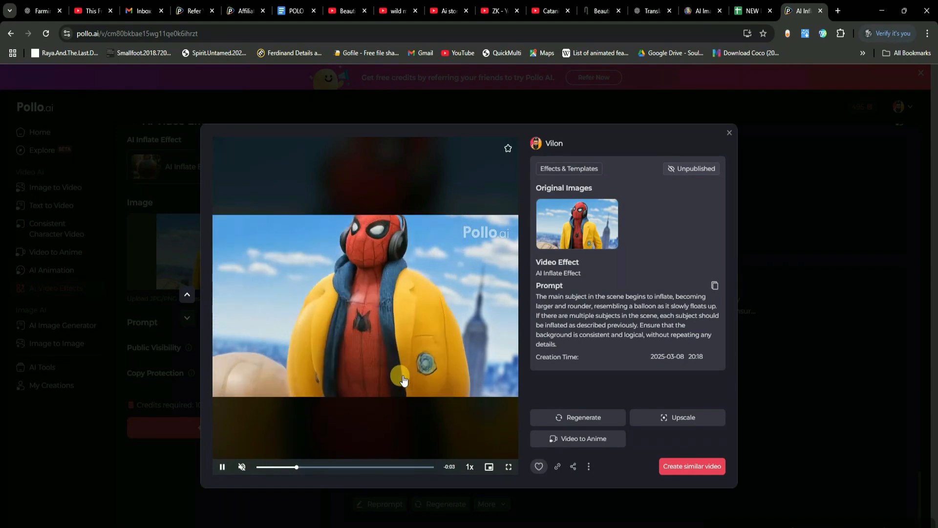
{"action": "mouse_move", "coordinate": [729, 190]}
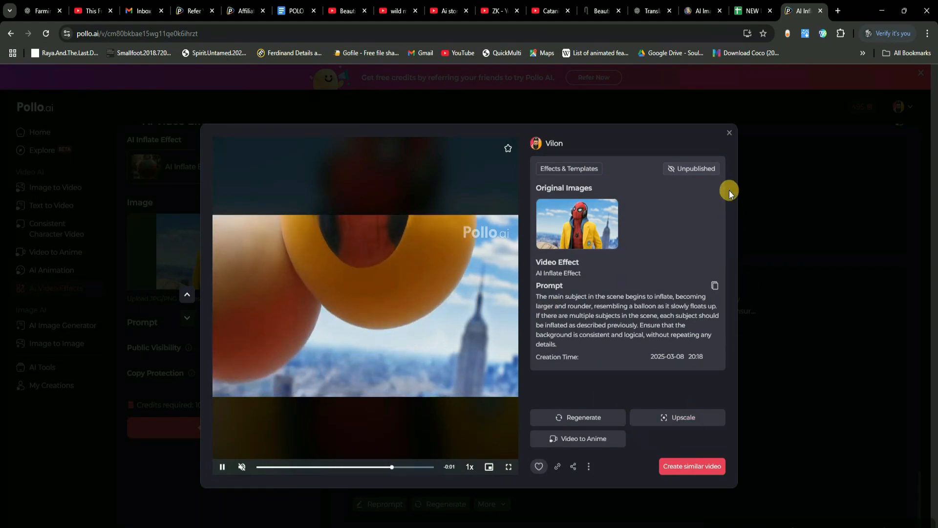
{"action": "left_click", "coordinate": [728, 133]}
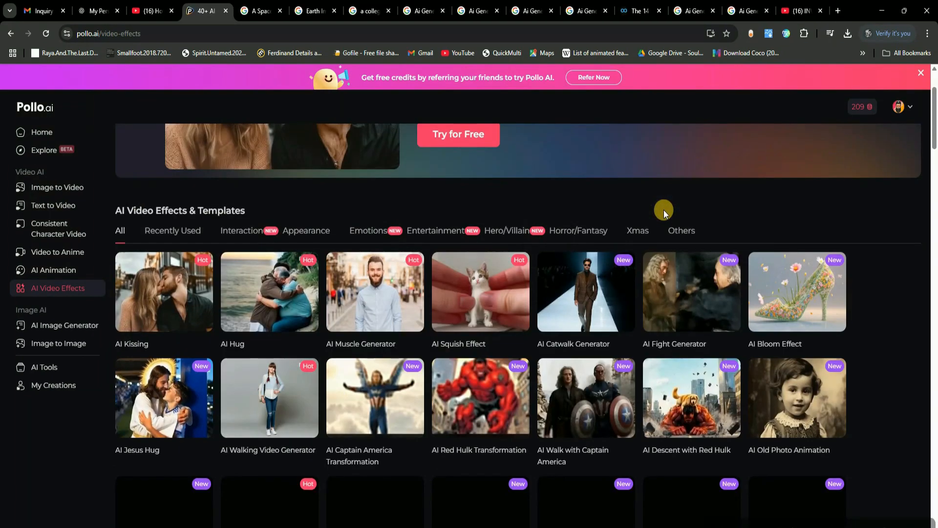
{"action": "mouse_move", "coordinate": [289, 235]}
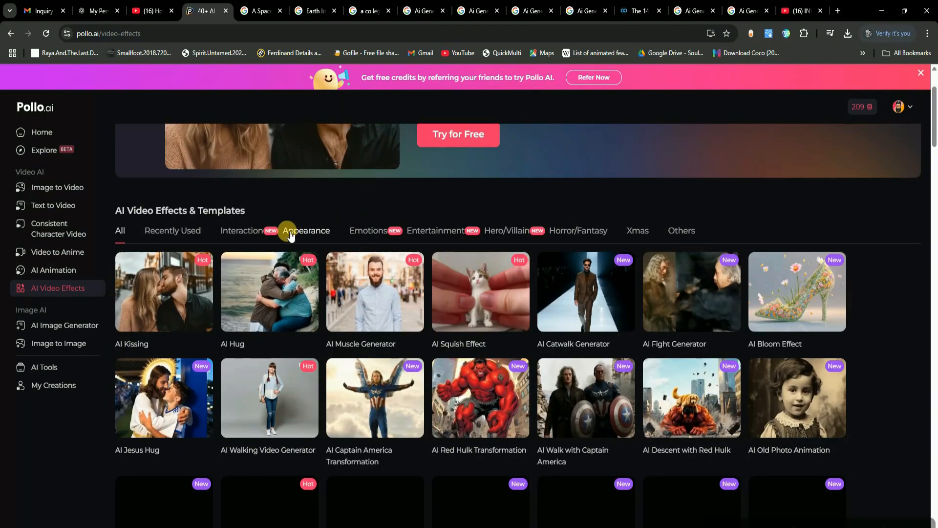
Step: Scroll down through the AI video effects template grid
{"action": "scroll", "scroll_direction": "down", "scroll_amount": 3}
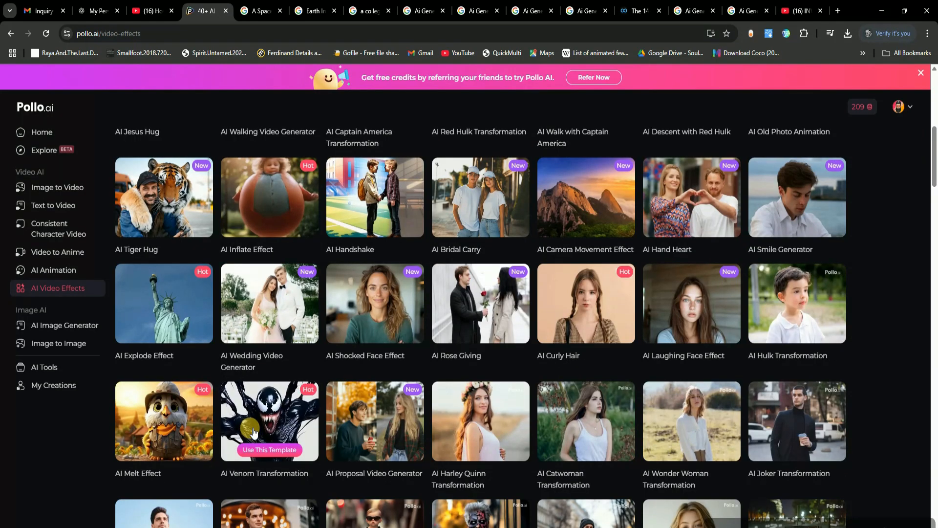
{"action": "mouse_move", "coordinate": [586, 421]}
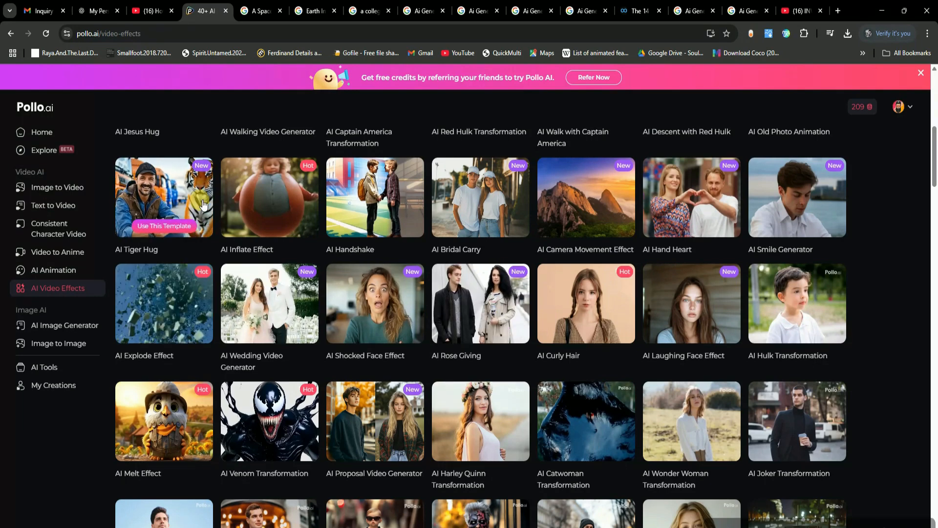
{"action": "mouse_move", "coordinate": [480, 217]}
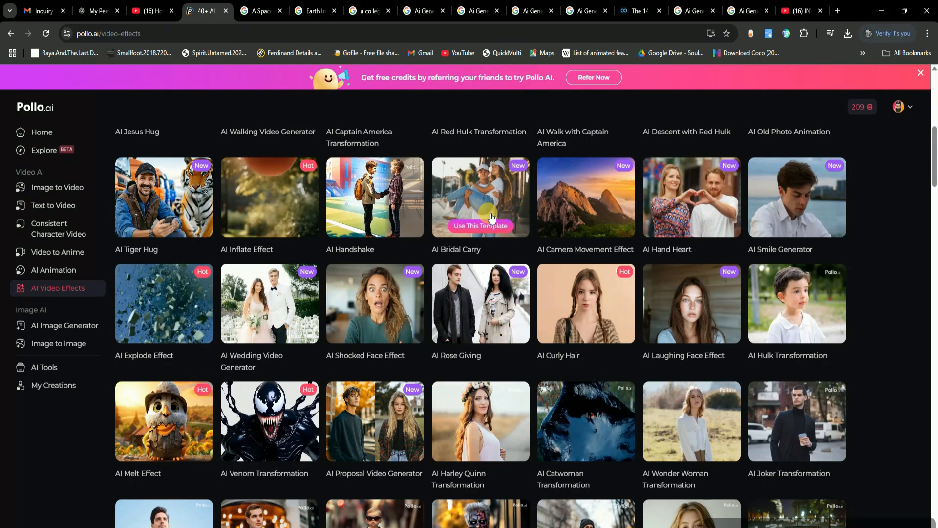
{"action": "mouse_move", "coordinate": [585, 227]}
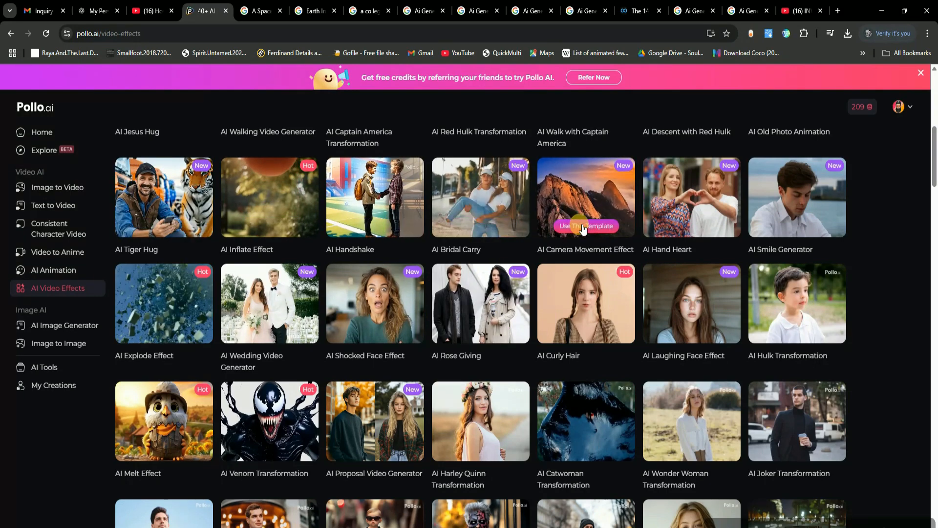
{"action": "scroll", "scroll_direction": "down", "scroll_amount": 3}
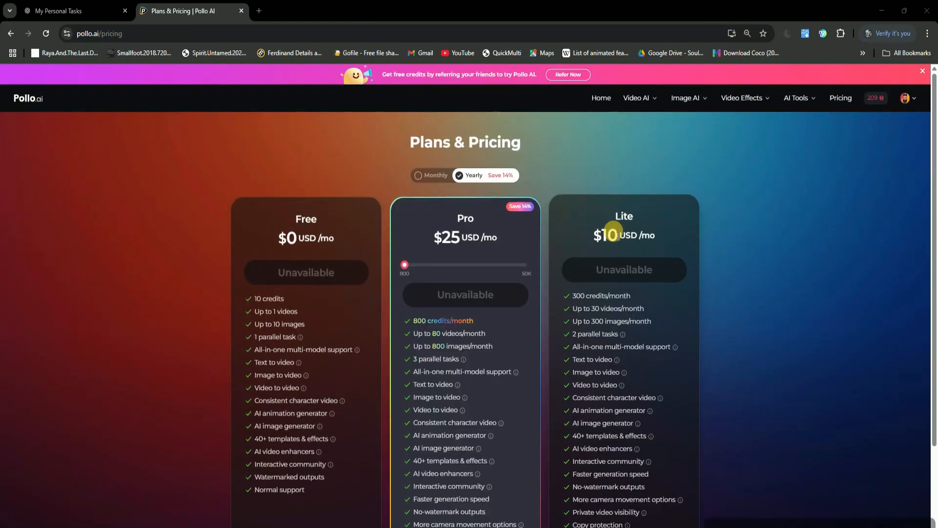
{"action": "mouse_move", "coordinate": [470, 199]}
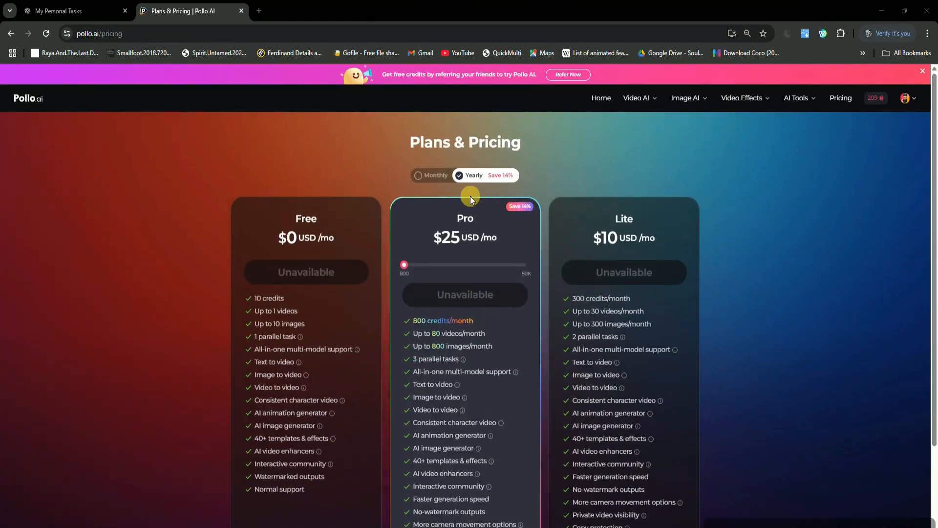
{"action": "mouse_move", "coordinate": [501, 190]}
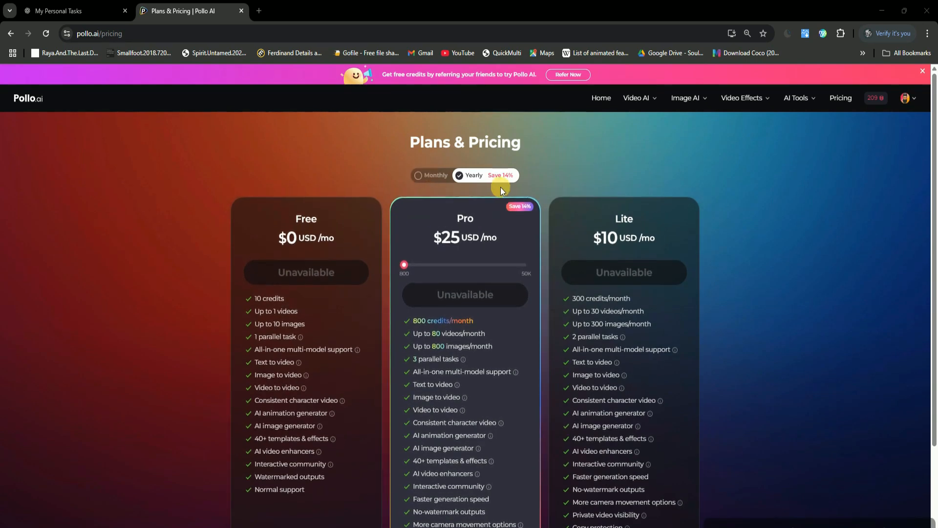
{"action": "mouse_move", "coordinate": [614, 237]}
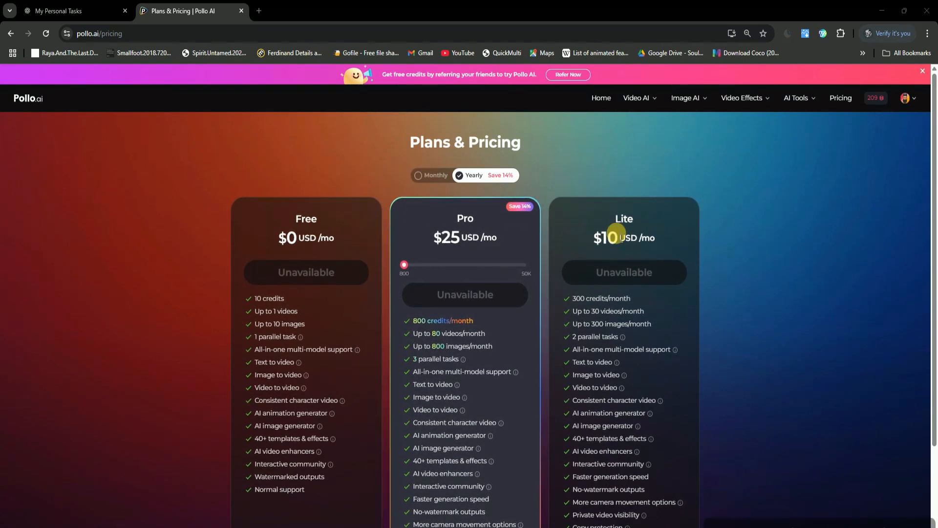